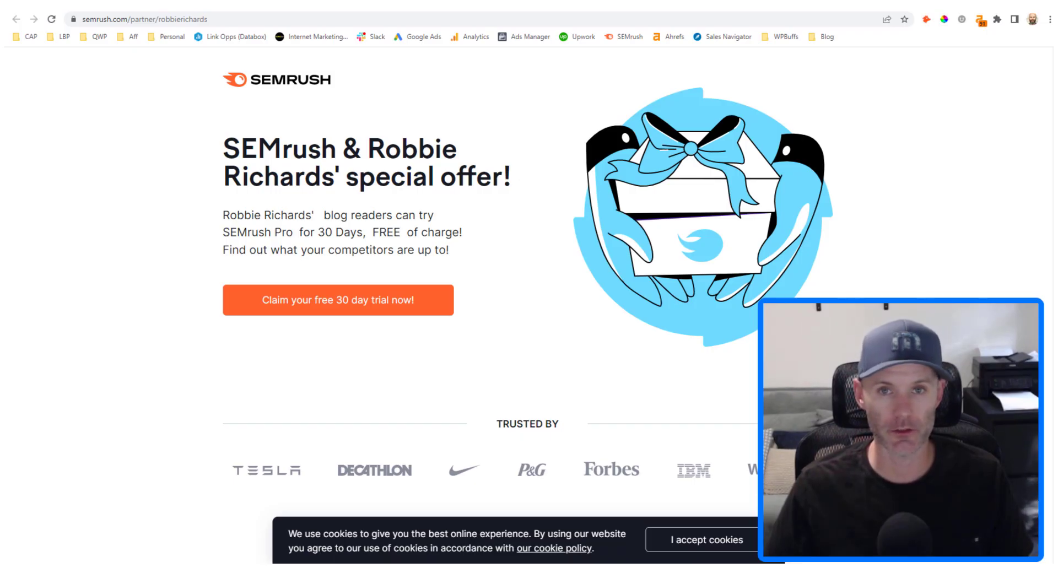
mouse_move(51, 496)
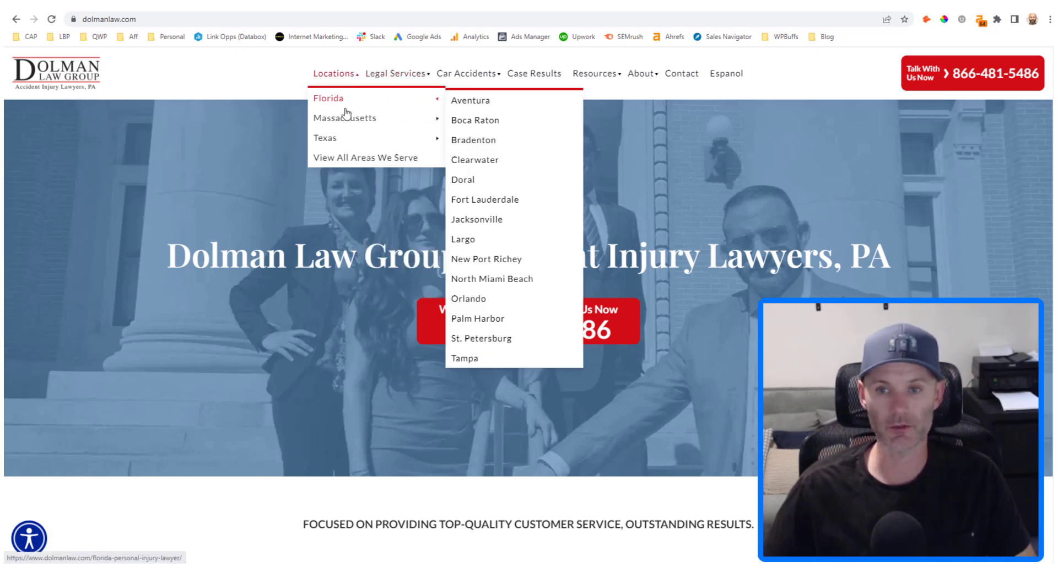
mouse_move(303, 60)
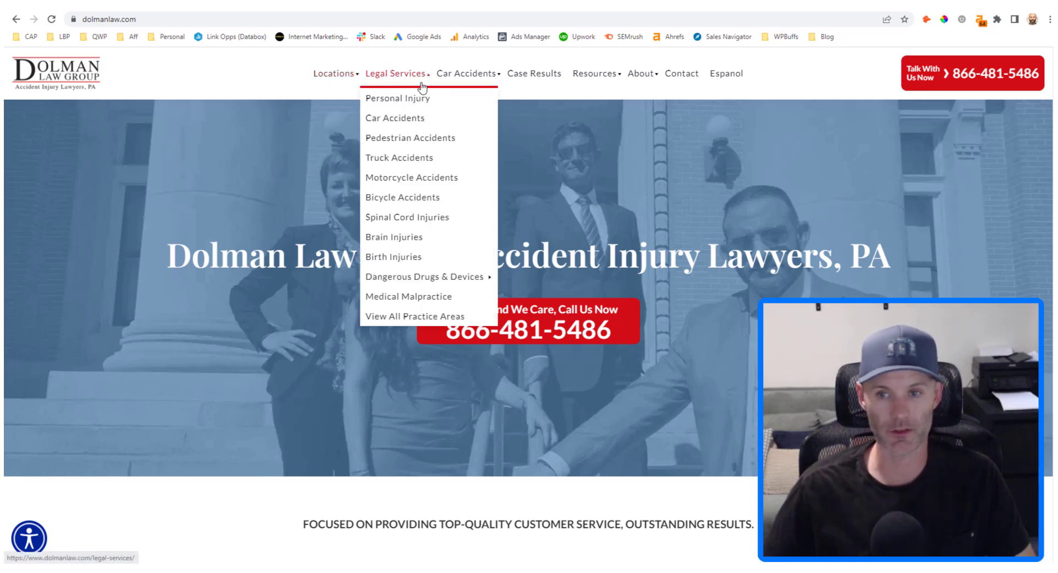
mouse_move(398, 265)
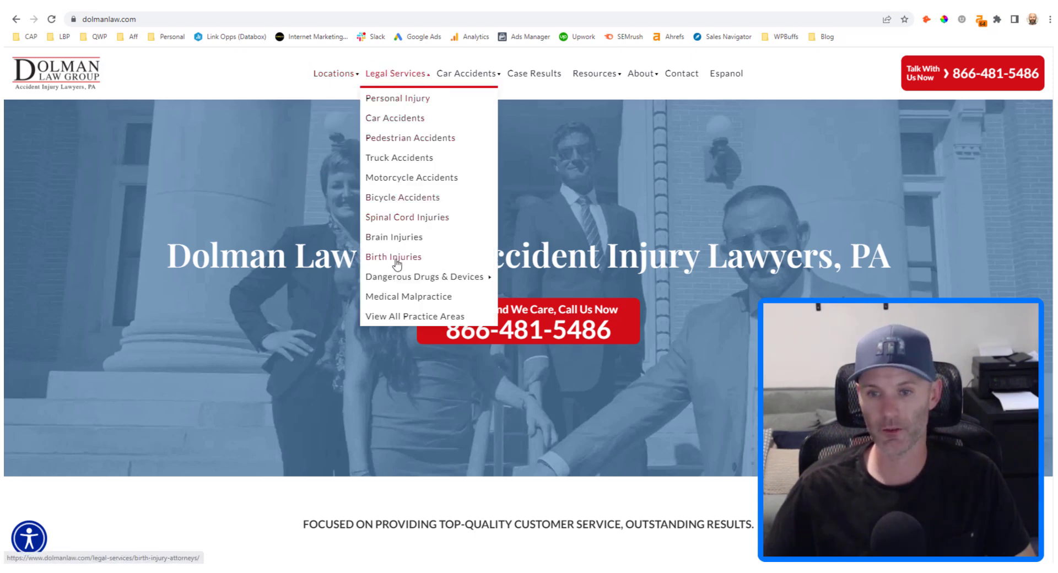
mouse_move(393, 164)
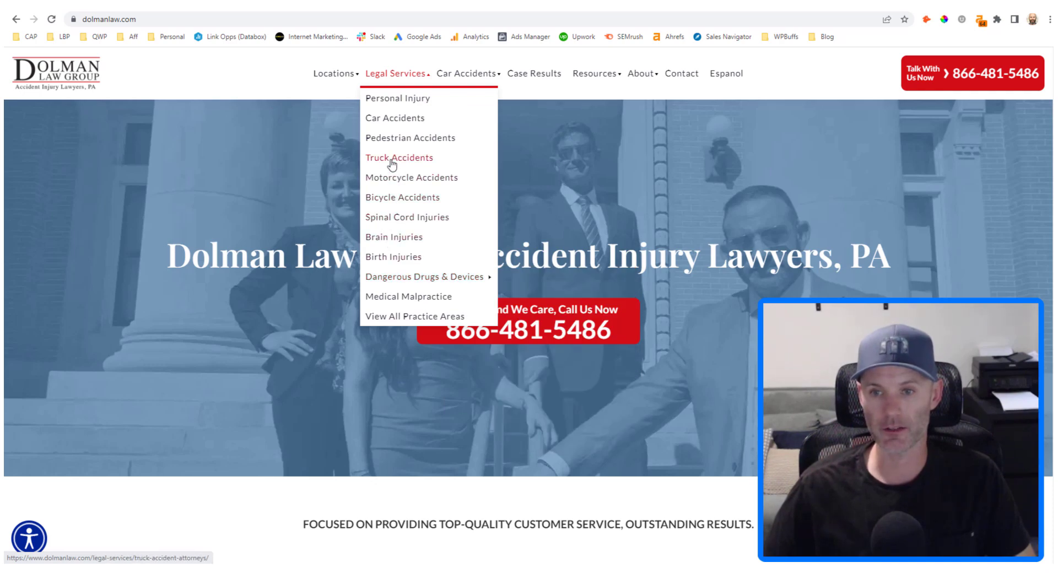
Open Dolman Law Group's Truck Accident Lawyer page and right-click its URL in the address bar.
left_click(400, 158)
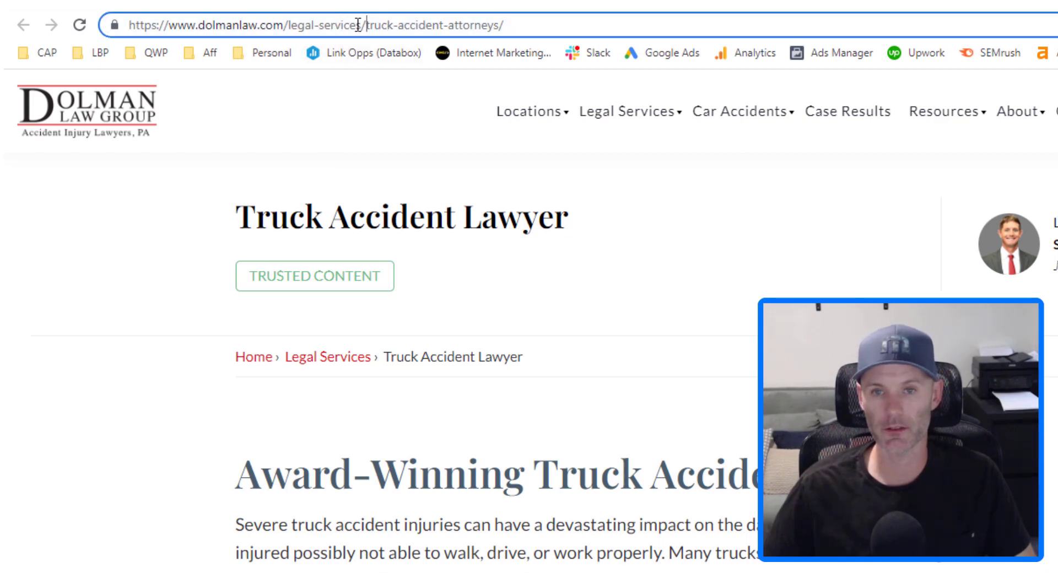
right_click(355, 22)
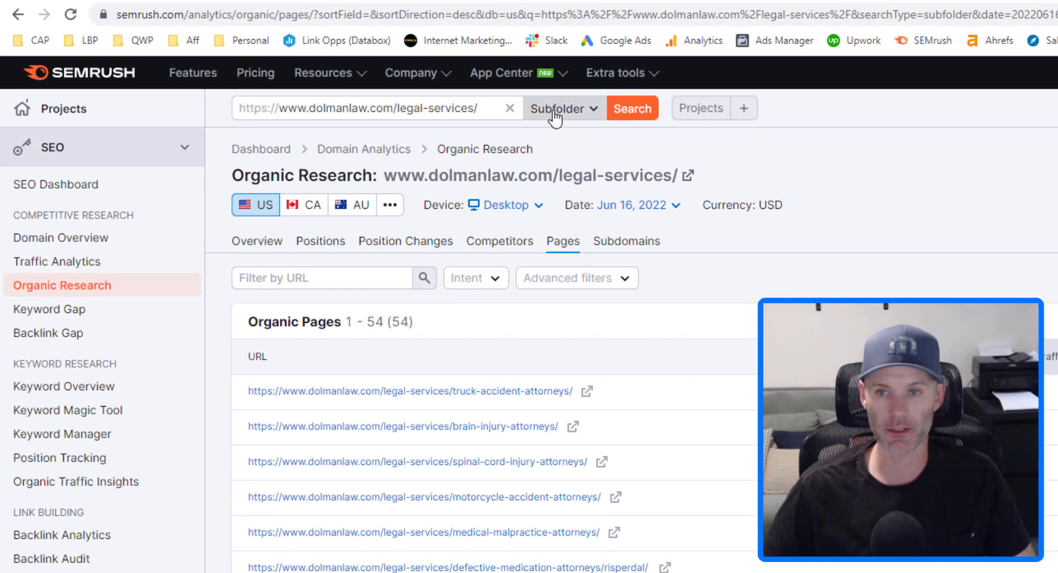
Run the dolmanlaw.com legal-services subfolder search and scroll through its 54 ranking pages.
left_click(564, 108)
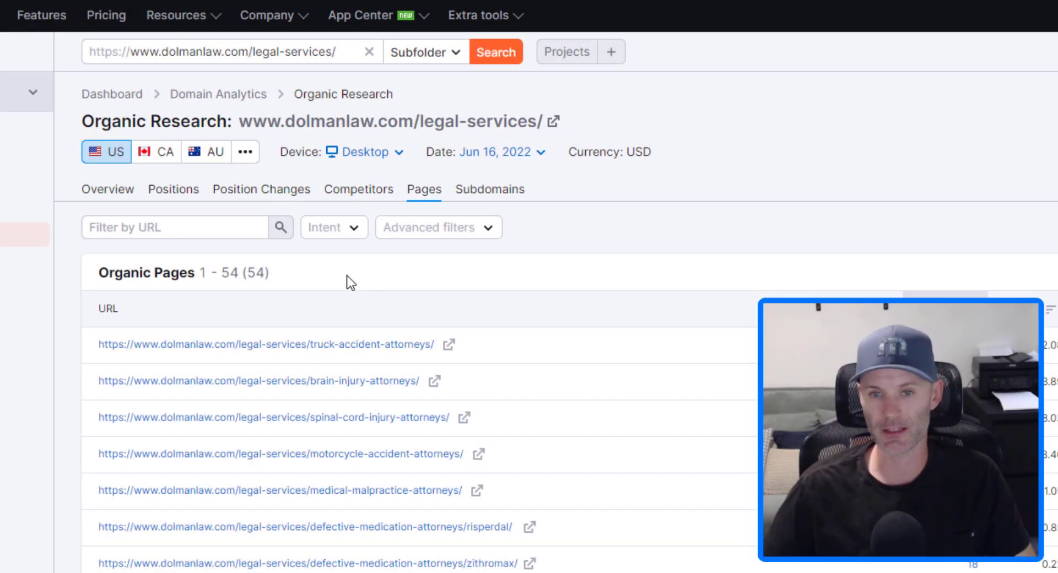
mouse_move(348, 289)
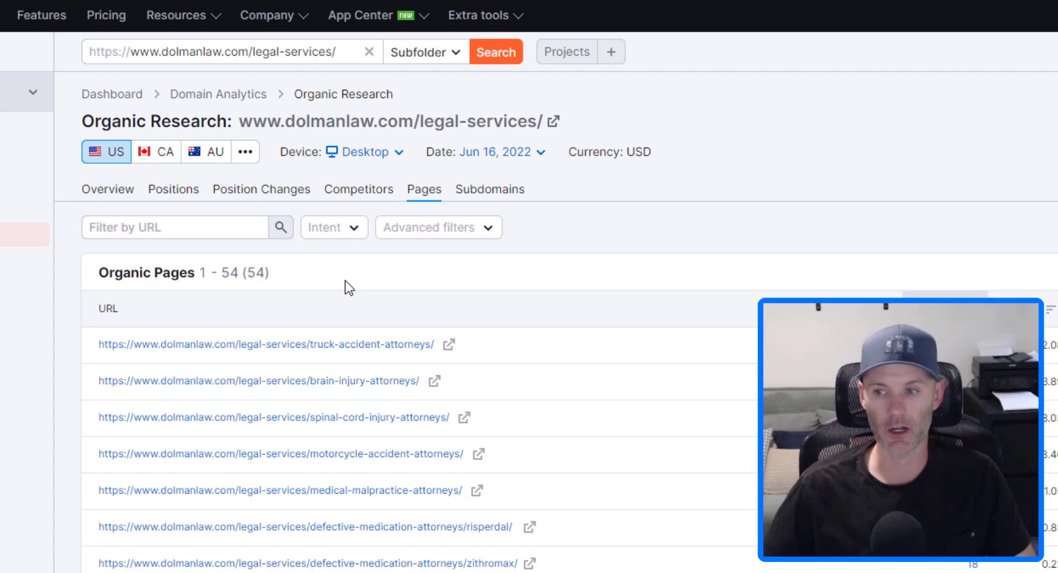
mouse_move(371, 279)
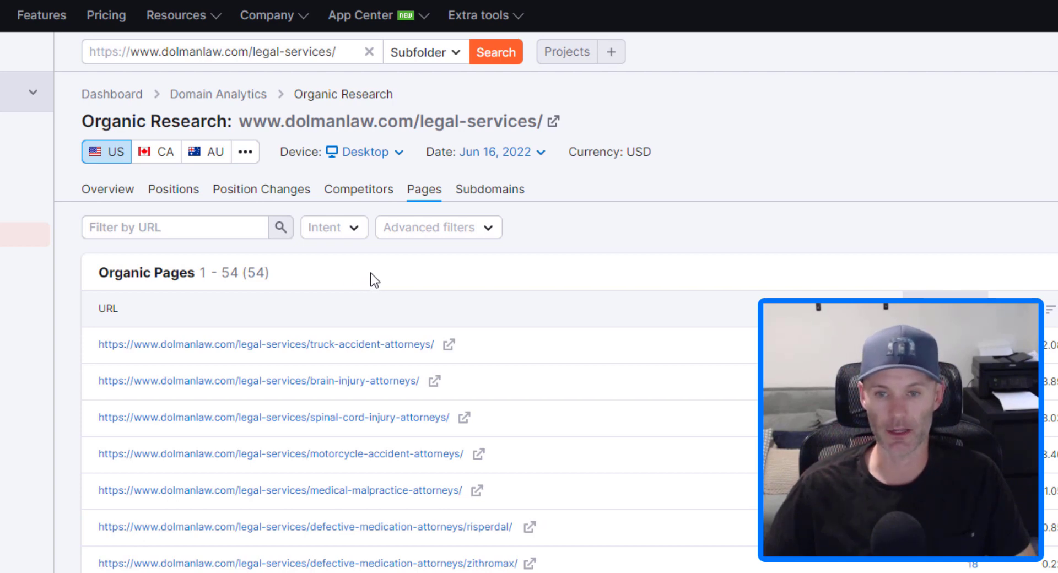
scroll("down", 3)
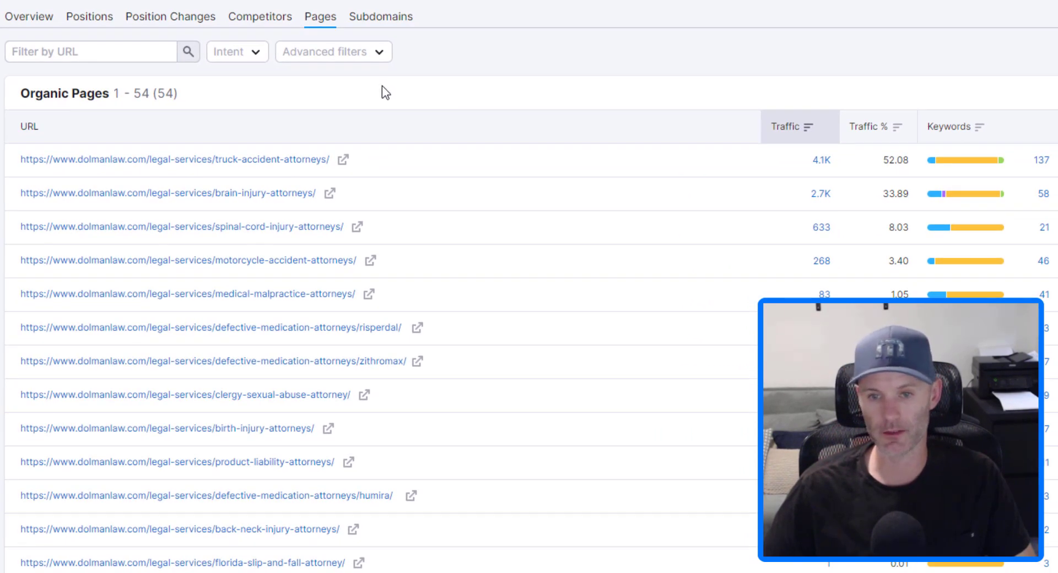
mouse_move(673, 109)
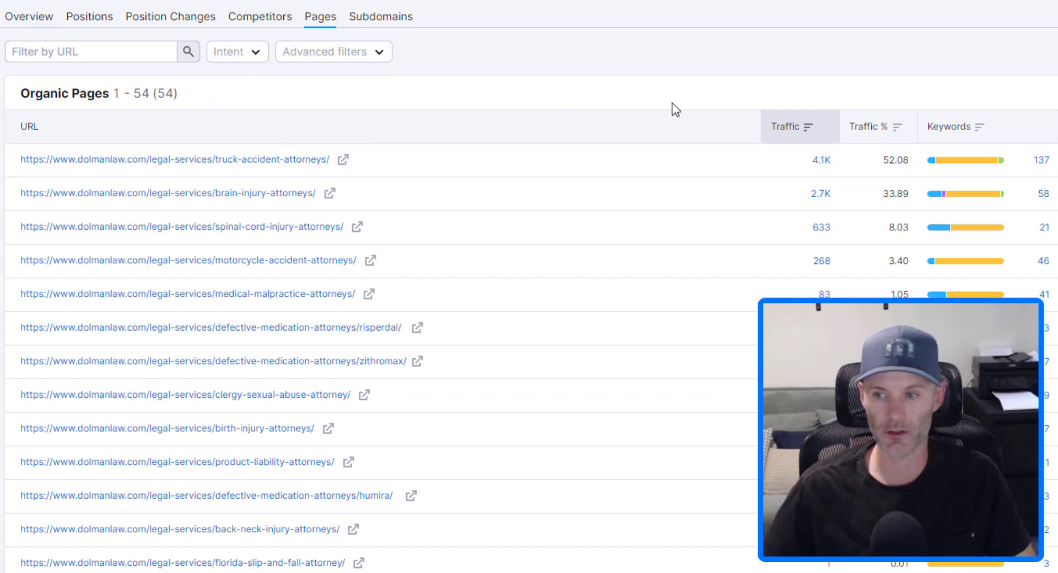
mouse_move(654, 101)
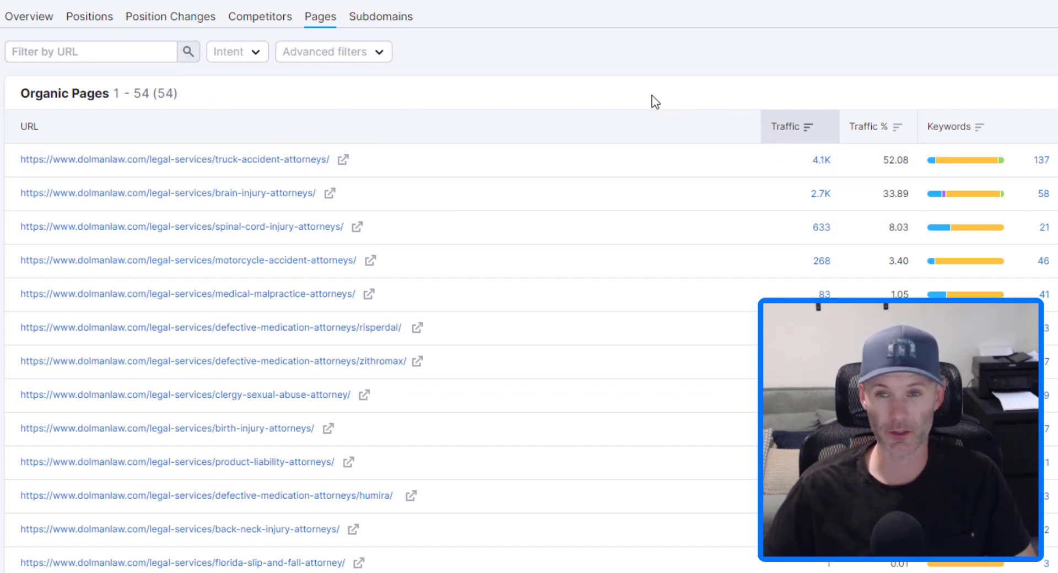
mouse_move(596, 113)
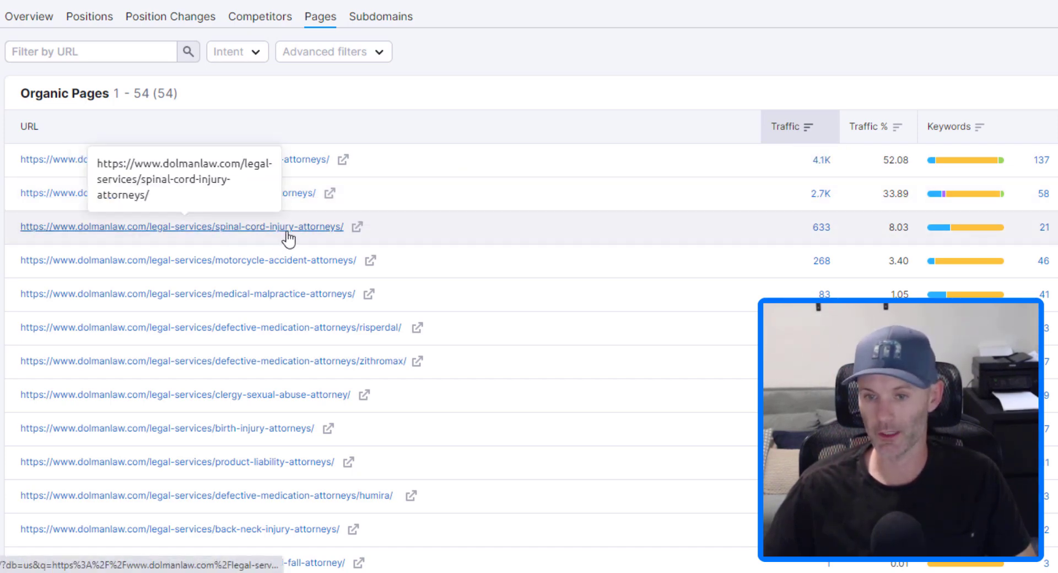
mouse_move(350, 338)
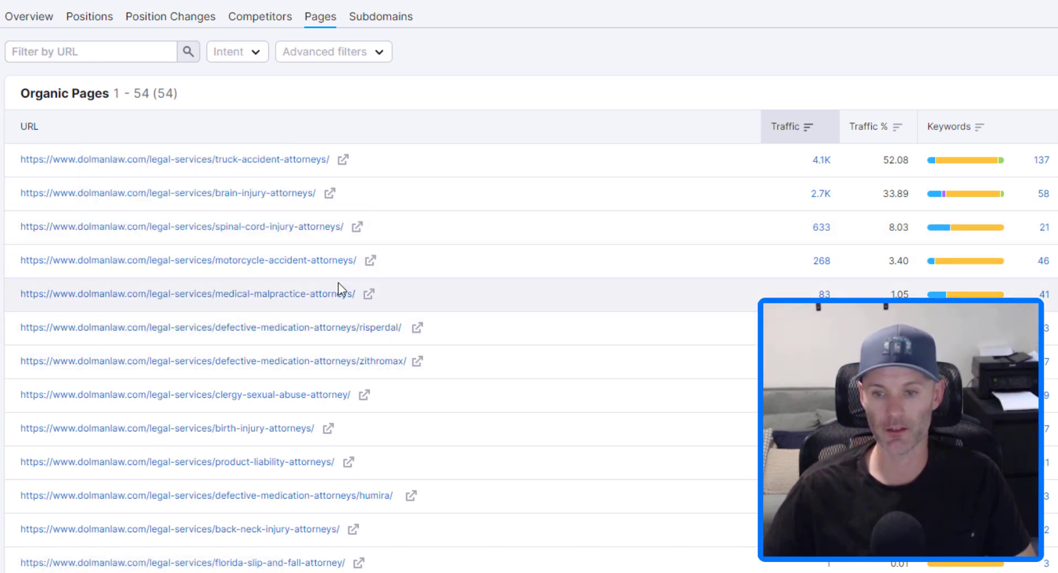
mouse_move(400, 339)
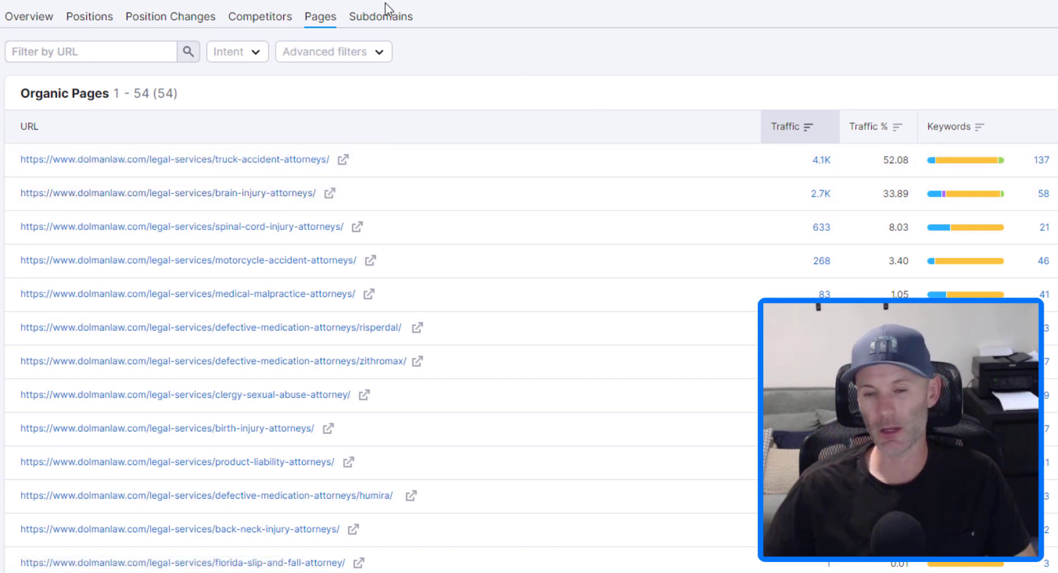
mouse_move(288, 74)
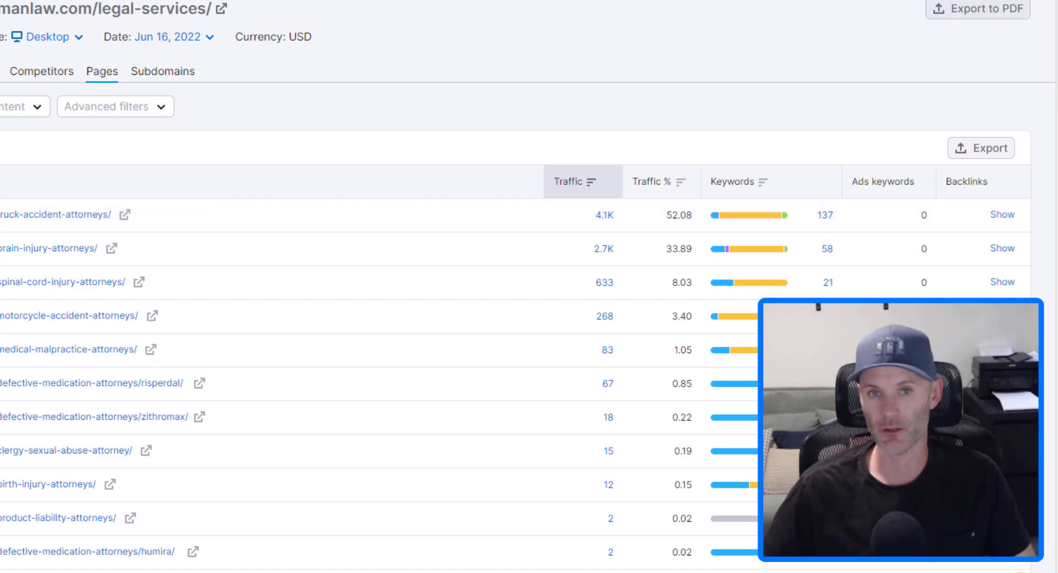
left_click(53, 214)
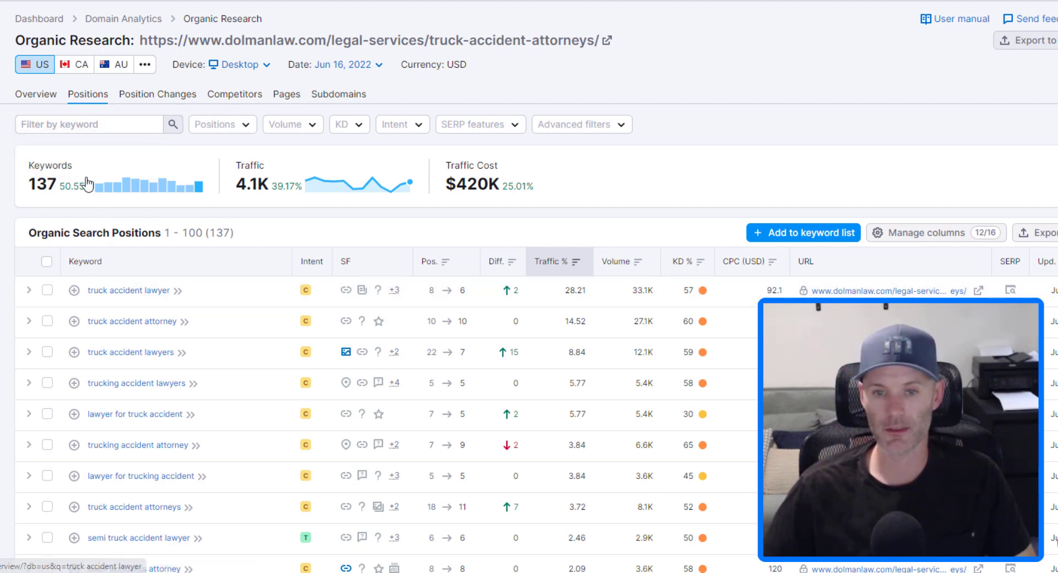
mouse_move(91, 181)
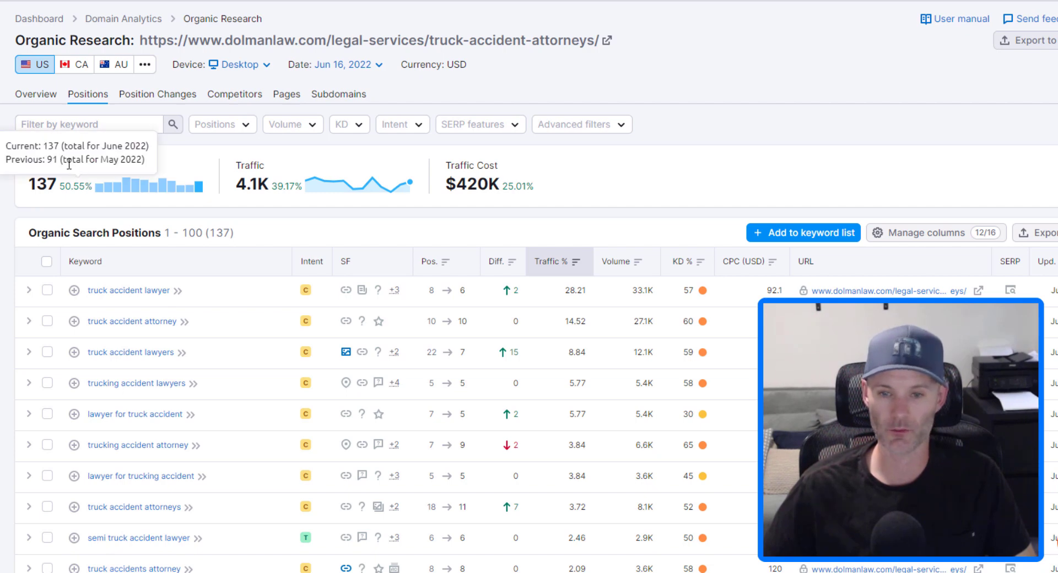
mouse_move(450, 286)
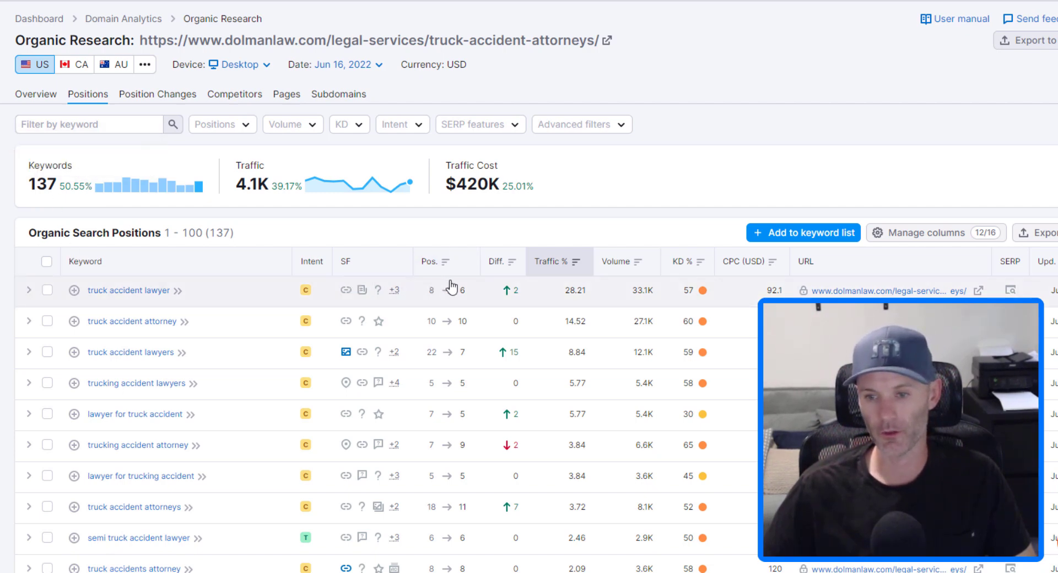
mouse_move(631, 297)
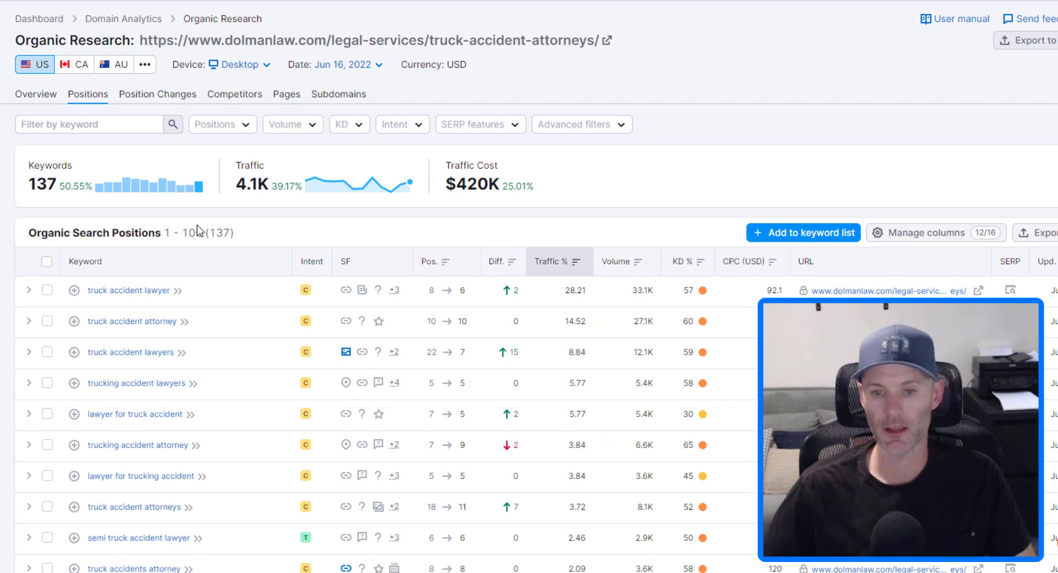
scroll("down", 3)
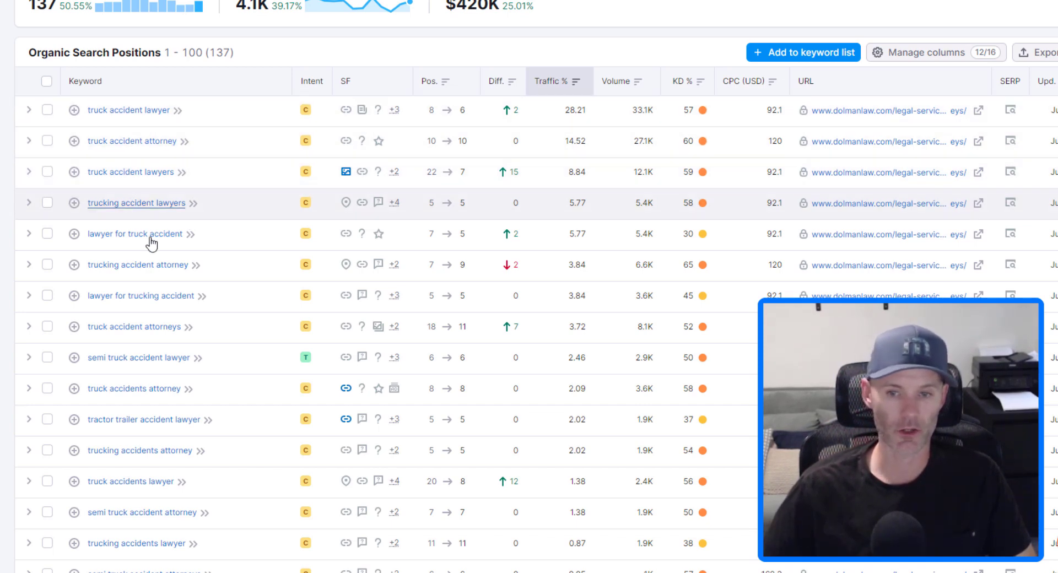
scroll("down", 3)
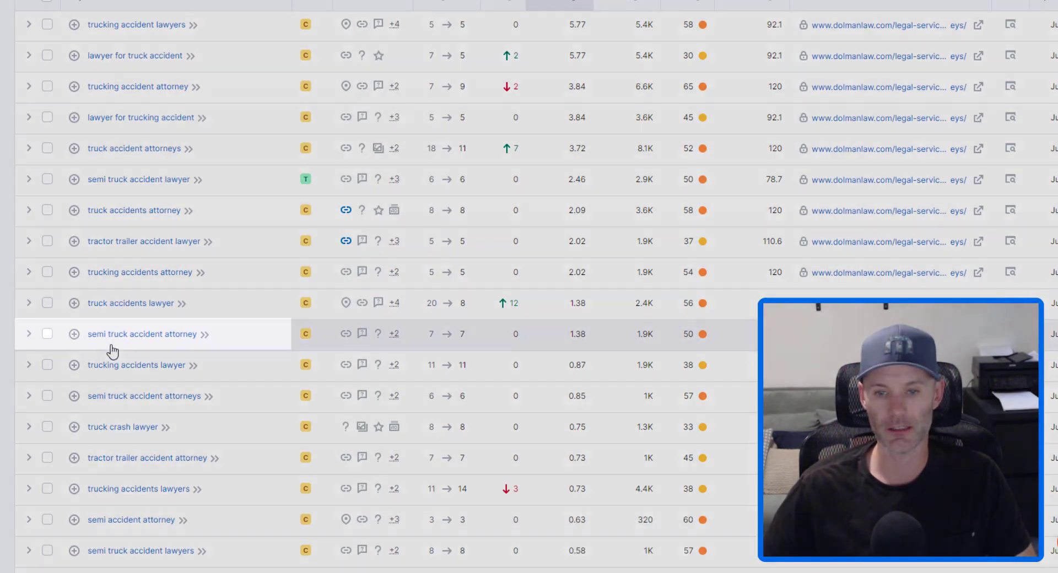
scroll("down", 3)
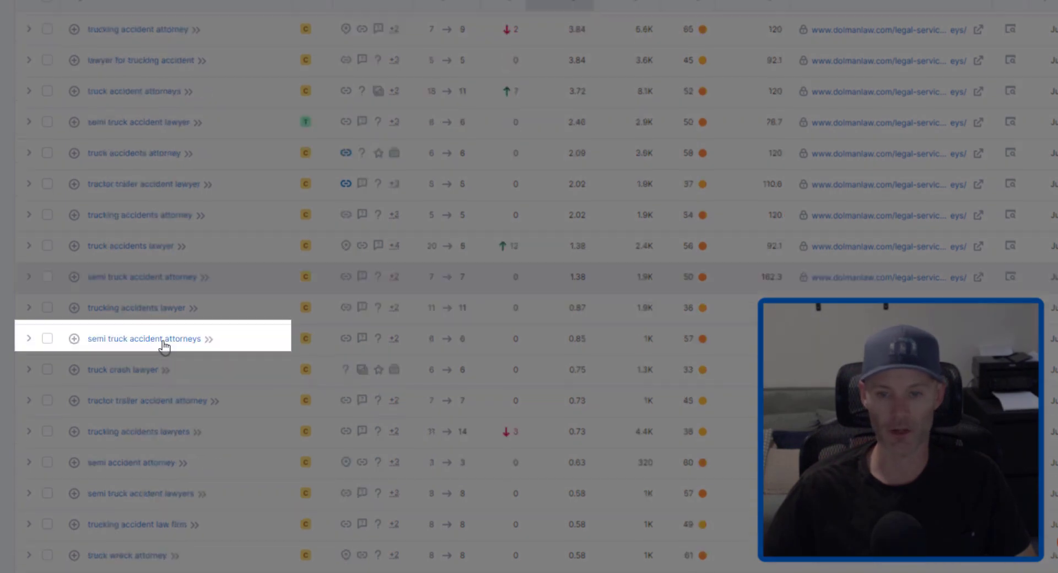
scroll("down", 3)
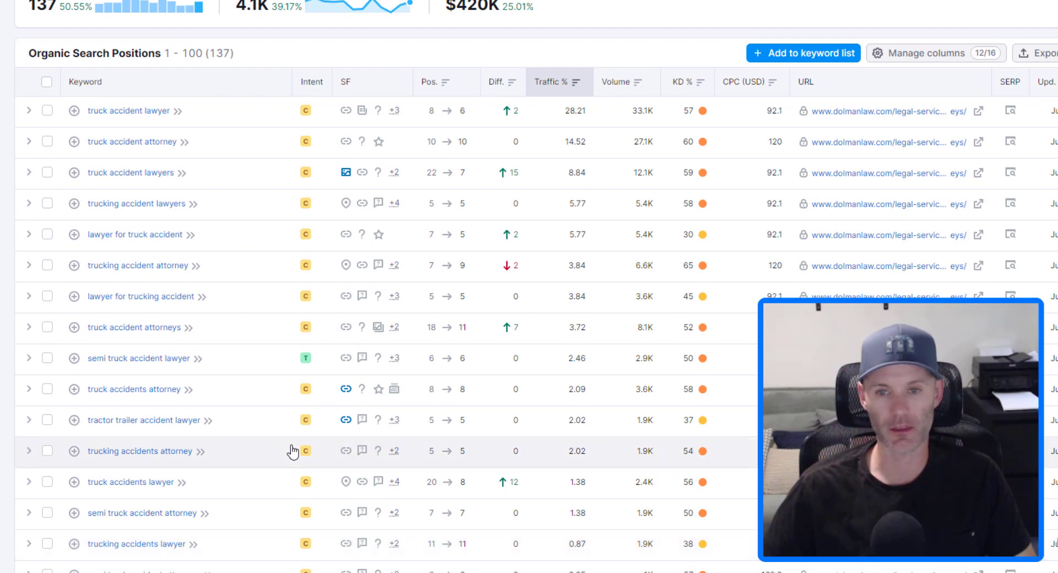
mouse_move(125, 122)
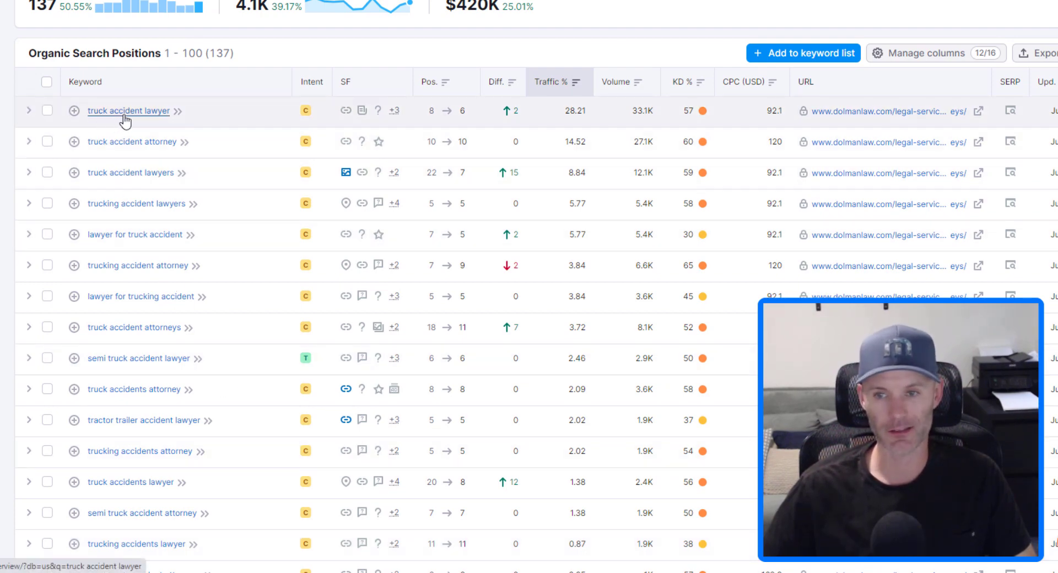
scroll("down", 3)
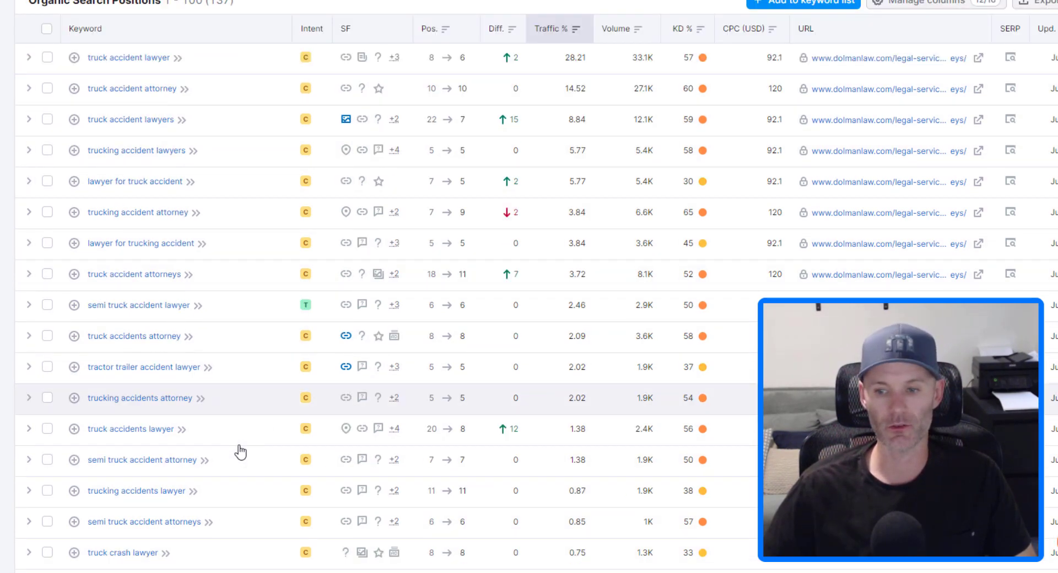
scroll("down", 3)
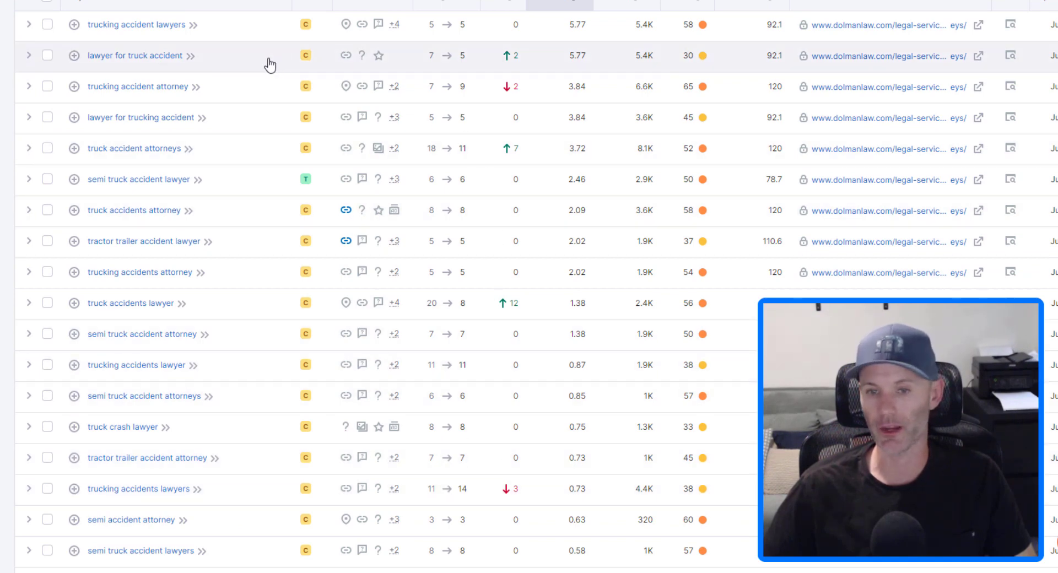
mouse_move(211, 363)
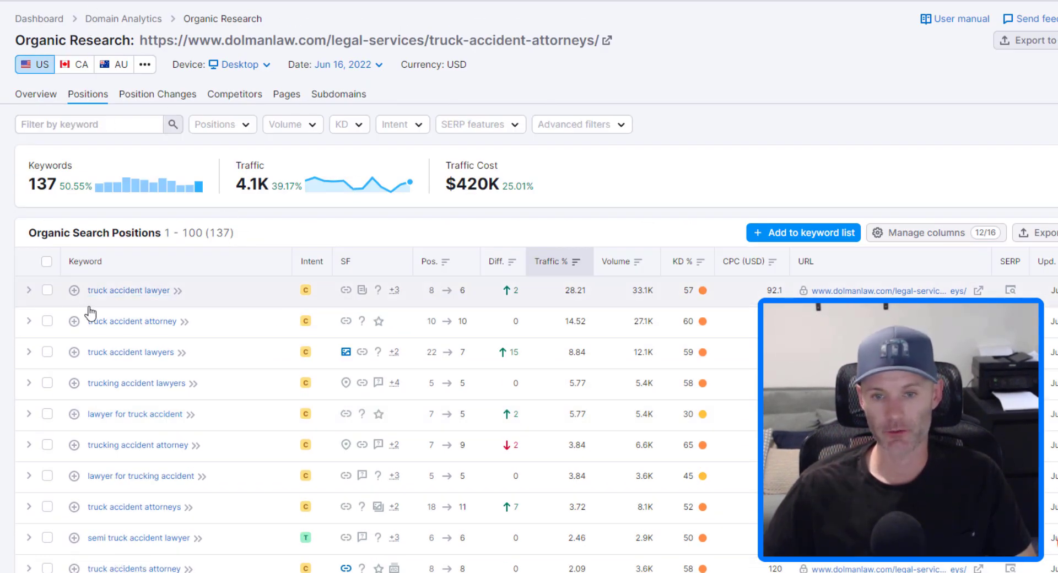
mouse_move(295, 217)
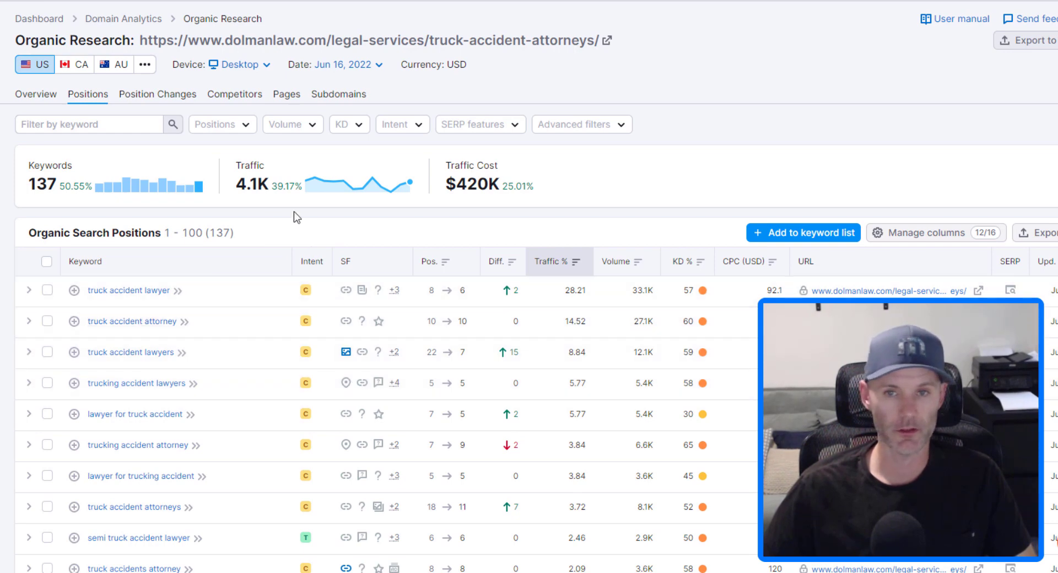
scroll("down", 3)
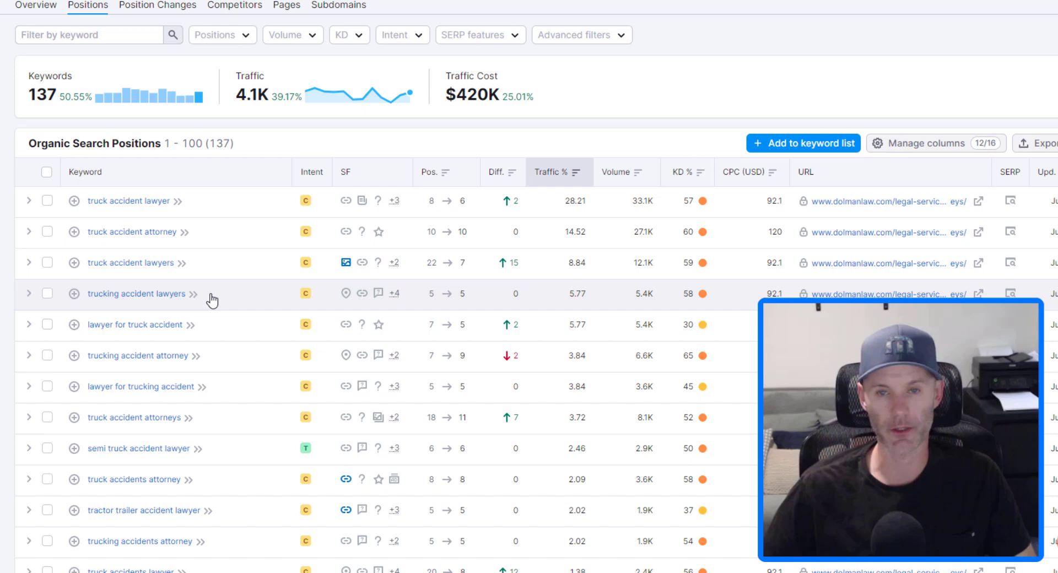
mouse_move(207, 342)
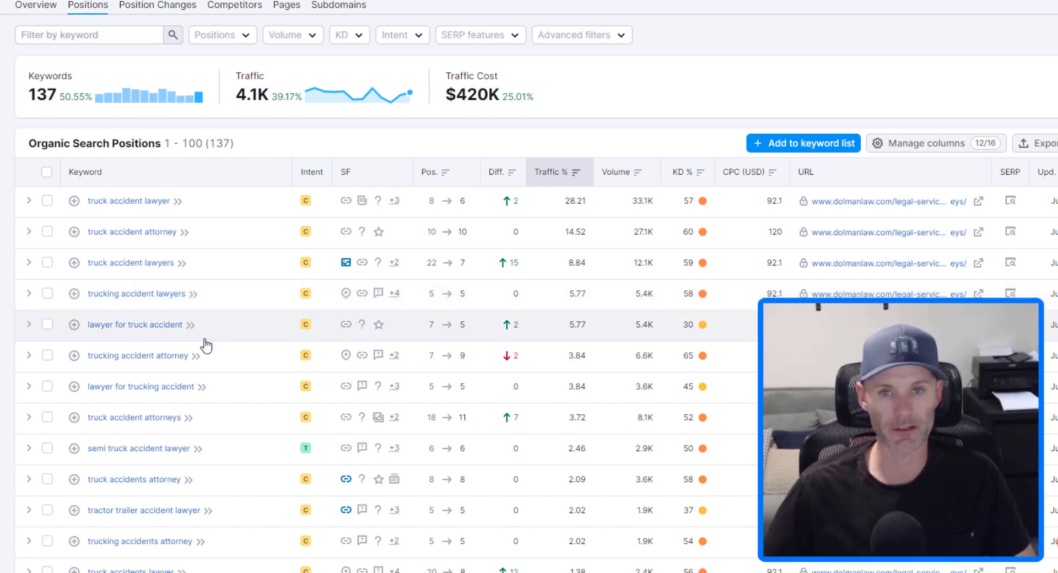
mouse_move(151, 360)
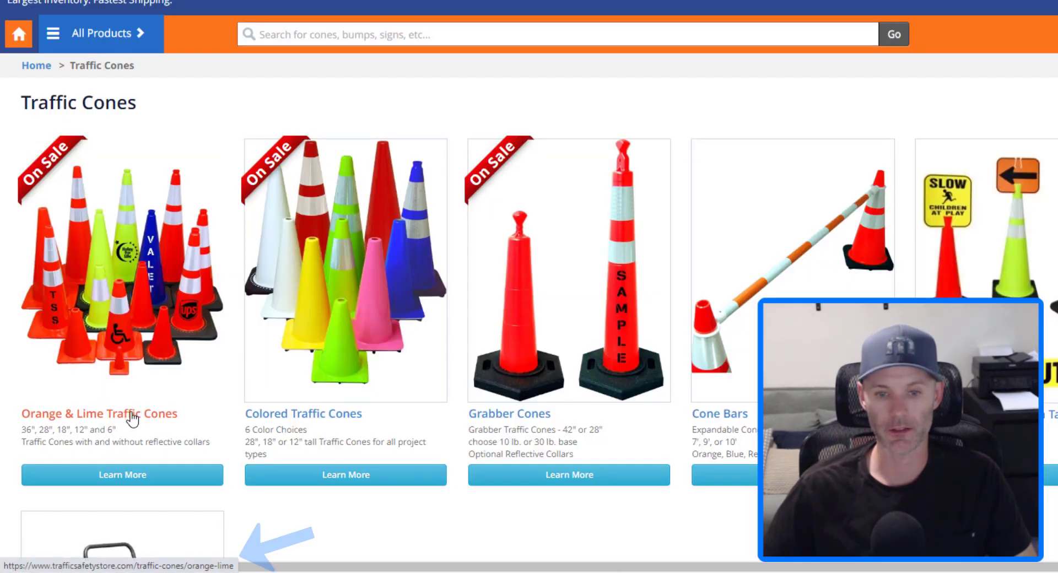
mouse_move(327, 421)
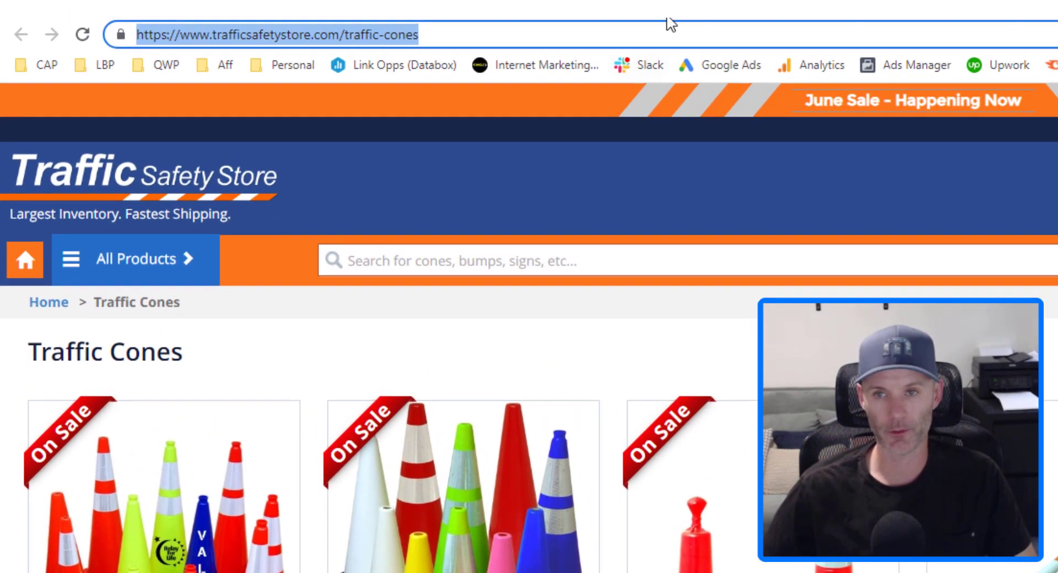
Select the Traffic Cones category page URL in the address bar for copying.
double_click(366, 34)
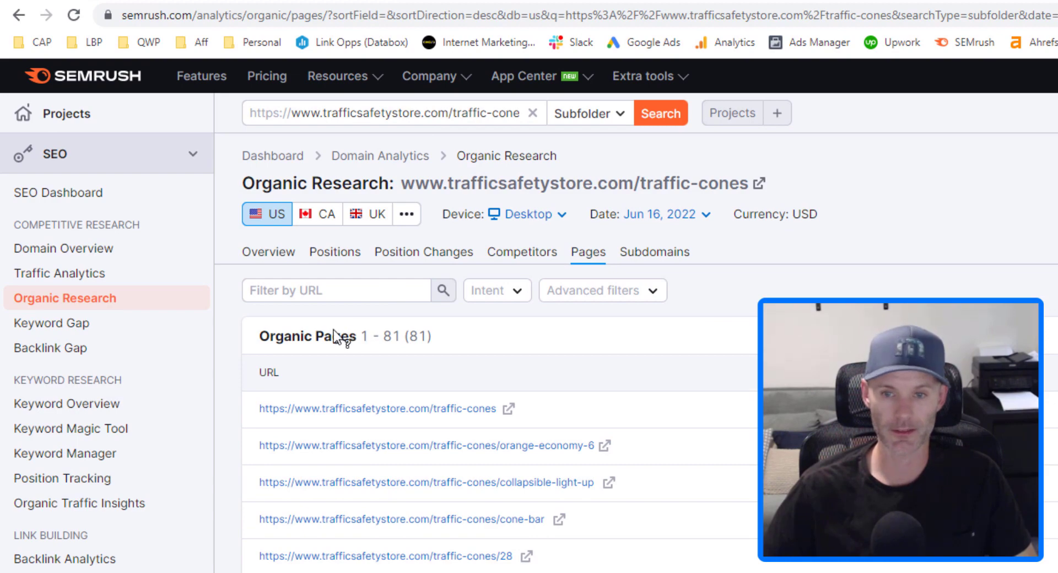
Review the traffic-cones subfolder's 799 ranking keywords, then list its 81 pages by traffic.
left_click(334, 252)
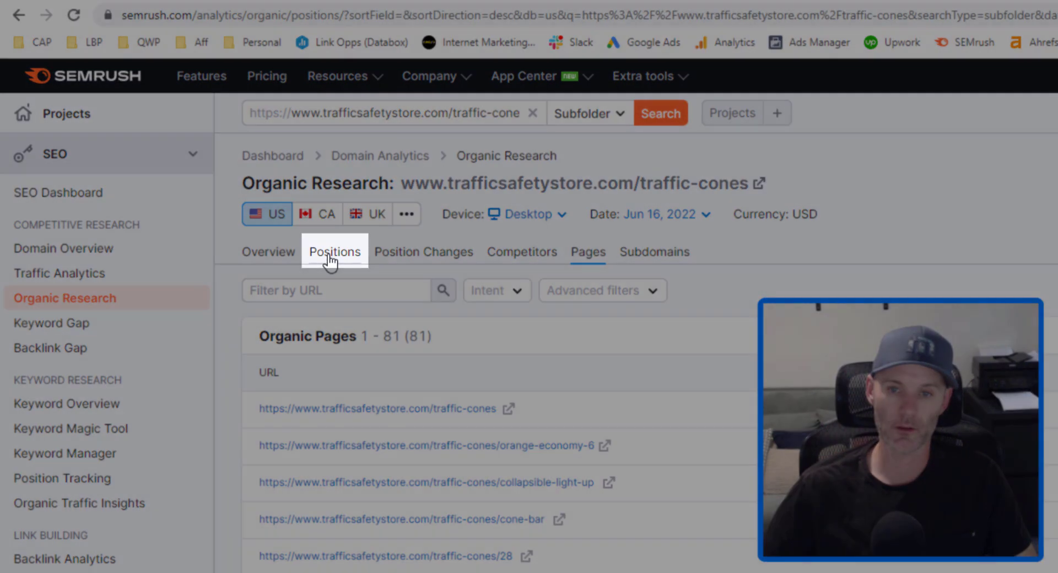
left_click(334, 252)
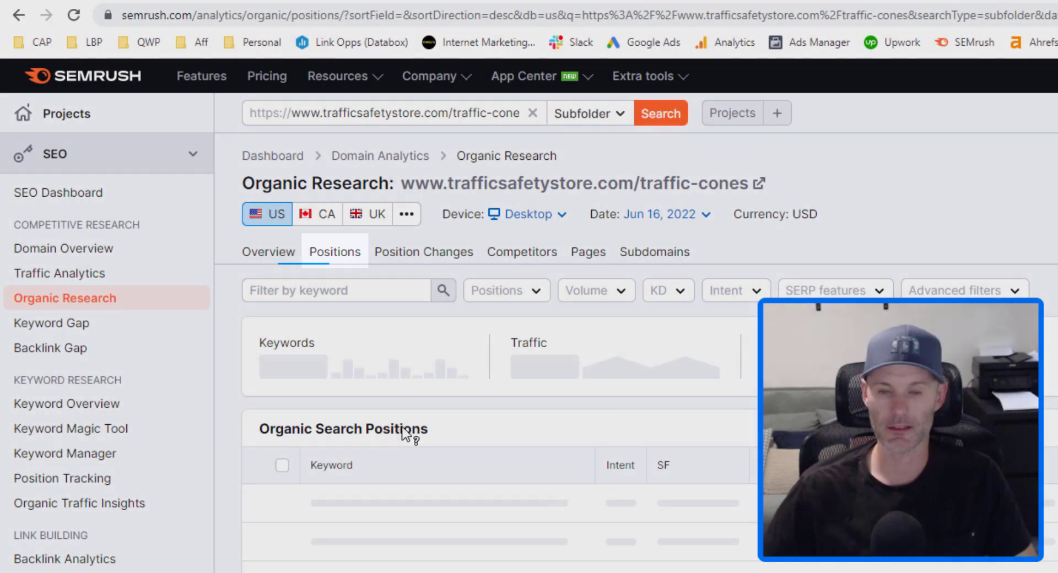
scroll("down", 3)
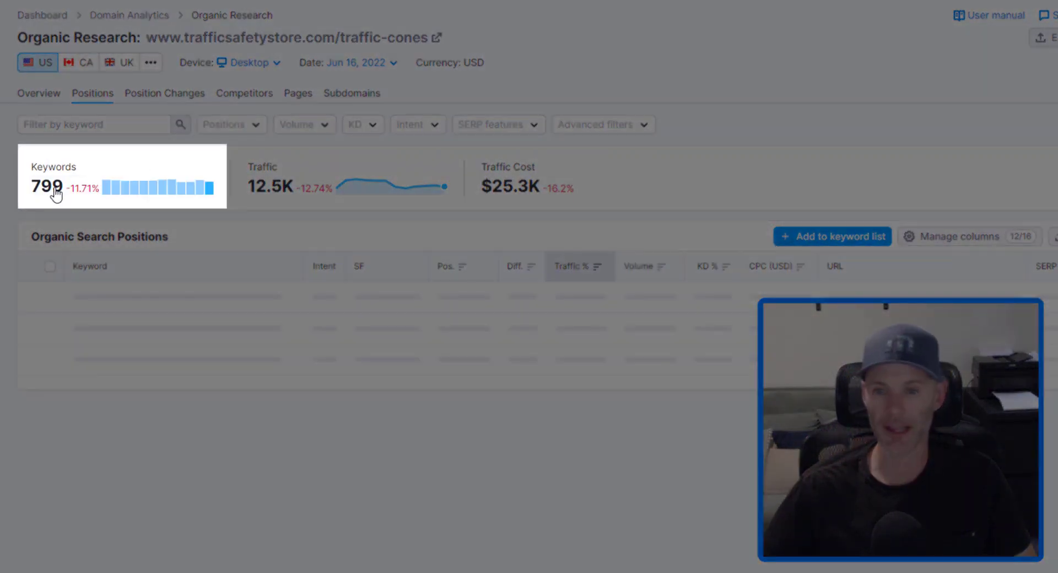
mouse_move(308, 194)
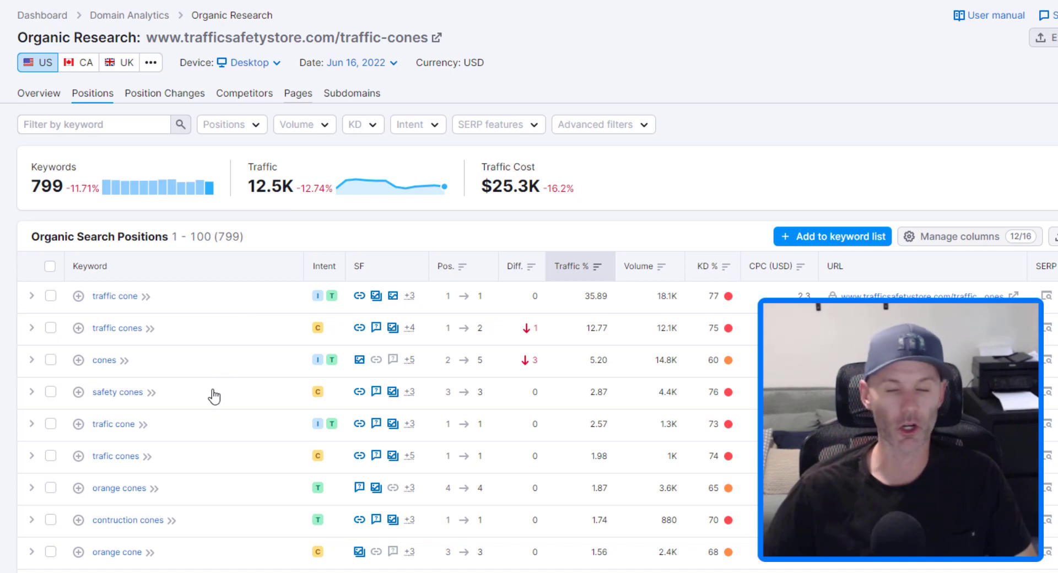
mouse_move(322, 223)
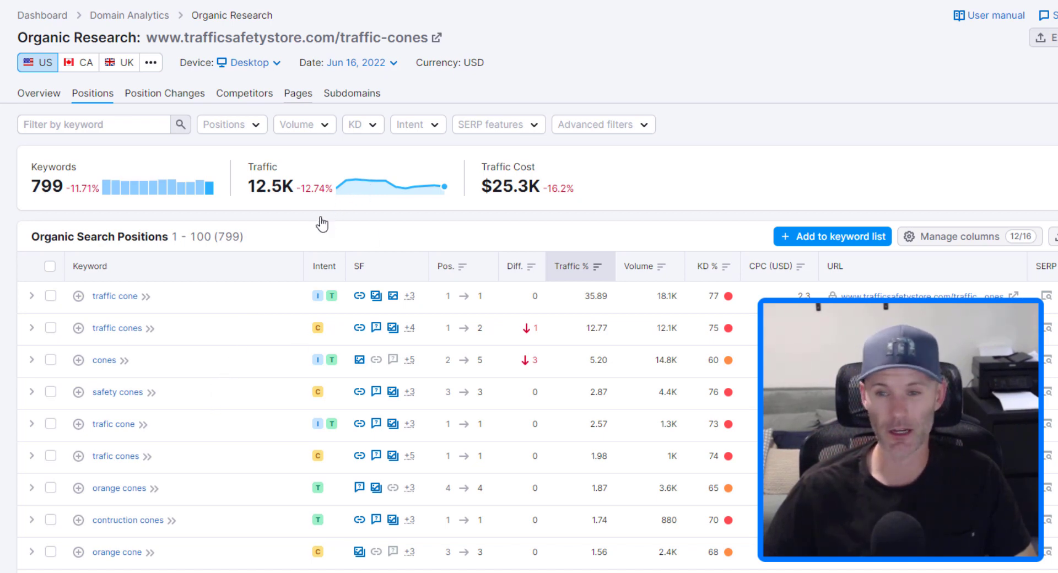
left_click(298, 94)
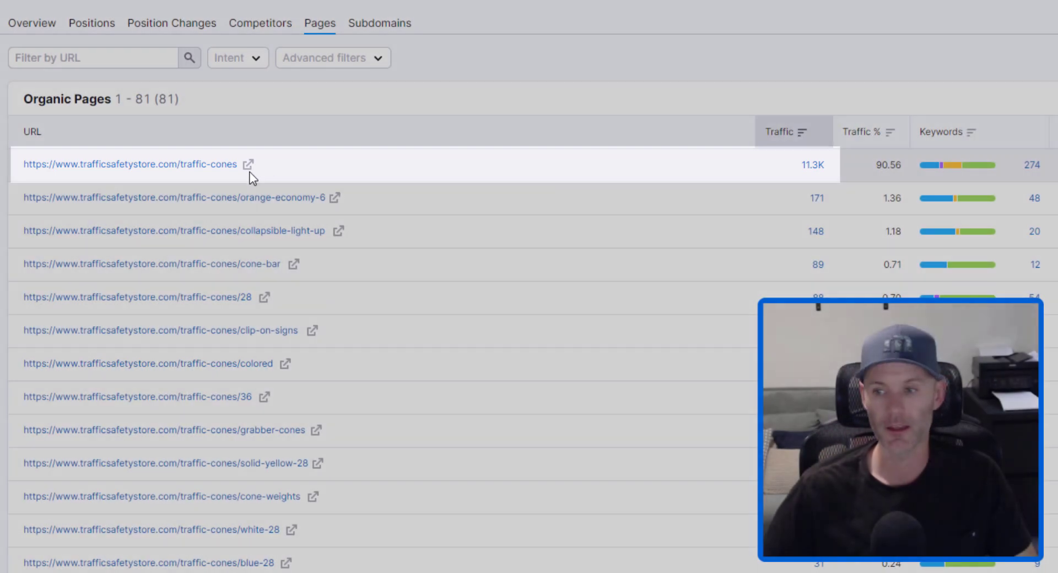
mouse_move(269, 214)
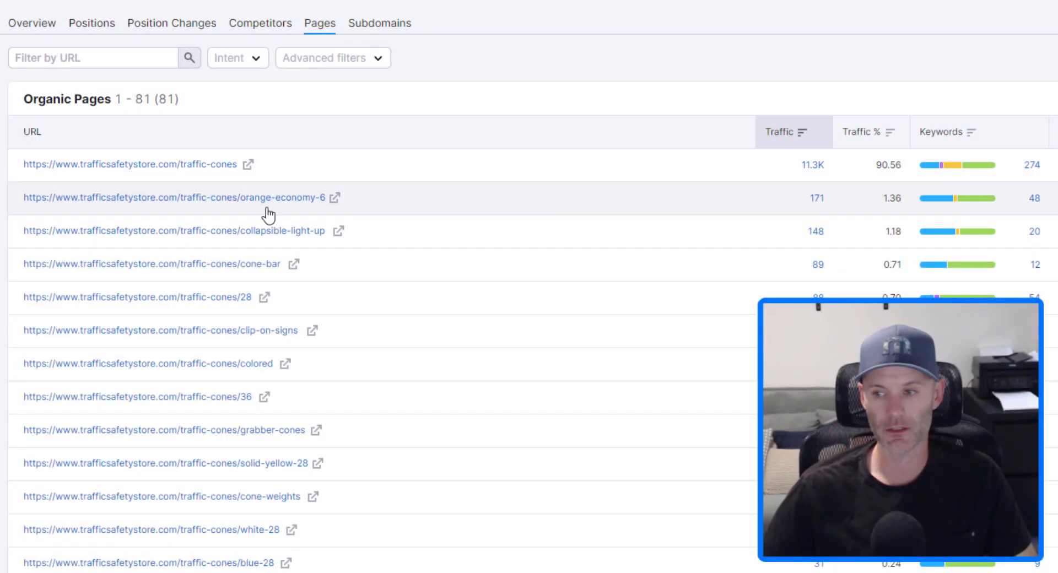
mouse_move(258, 222)
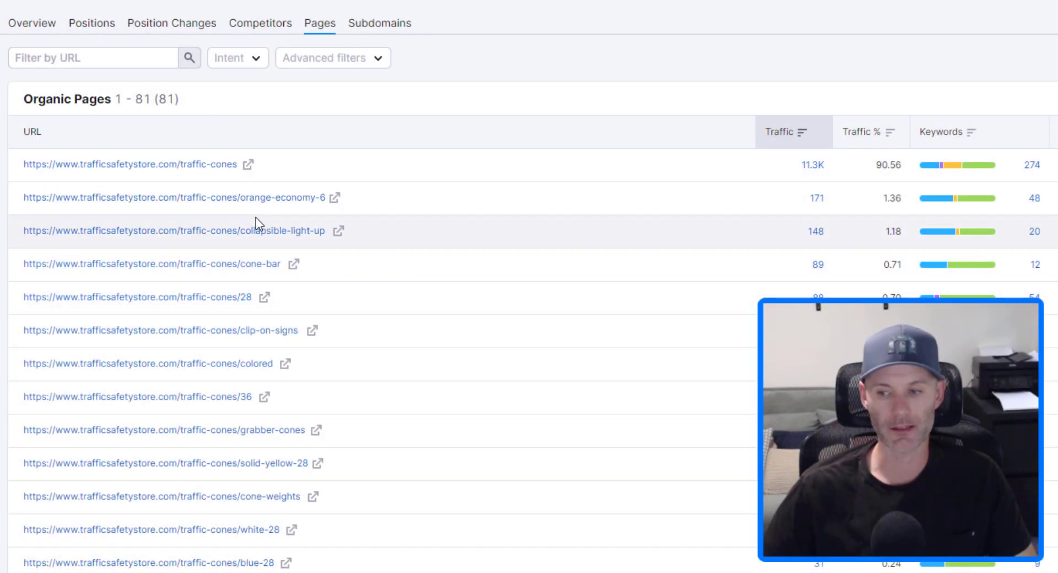
mouse_move(286, 213)
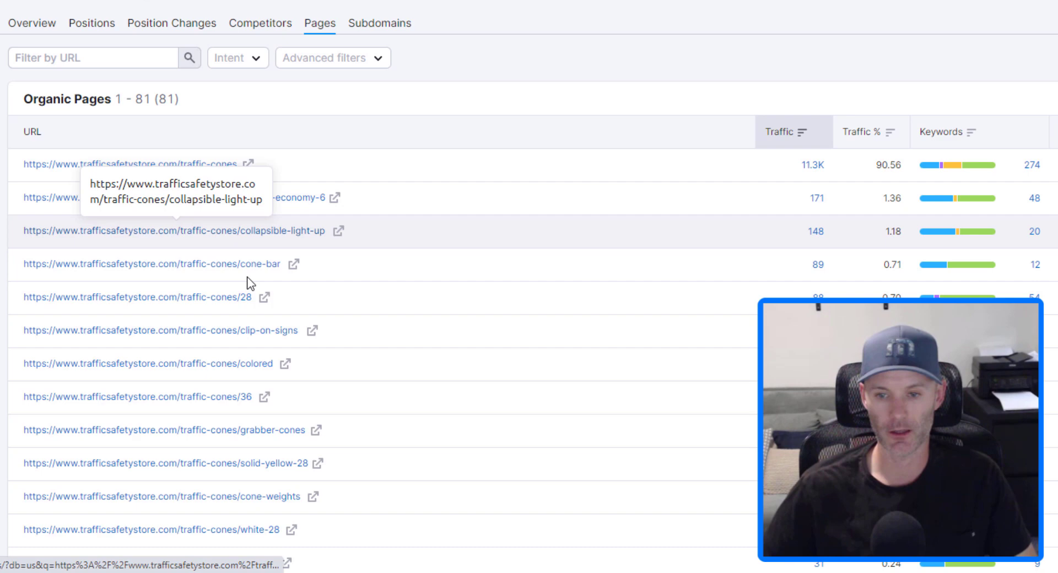
mouse_move(389, 330)
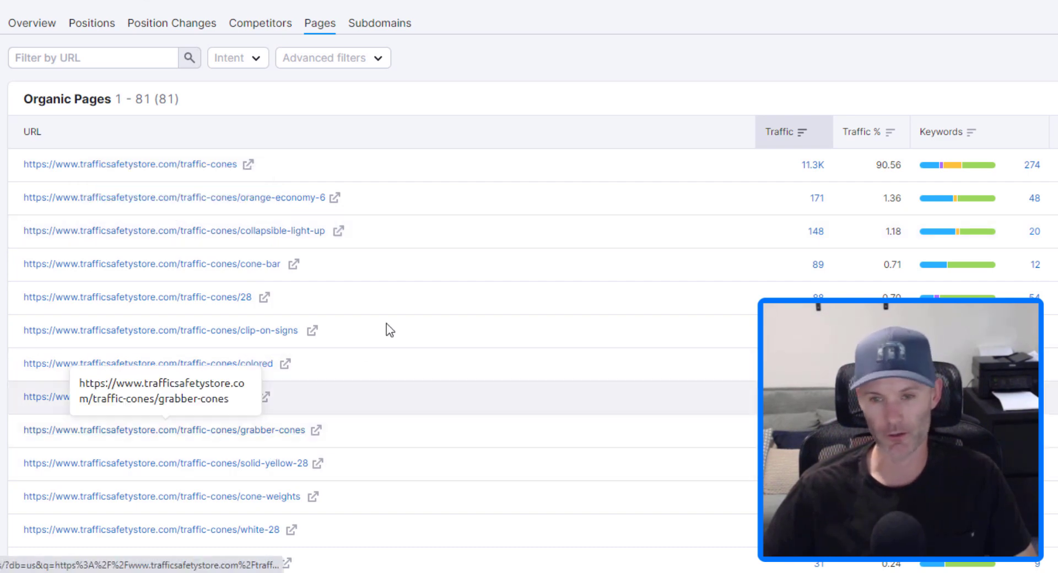
mouse_move(211, 182)
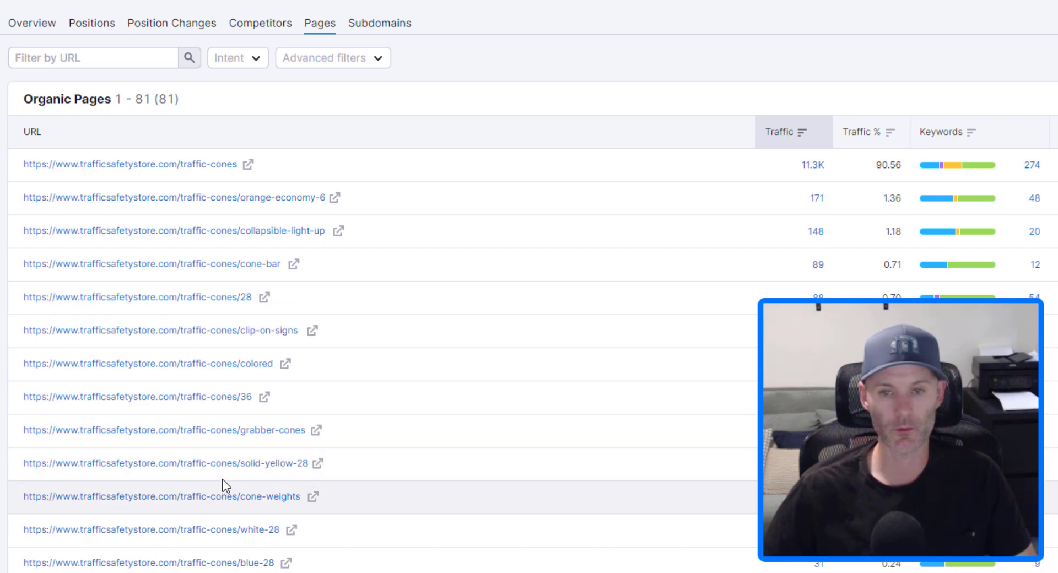
mouse_move(236, 457)
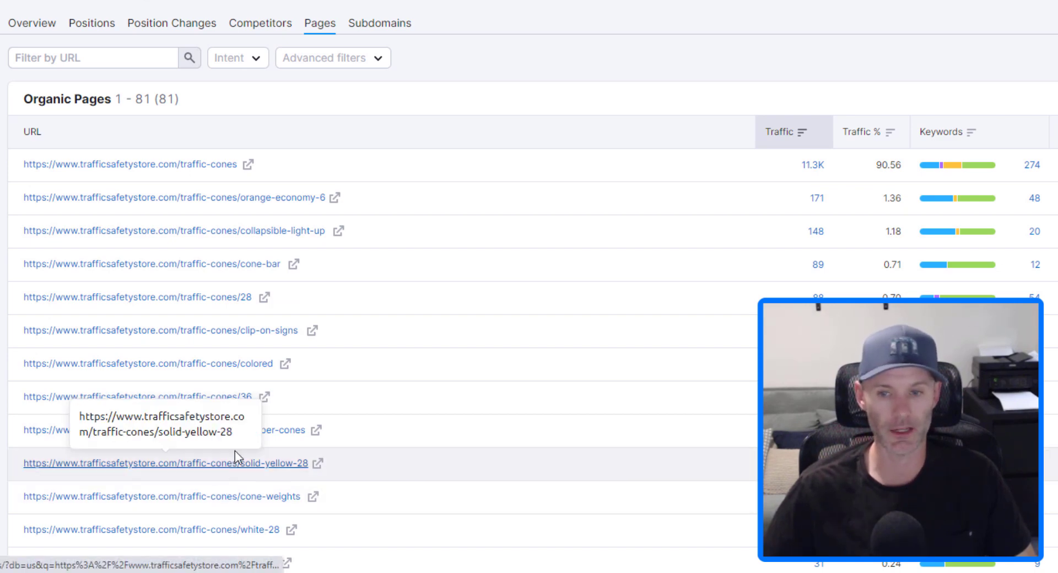
mouse_move(308, 124)
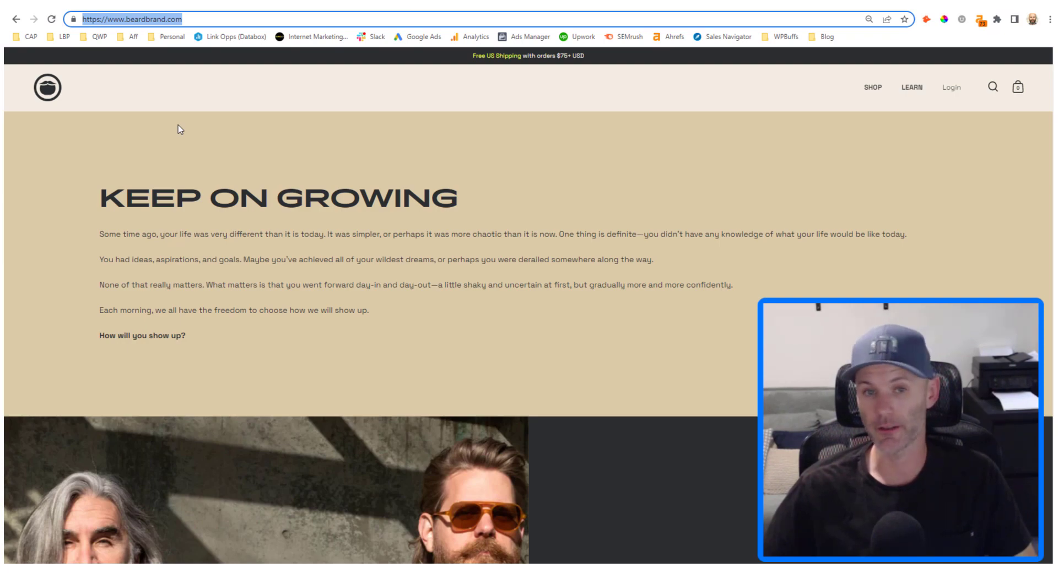
Scroll the beardbrand.com homepage and open its SHOP section.
scroll("down", 3)
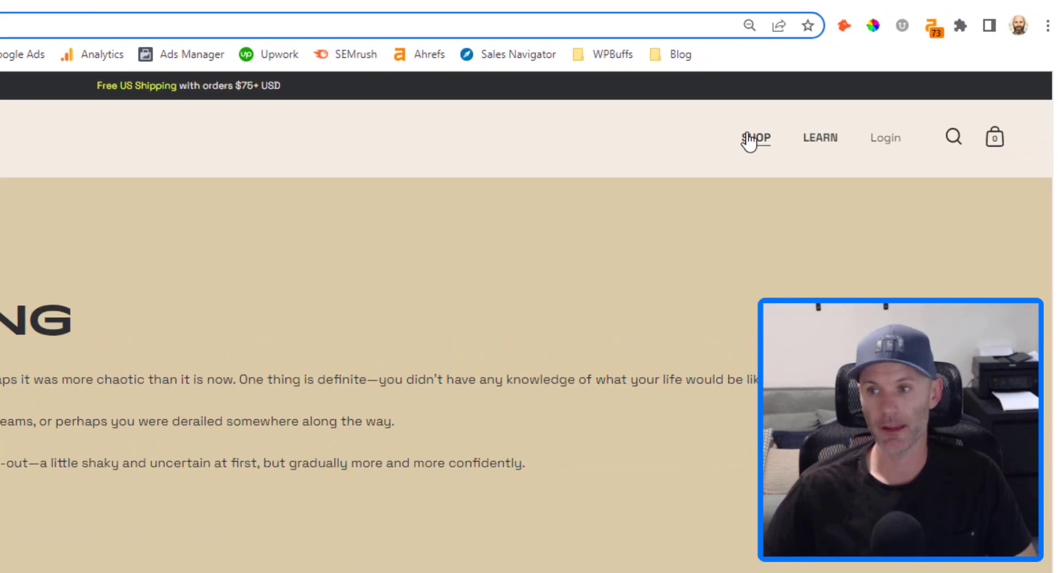
left_click(347, 54)
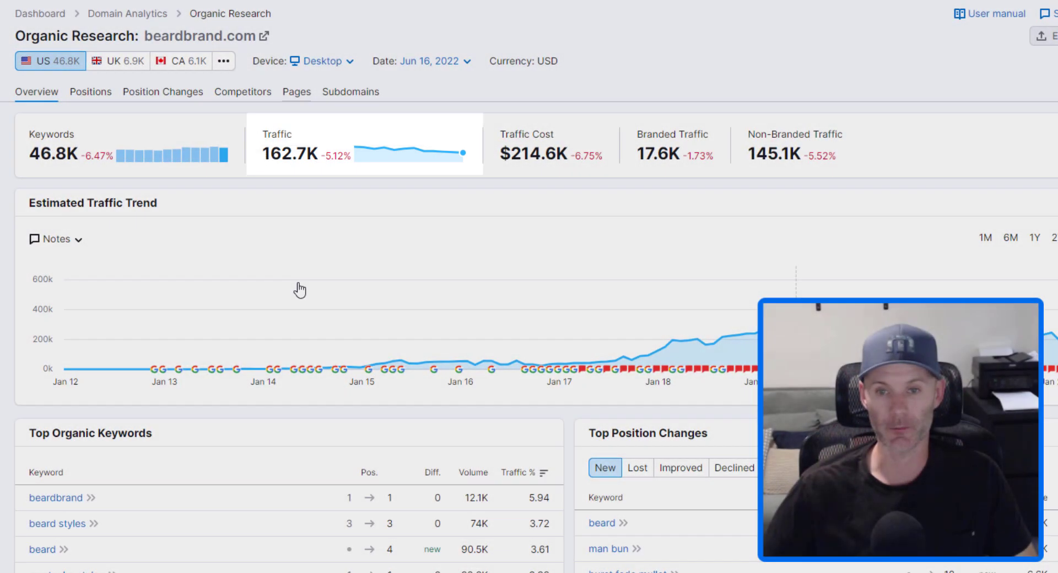
Switch beardbrand.com's Organic Research to the Pages report.
left_click(297, 91)
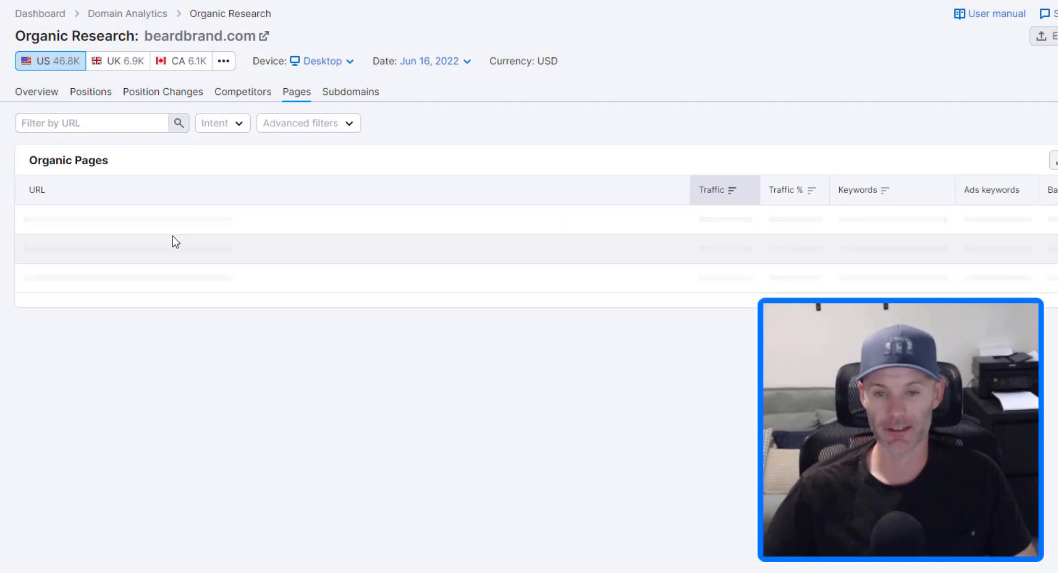
mouse_move(173, 214)
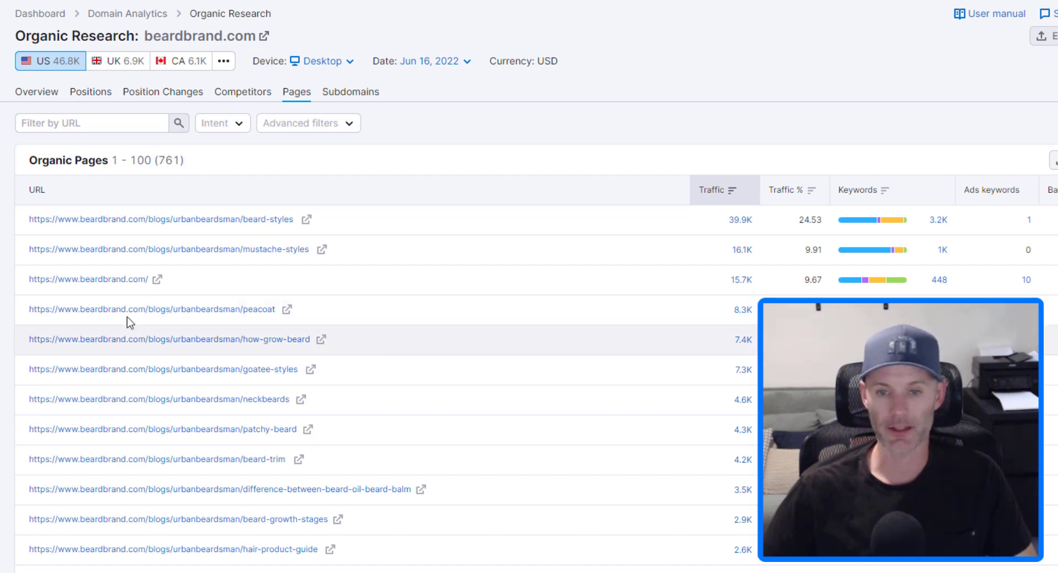
mouse_move(161, 315)
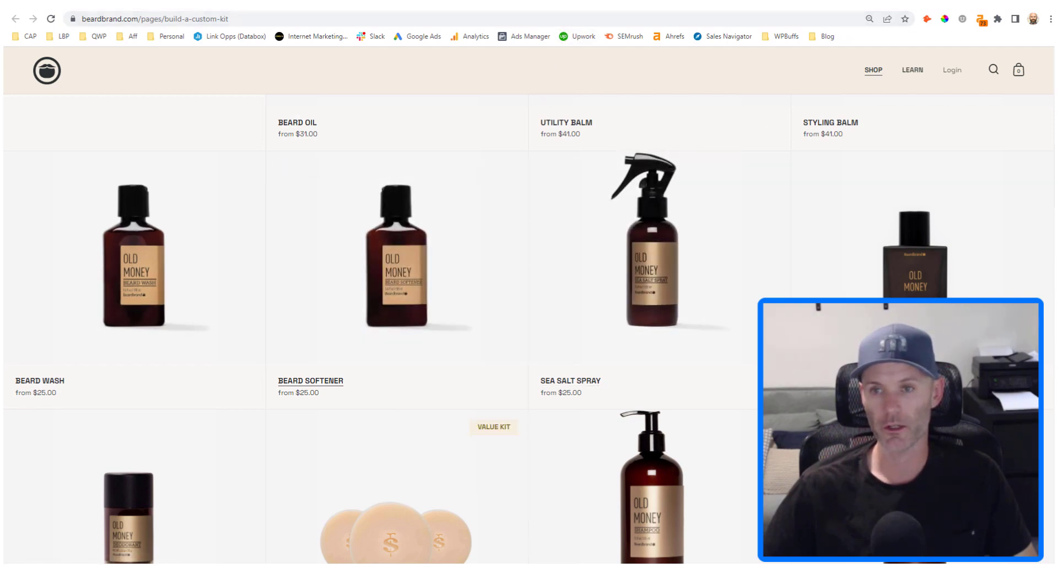
Open the Beard Softener product page from Build a Custom Kit and select its address.
left_click(311, 381)
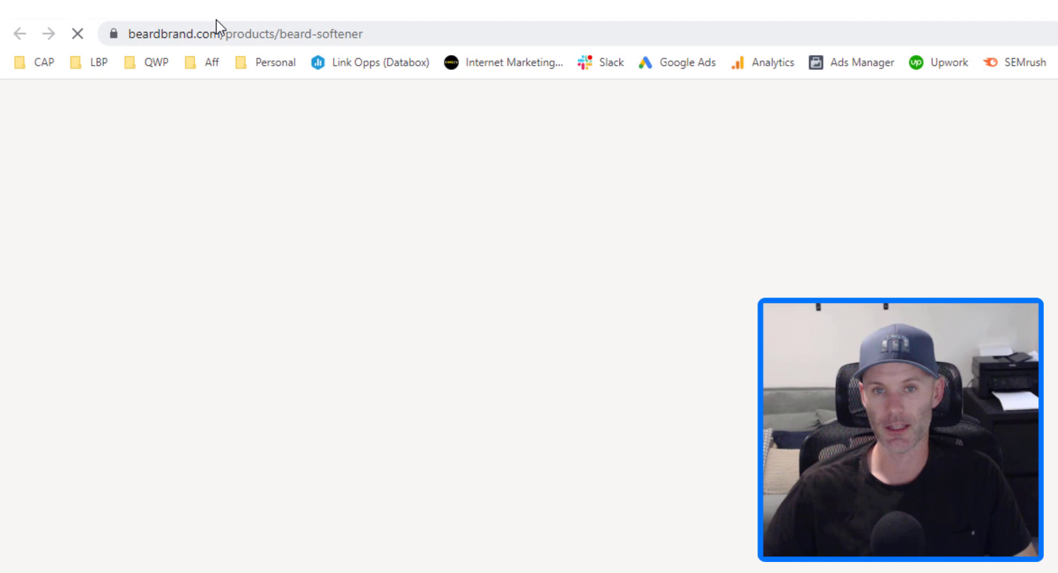
left_click(270, 34)
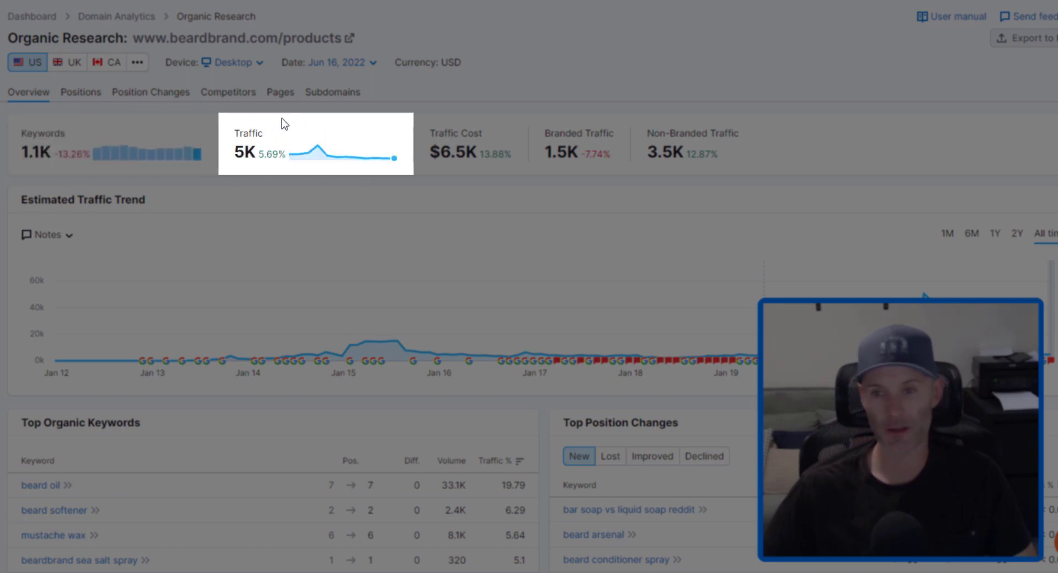
mouse_move(234, 176)
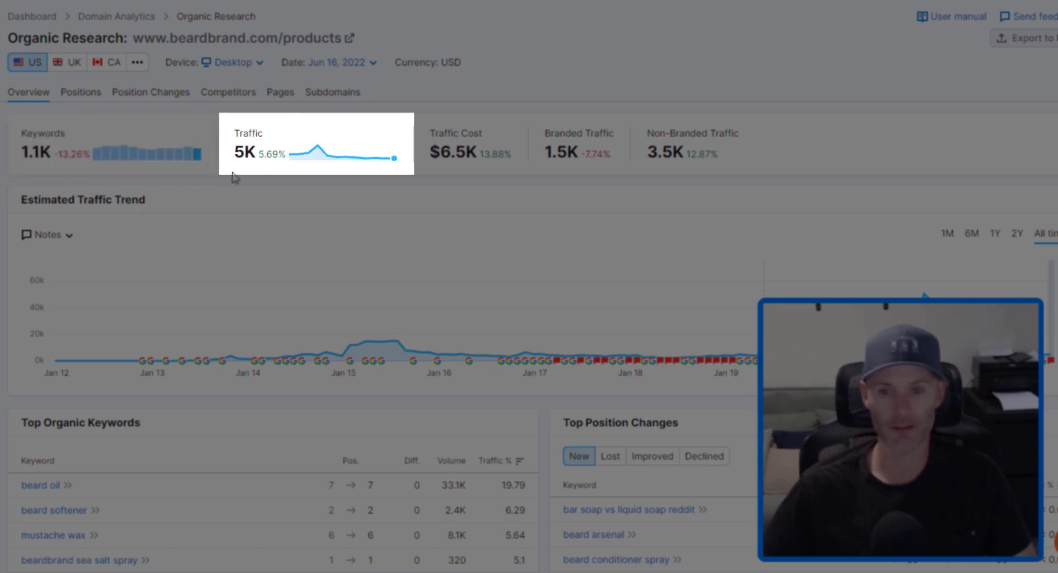
mouse_move(280, 104)
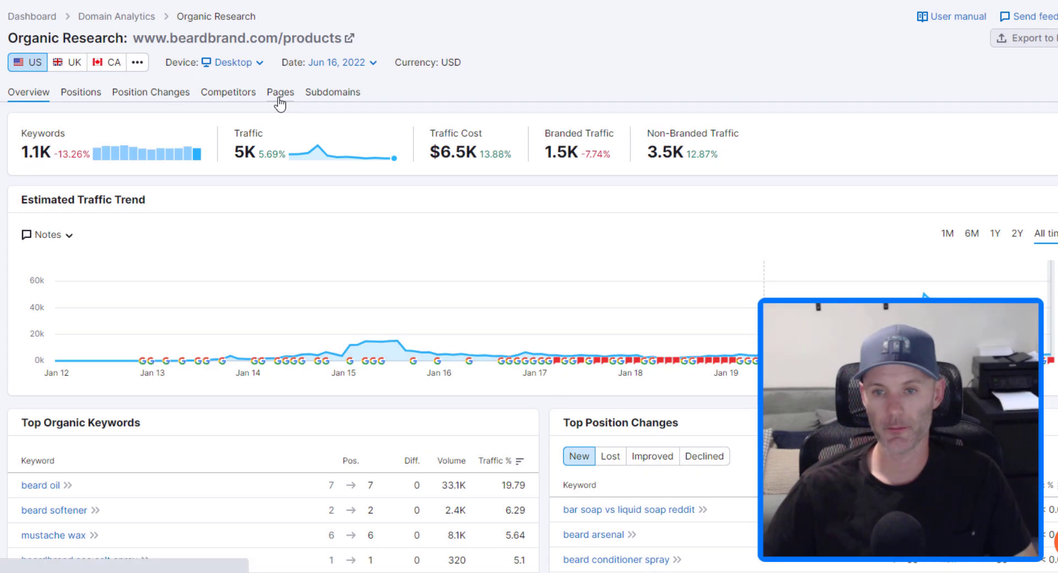
List the 43 beardbrand.com/products pages by traffic, led by beard-oil at 1.4K.
left_click(280, 92)
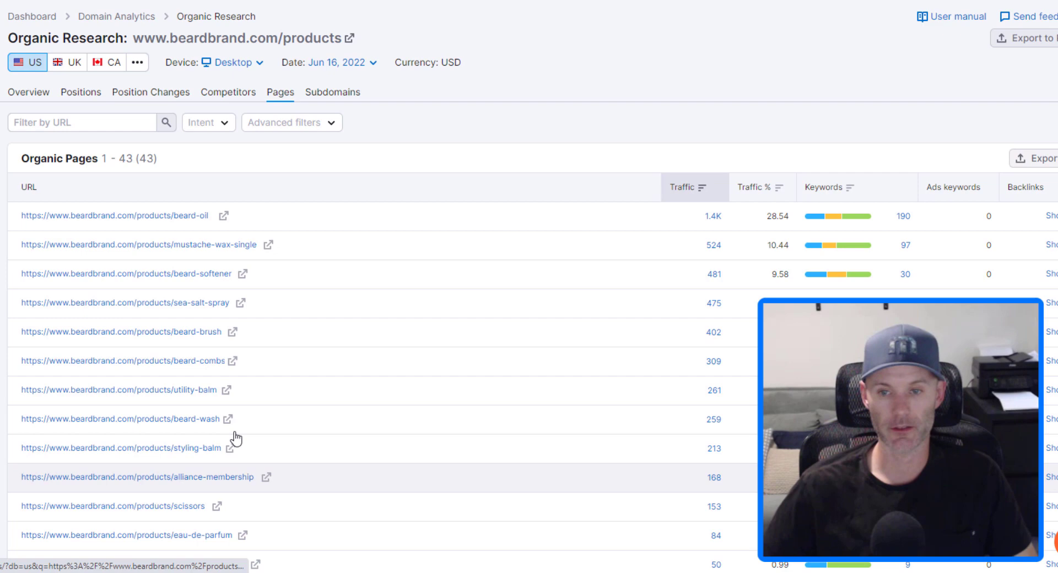
mouse_move(711, 217)
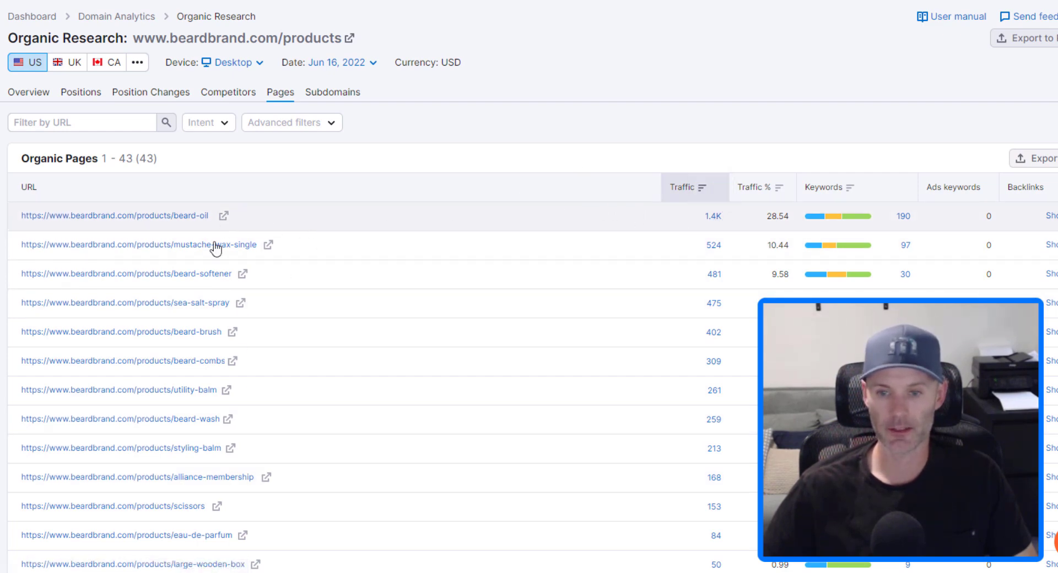
scroll("down", 3)
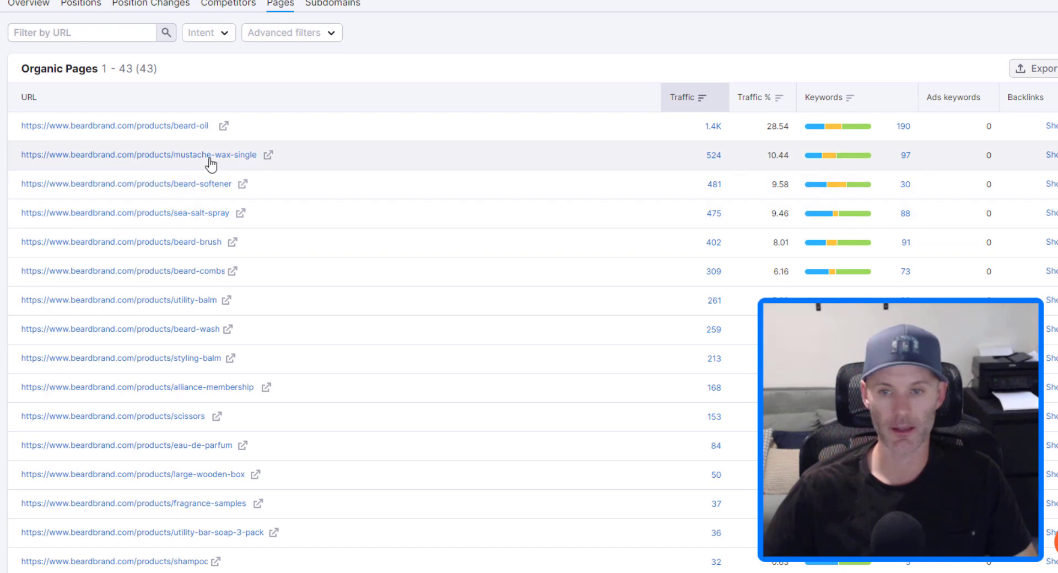
mouse_move(219, 217)
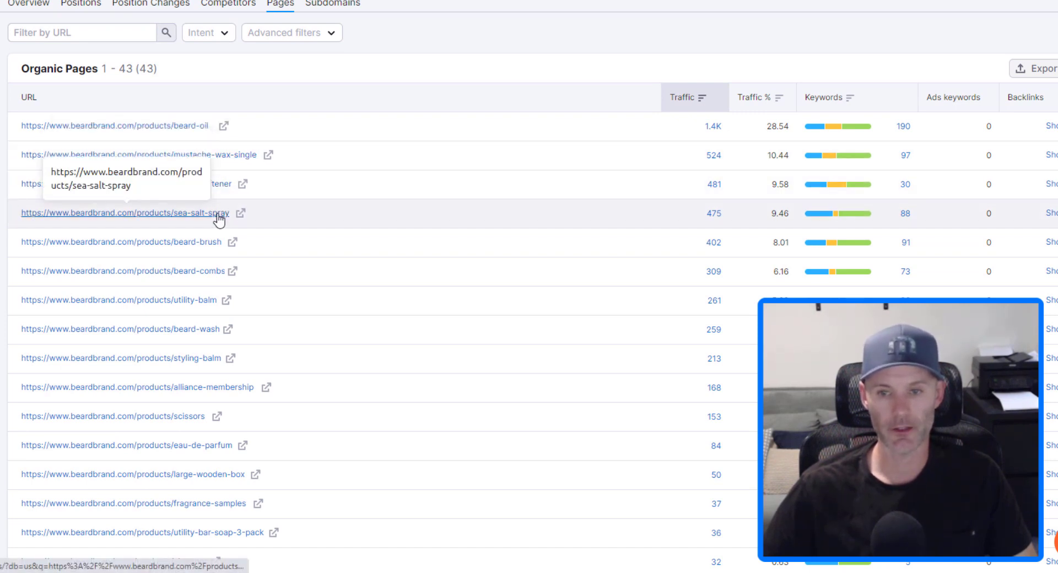
mouse_move(213, 272)
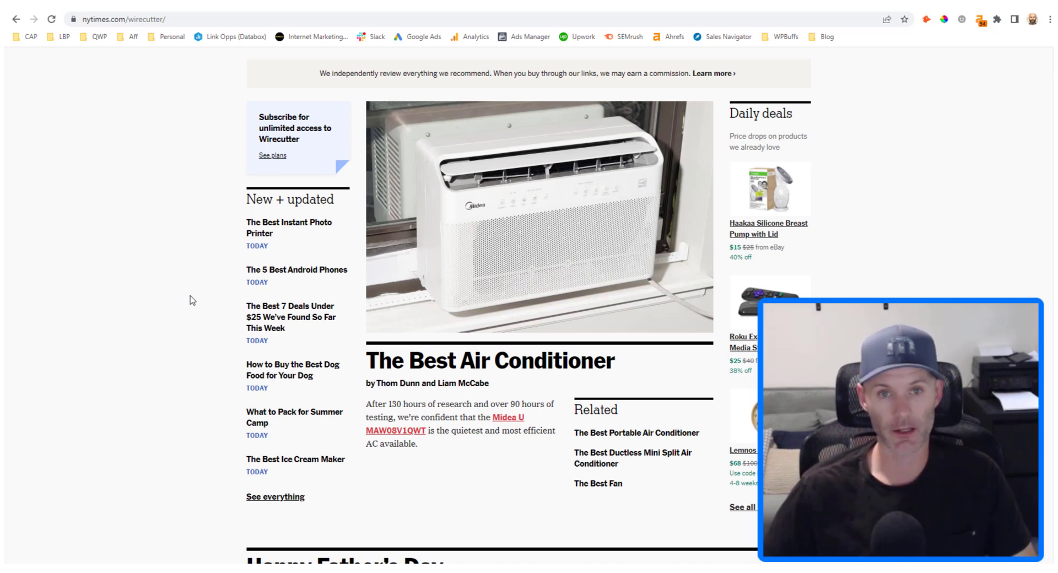
mouse_move(162, 288)
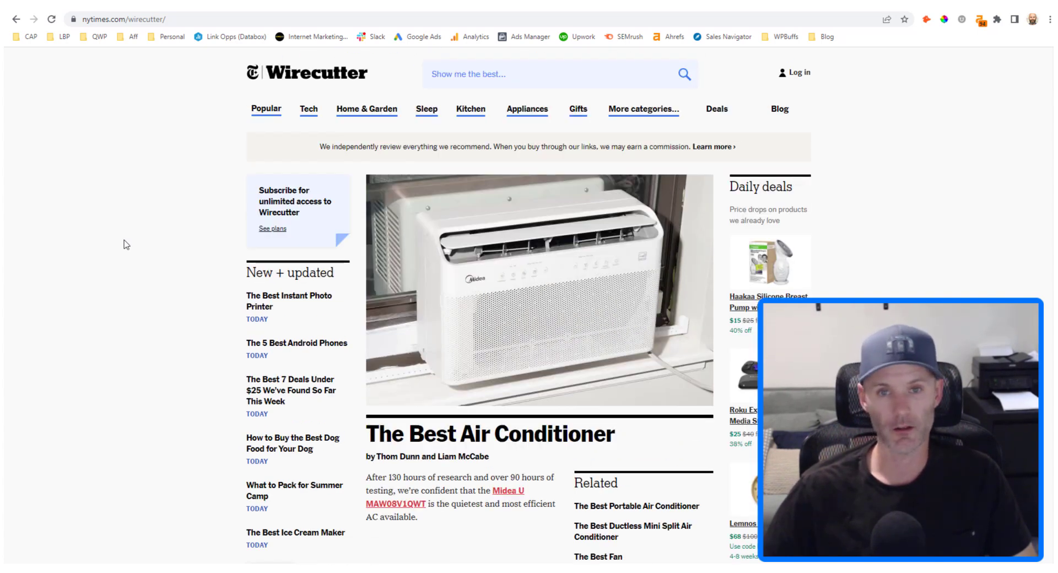
mouse_move(209, 137)
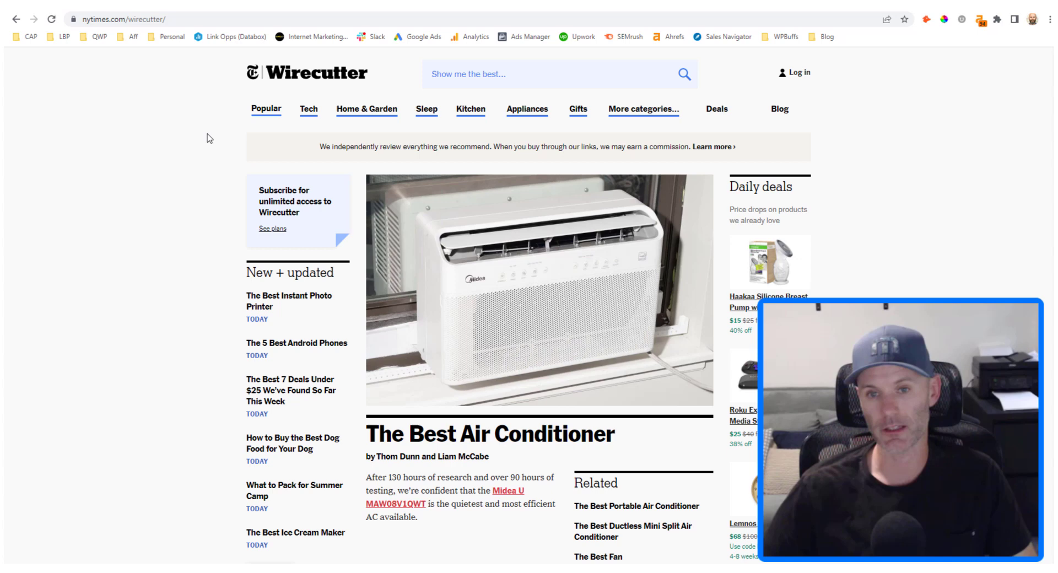
mouse_move(119, 92)
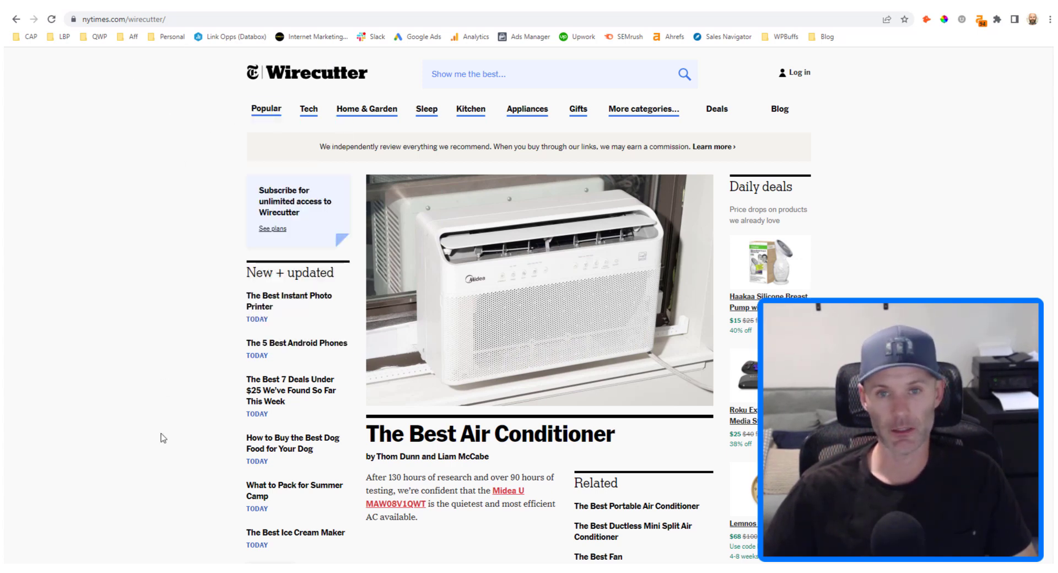
scroll("down", 3)
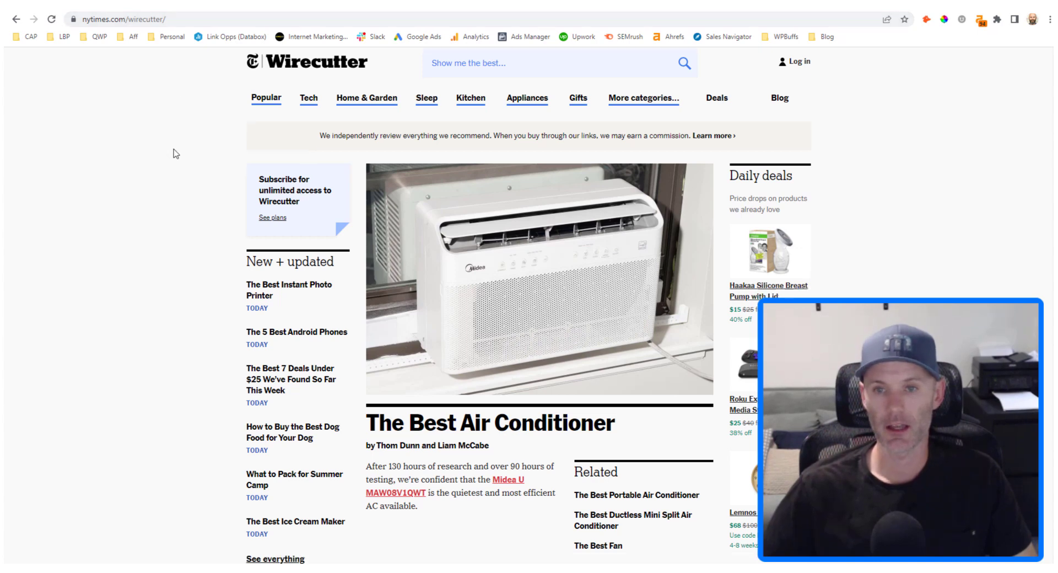
scroll("down", 3)
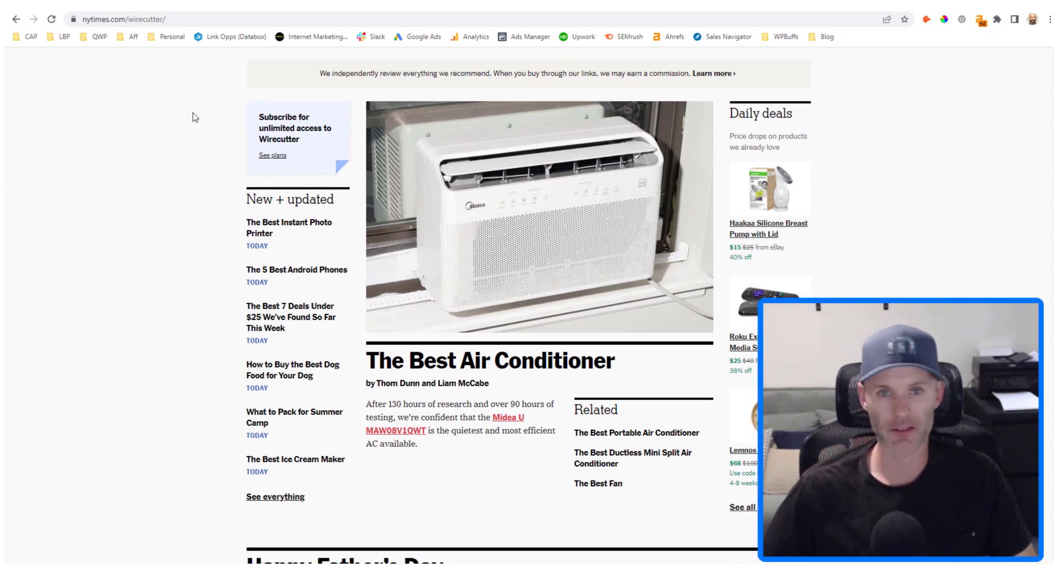
mouse_move(191, 170)
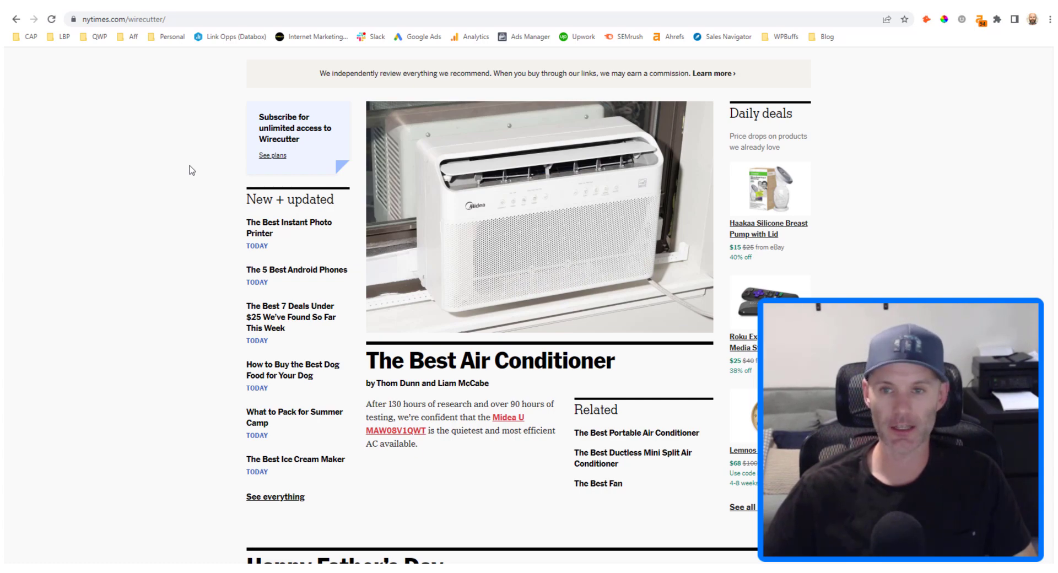
mouse_move(205, 177)
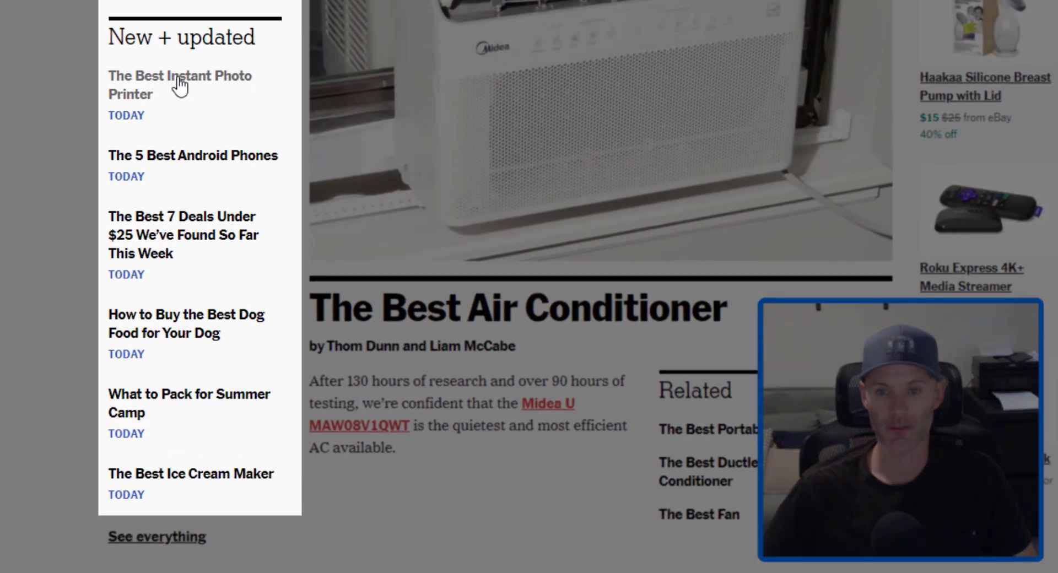
mouse_move(180, 161)
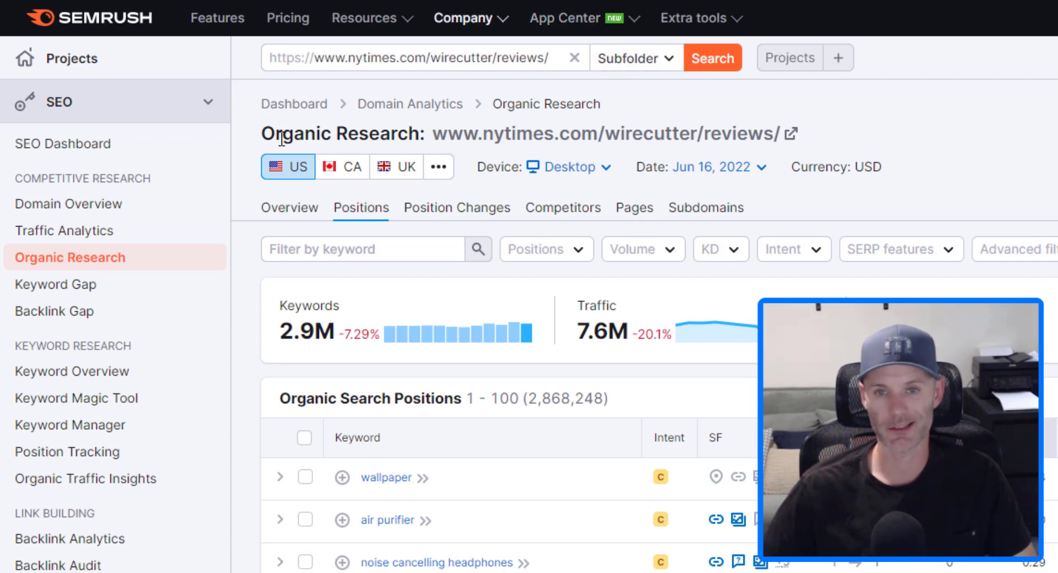
mouse_move(642, 270)
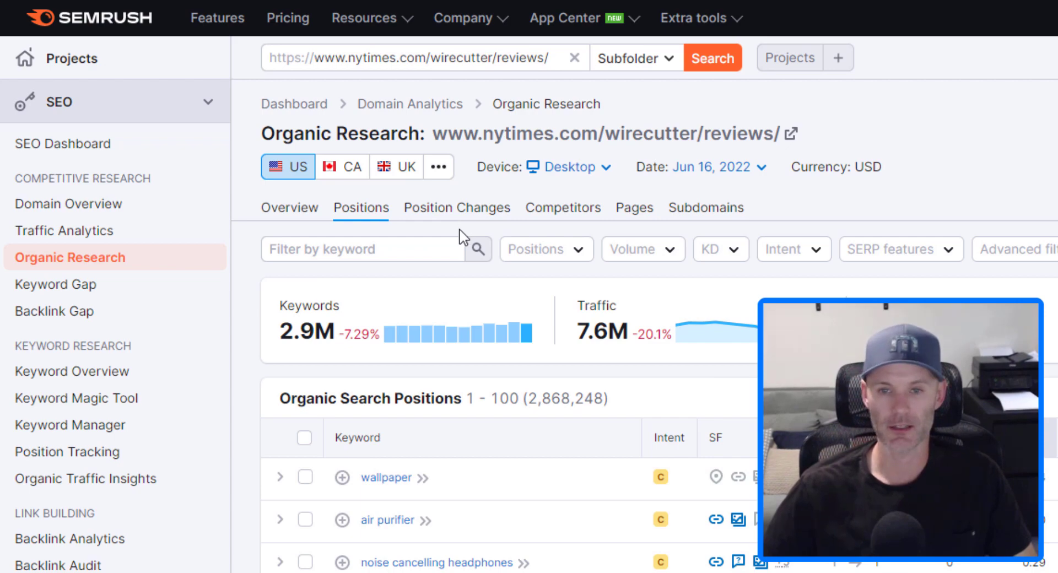
Scroll the nytimes.com/wirecutter/reviews/ Positions report and open the Advanced filters dropdown.
scroll("down", 3)
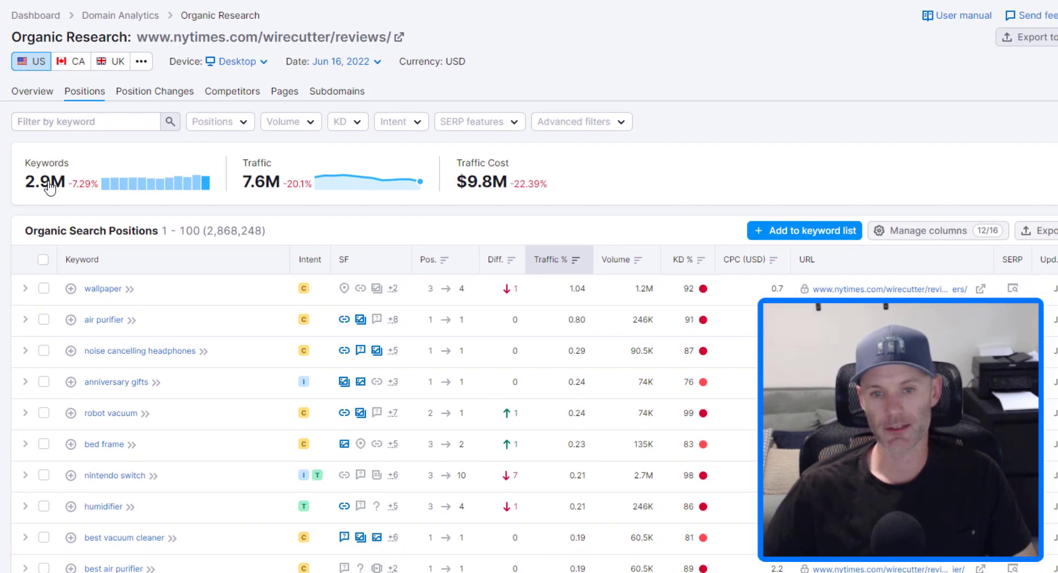
left_click(49, 190)
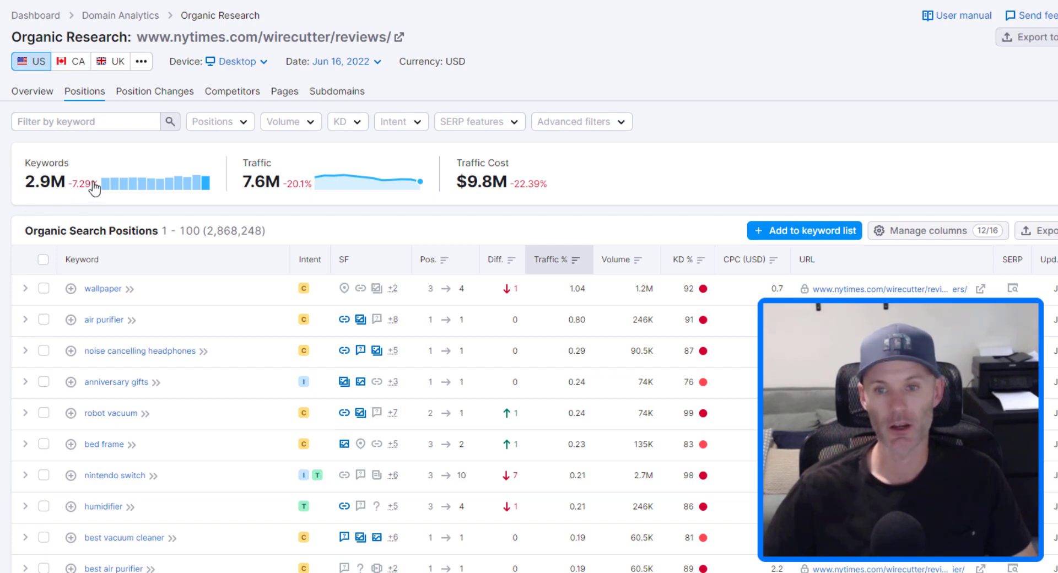
mouse_move(4, 160)
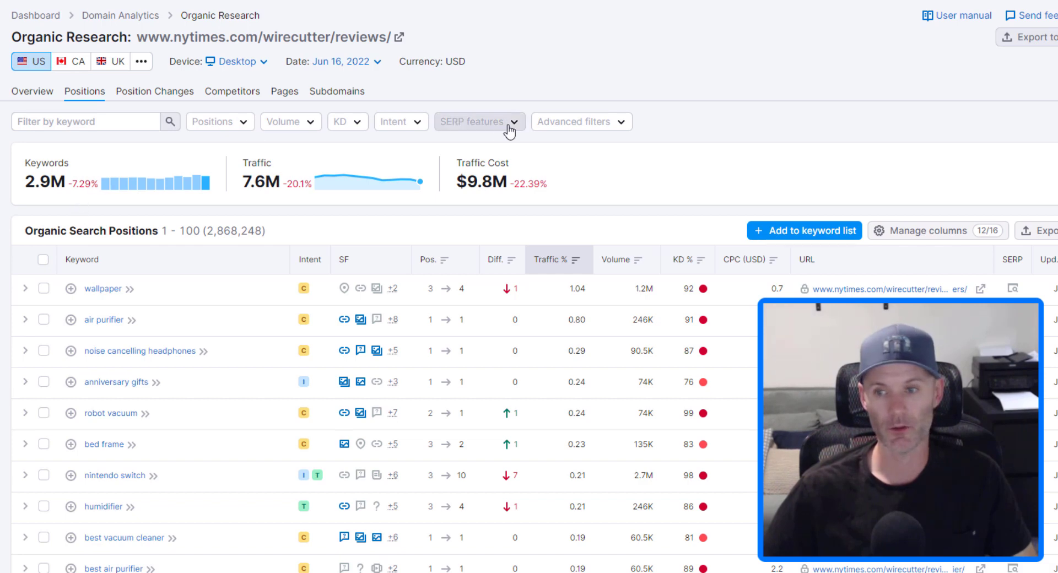
mouse_move(255, 150)
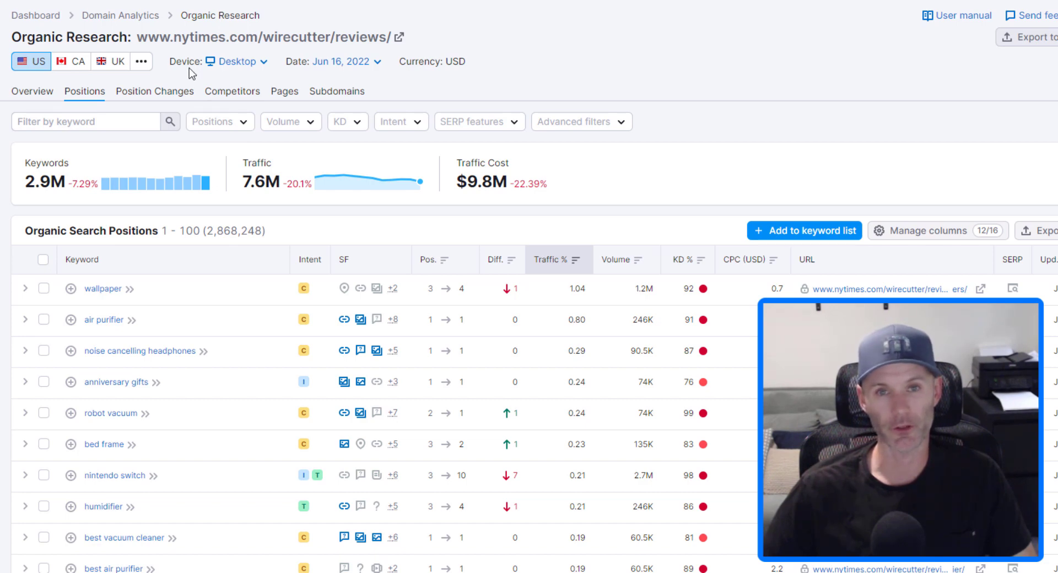
left_click(582, 122)
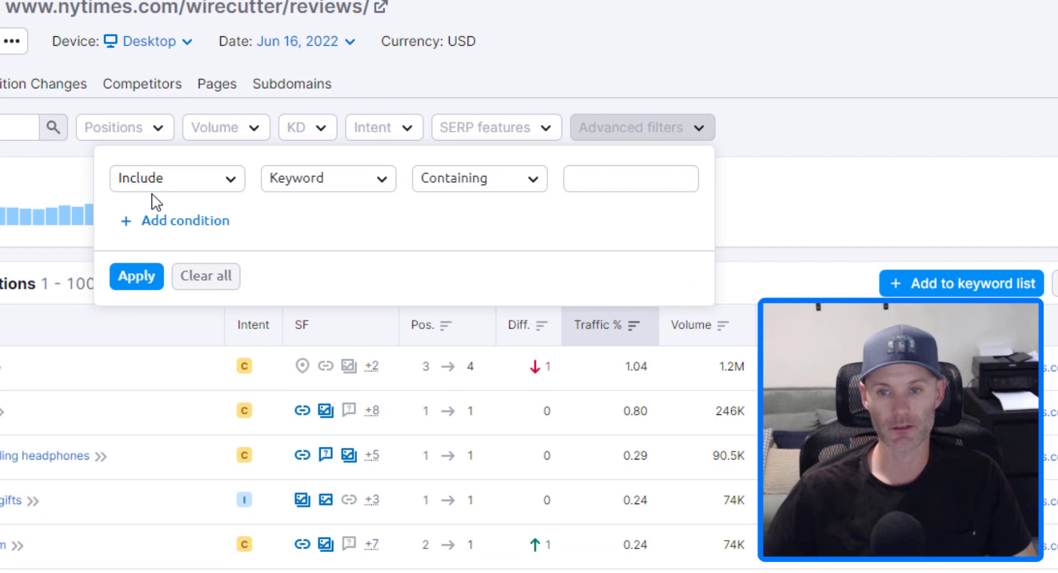
Filter Wirecutter reviews keywords to those containing 'coffee', leaving 20.4K keywords.
left_click(631, 179)
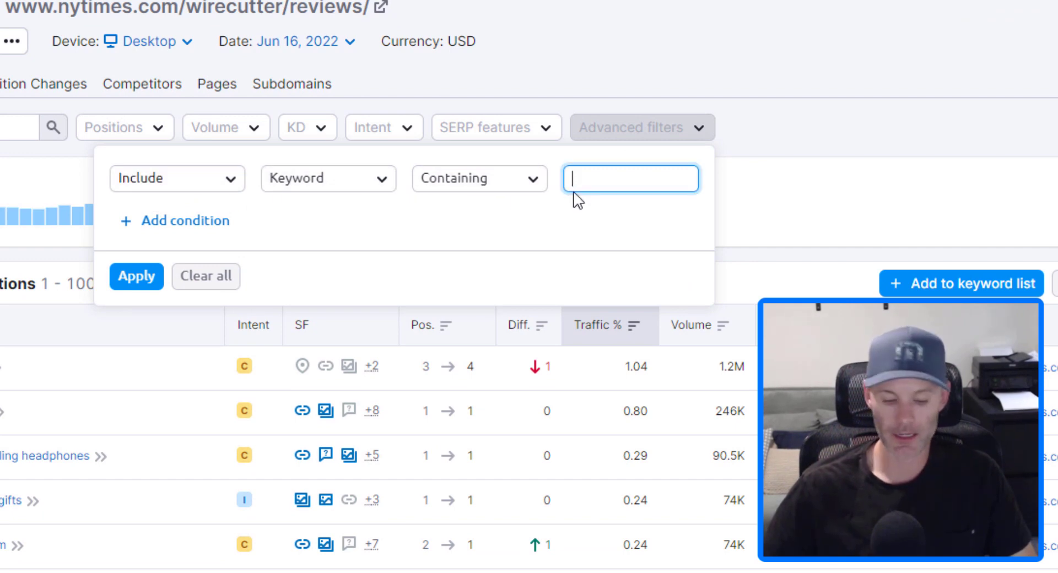
type("coffee")
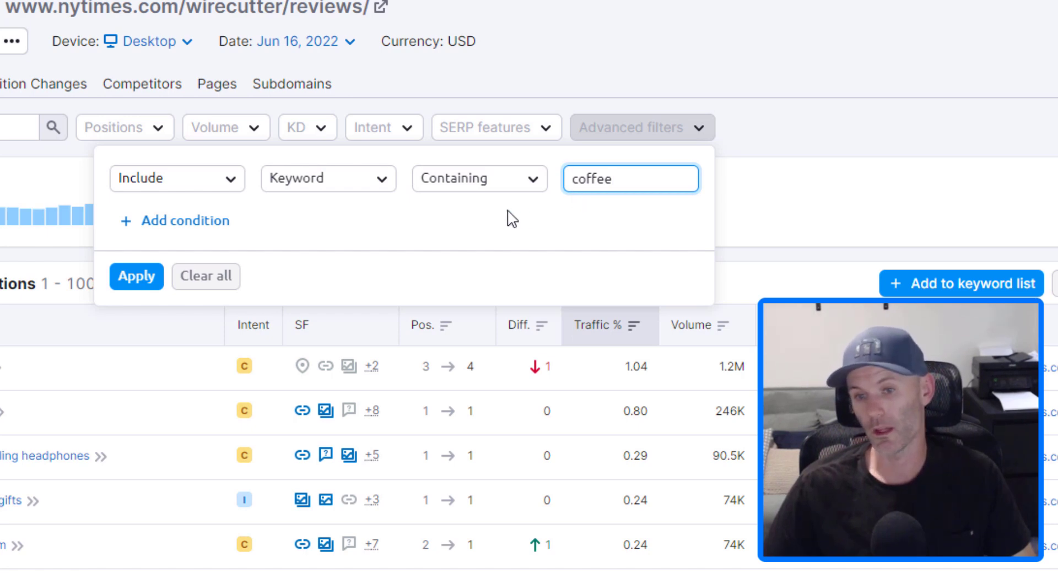
mouse_move(451, 214)
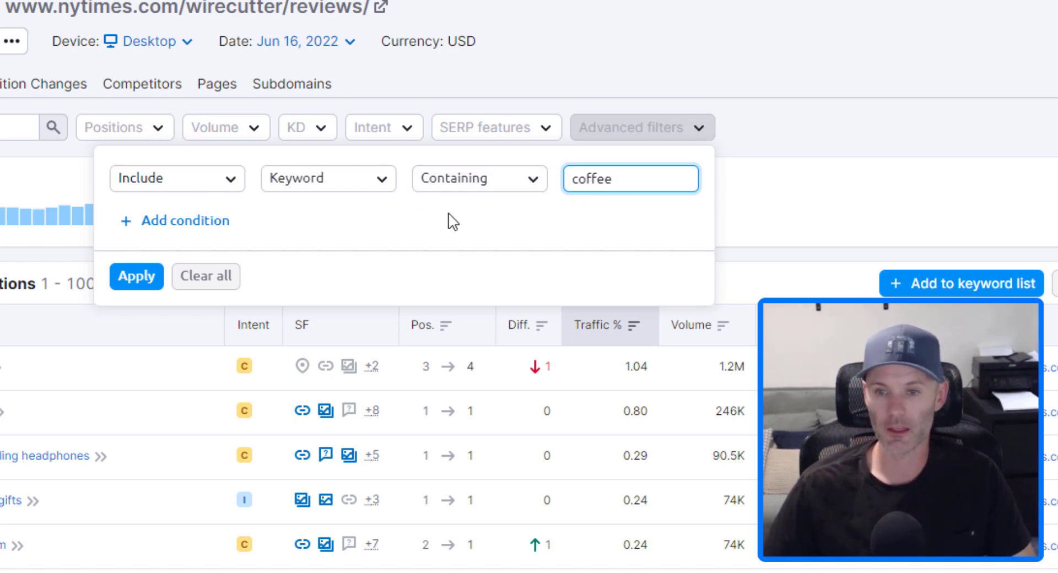
mouse_move(374, 273)
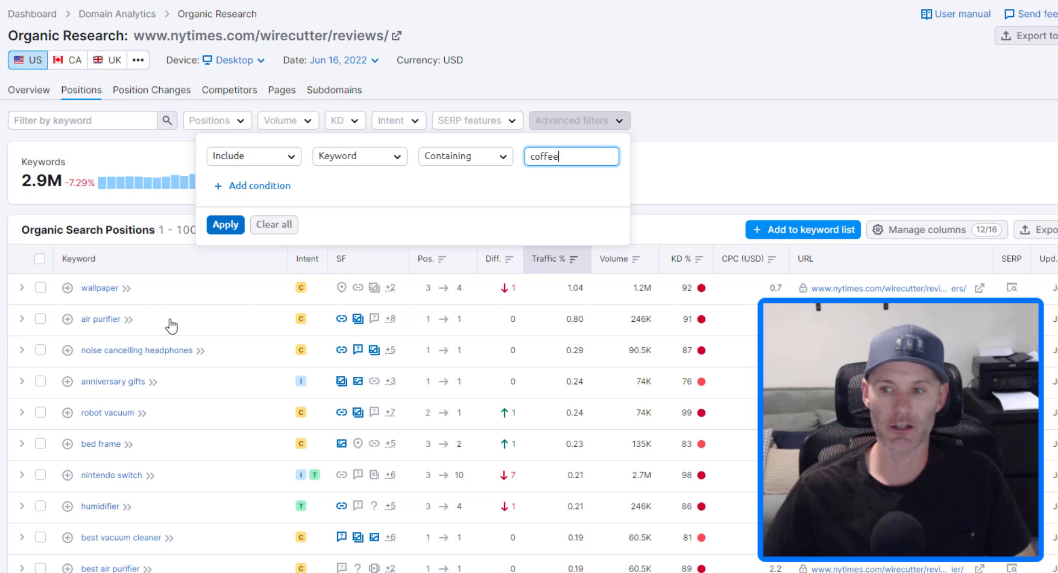
left_click(226, 224)
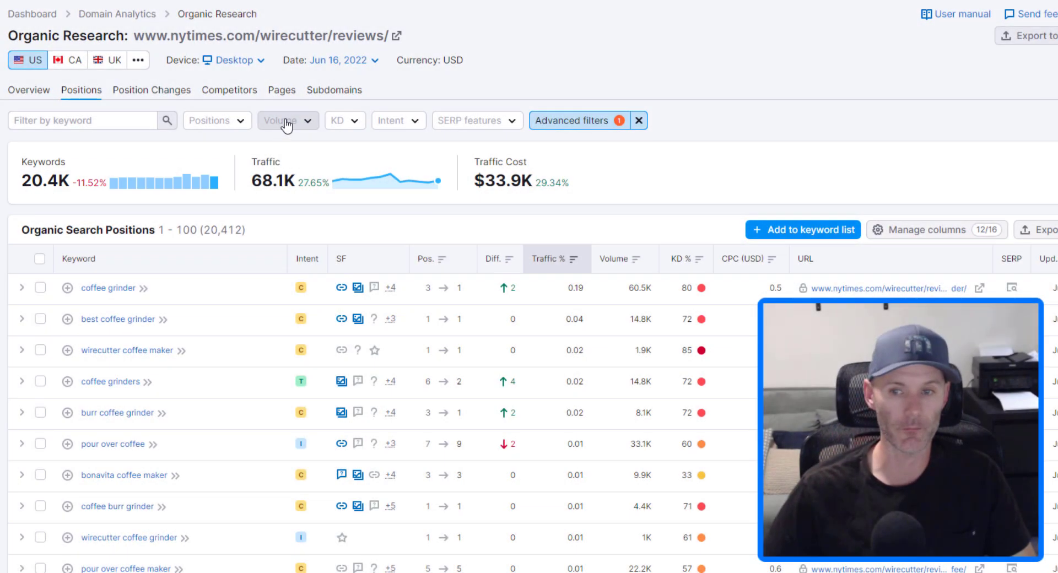
mouse_move(408, 128)
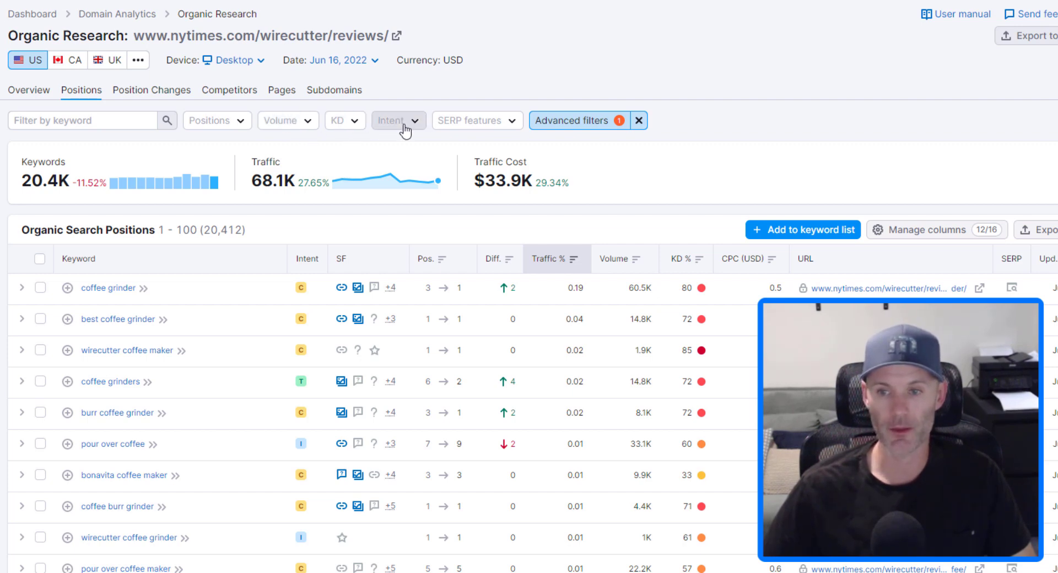
left_click(398, 120)
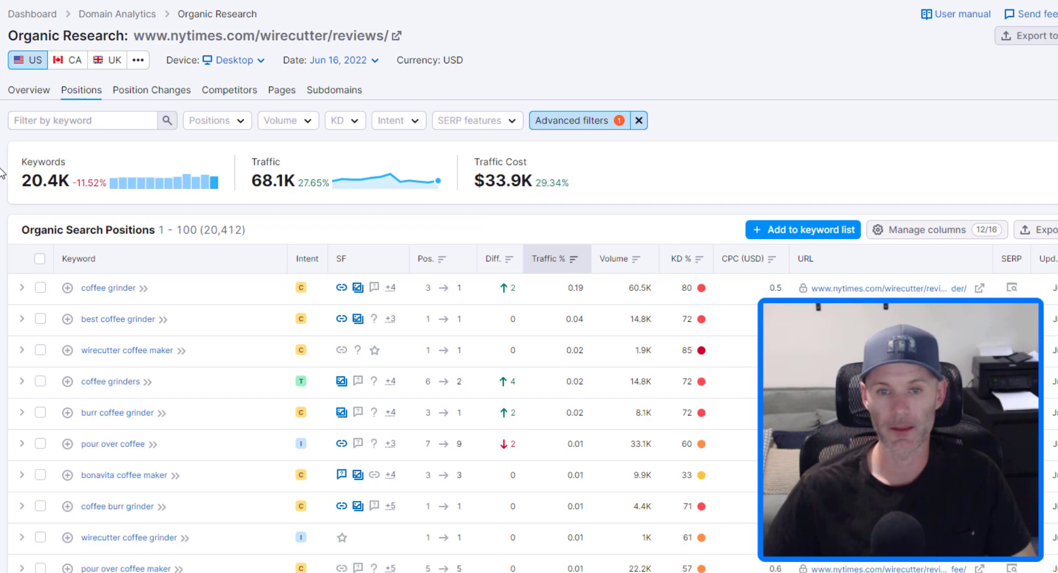
scroll("down", 3)
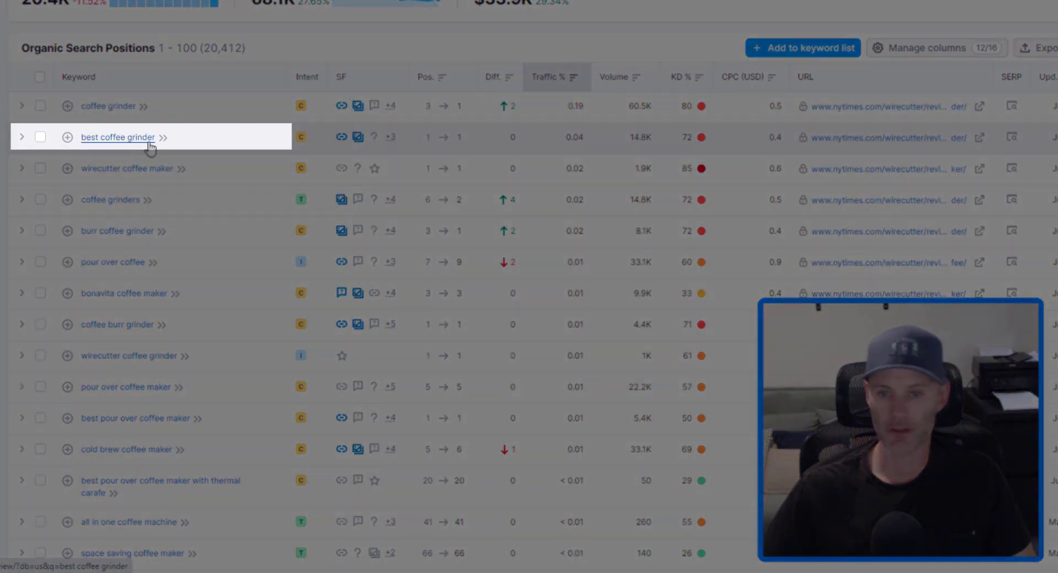
mouse_move(117, 234)
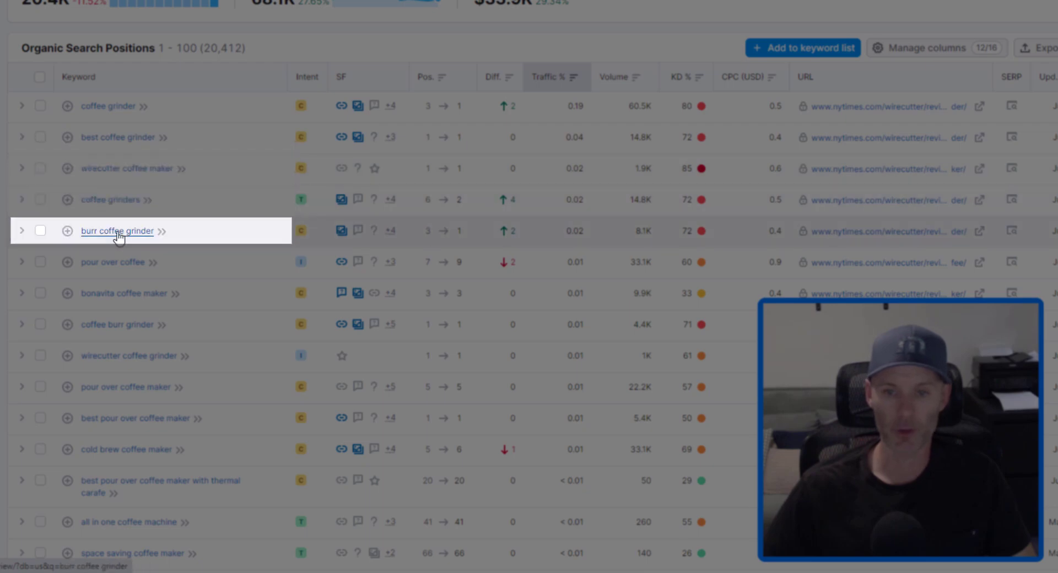
mouse_move(99, 298)
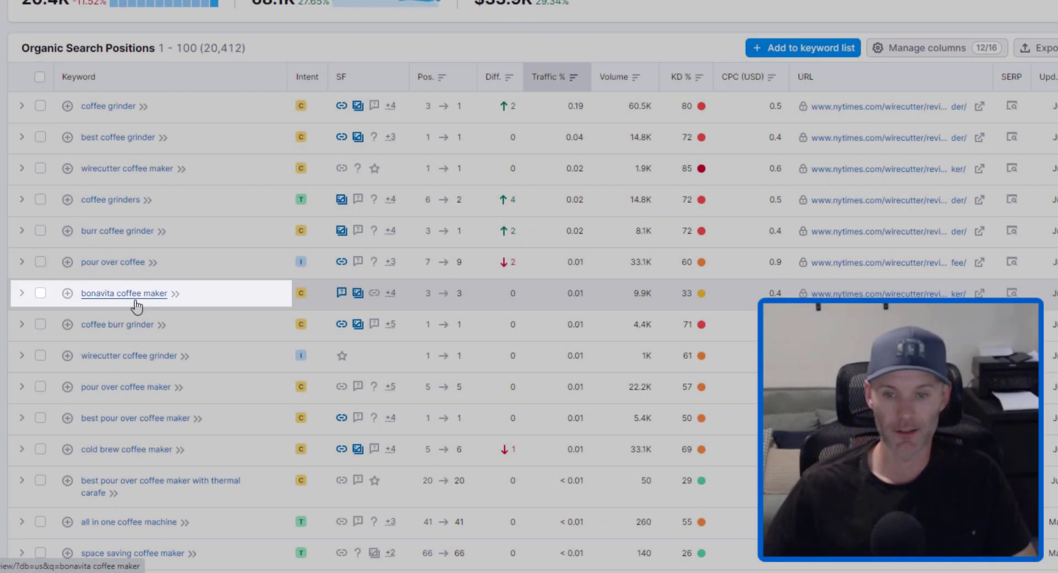
mouse_move(126, 325)
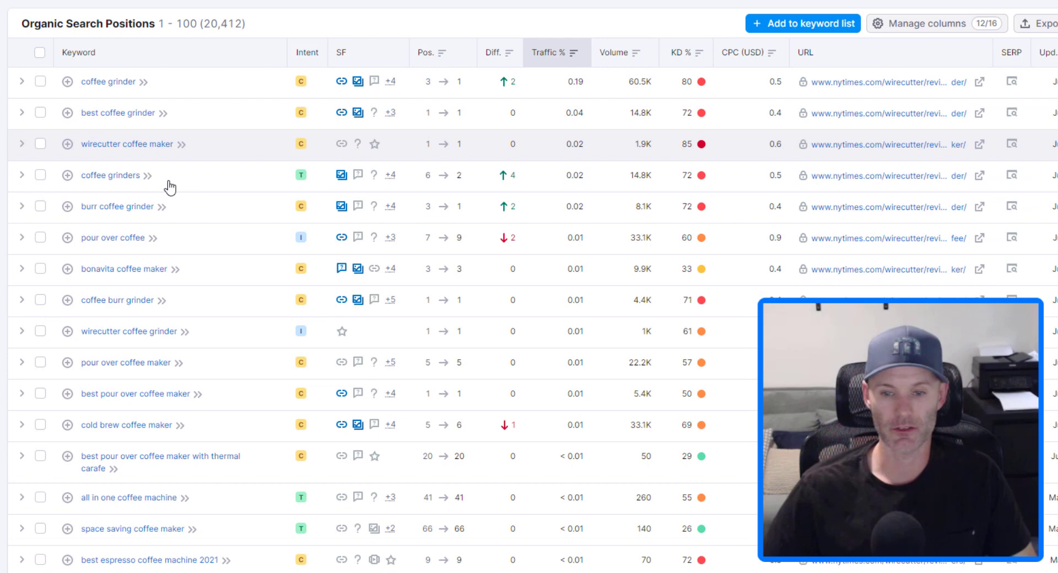
scroll("down", 3)
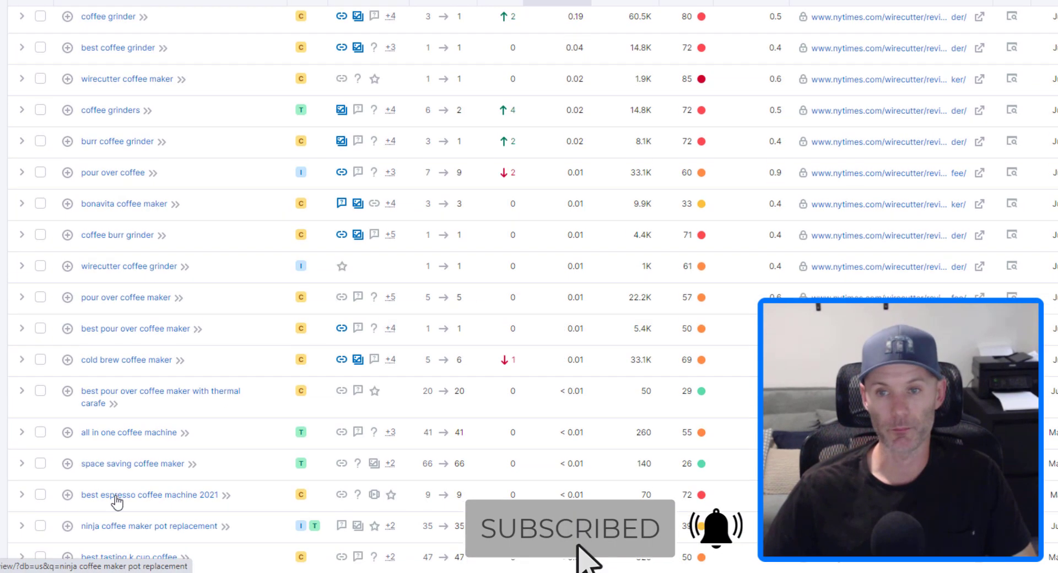
scroll("up", 3)
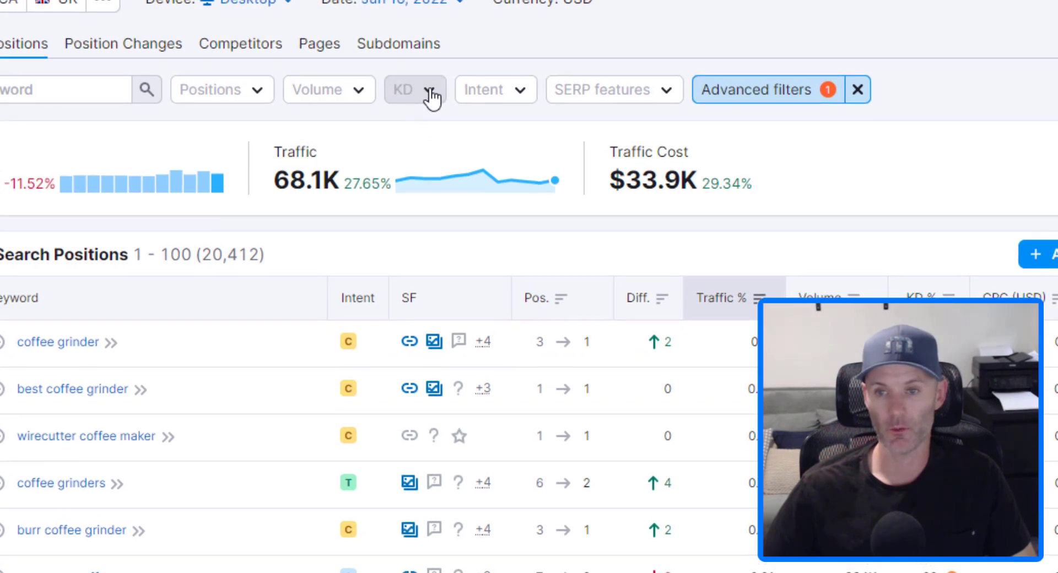
Open the keyword difficulty filter on the Wirecutter reviews keyword report.
left_click(415, 89)
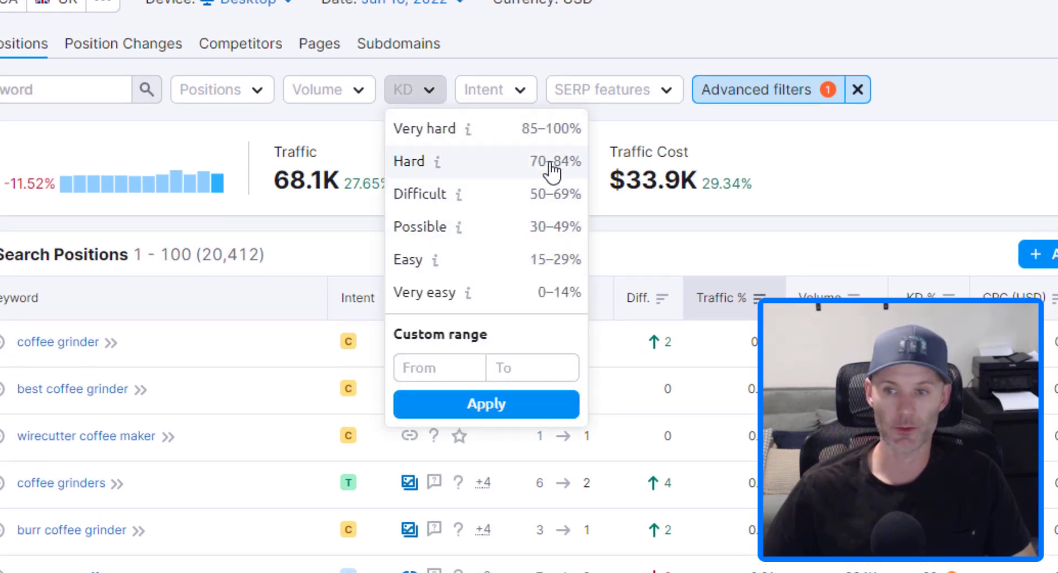
mouse_move(531, 206)
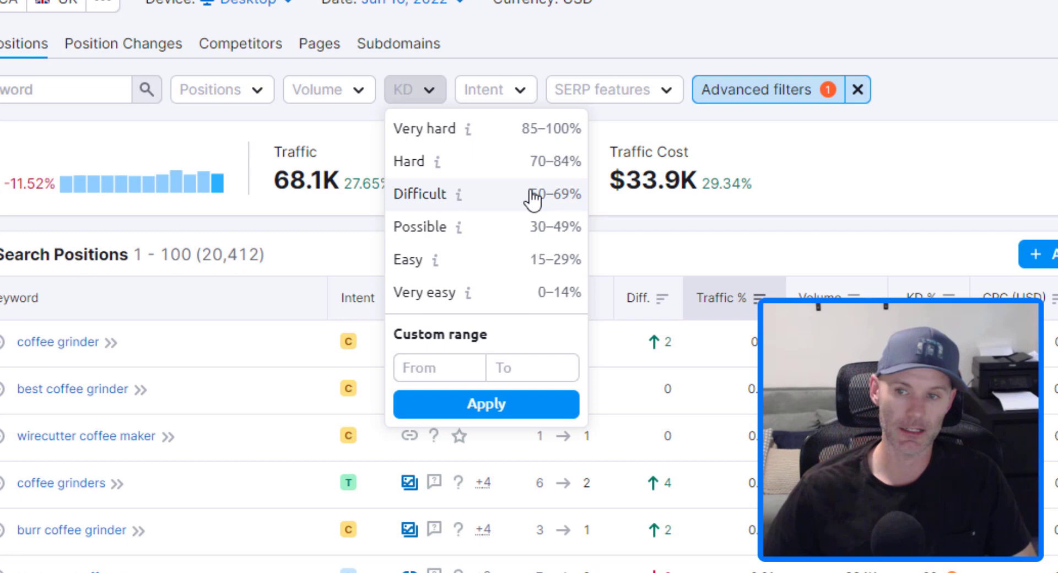
mouse_move(751, 160)
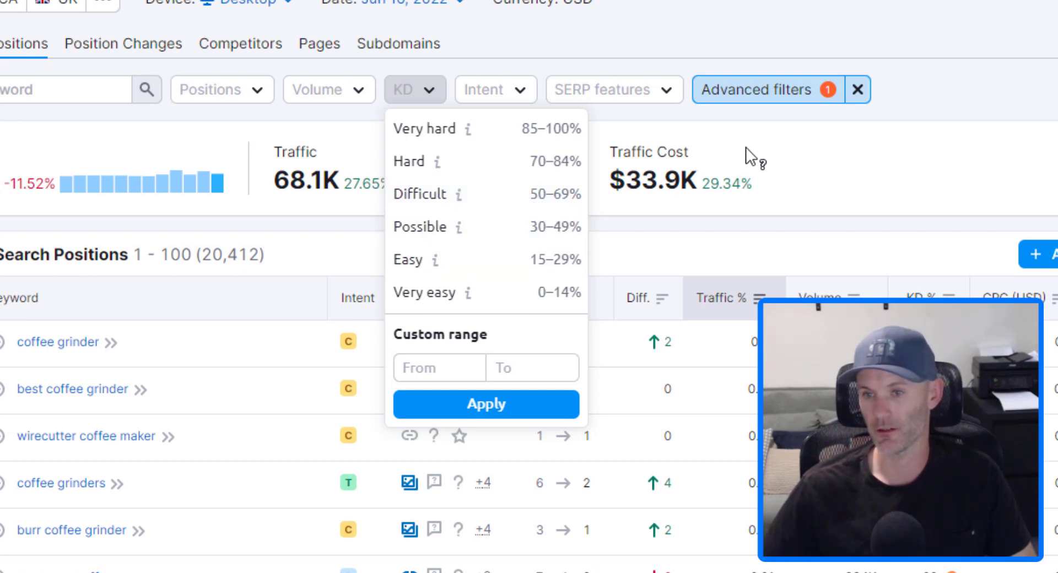
mouse_move(493, 293)
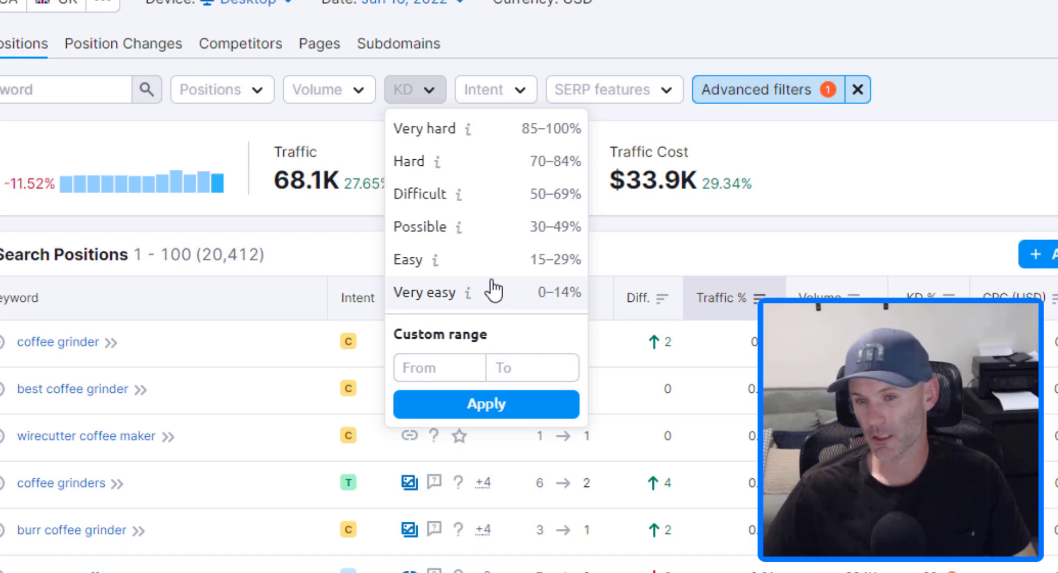
mouse_move(497, 265)
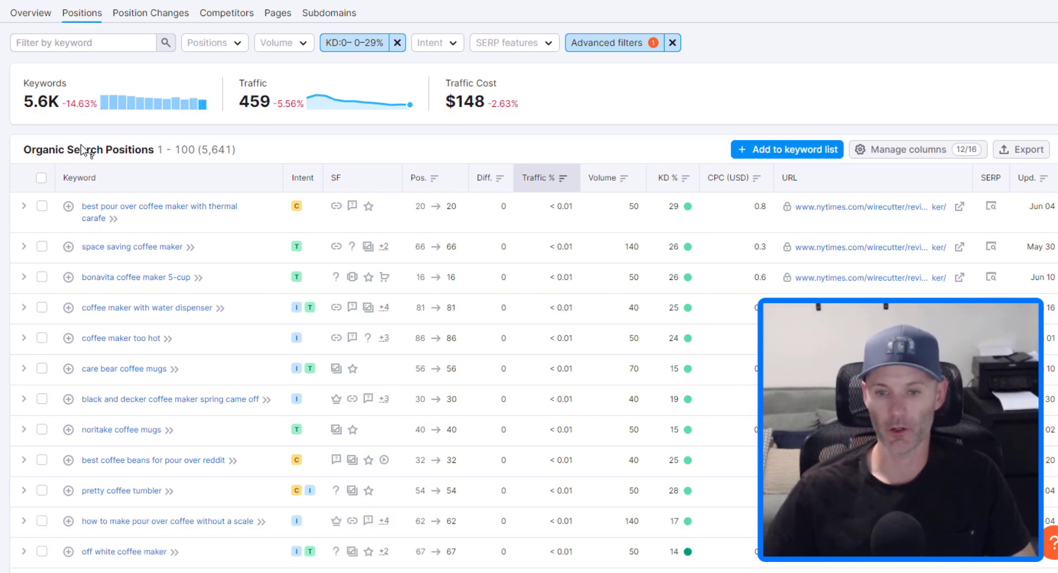
mouse_move(149, 251)
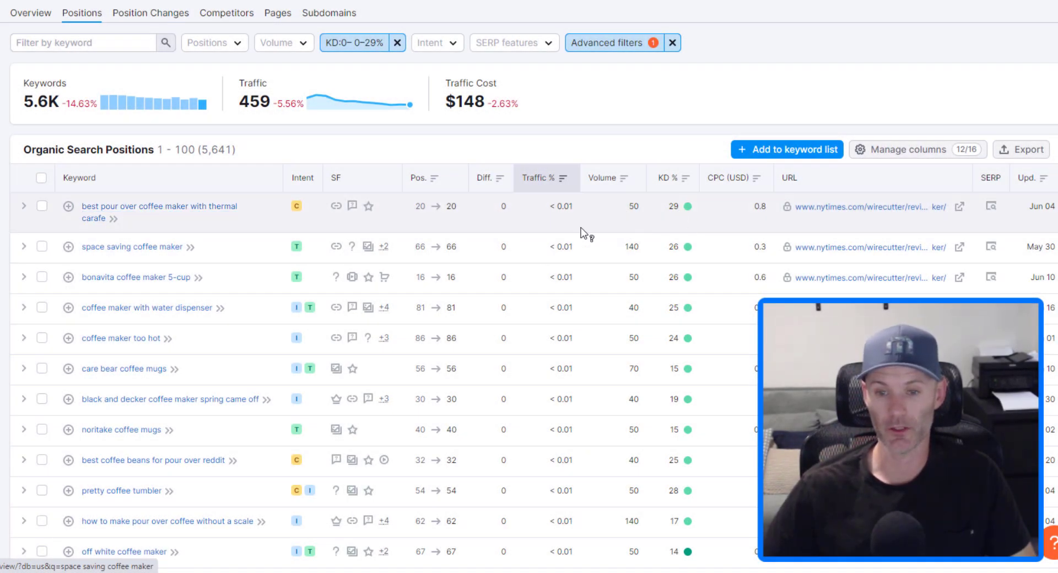
scroll("down", 3)
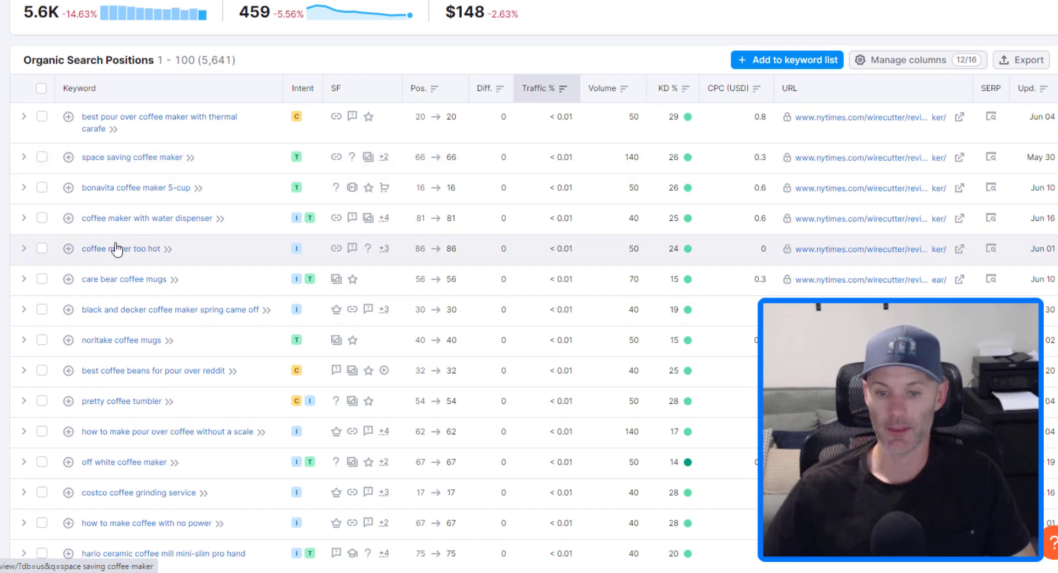
mouse_move(428, 195)
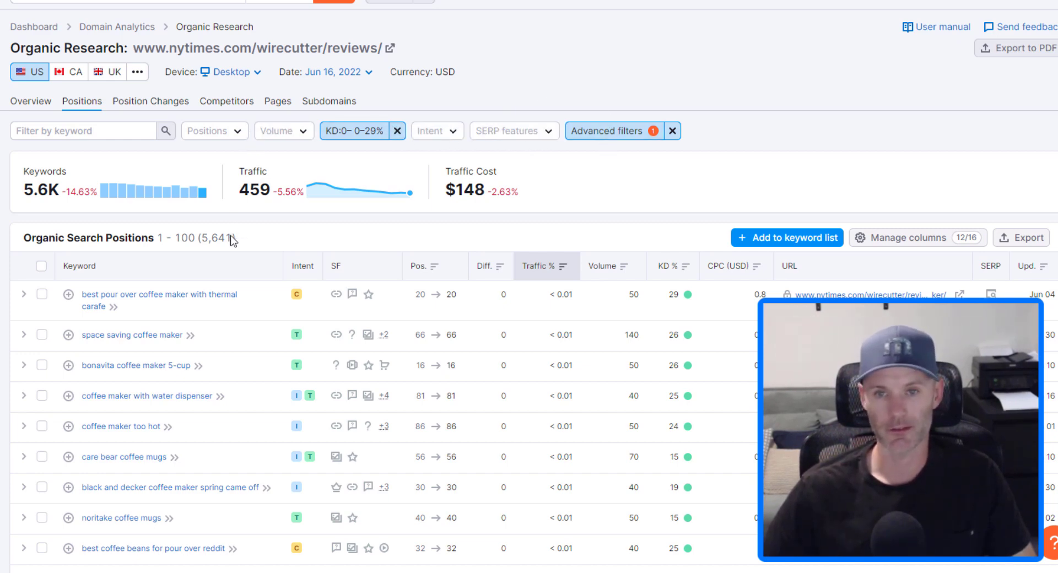
mouse_move(227, 221)
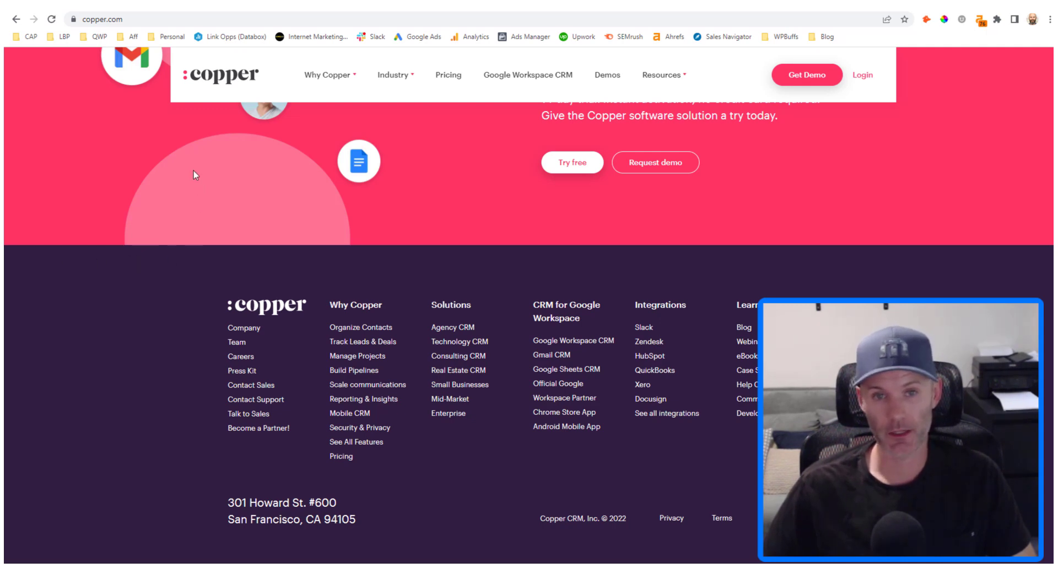
mouse_move(338, 88)
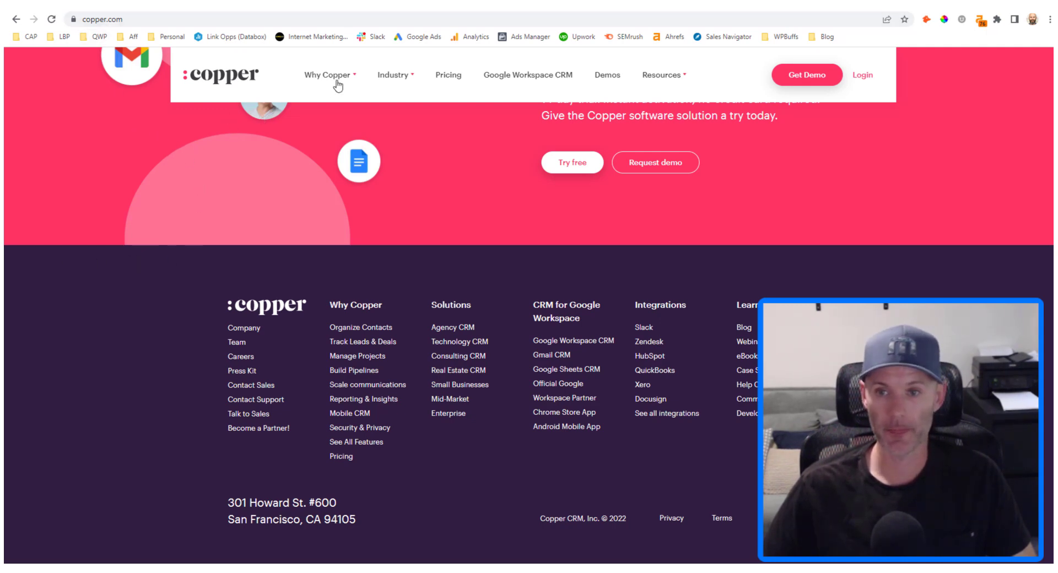
Go to Copper's See All Features page (copper.com/features/) from the footer.
left_click(394, 74)
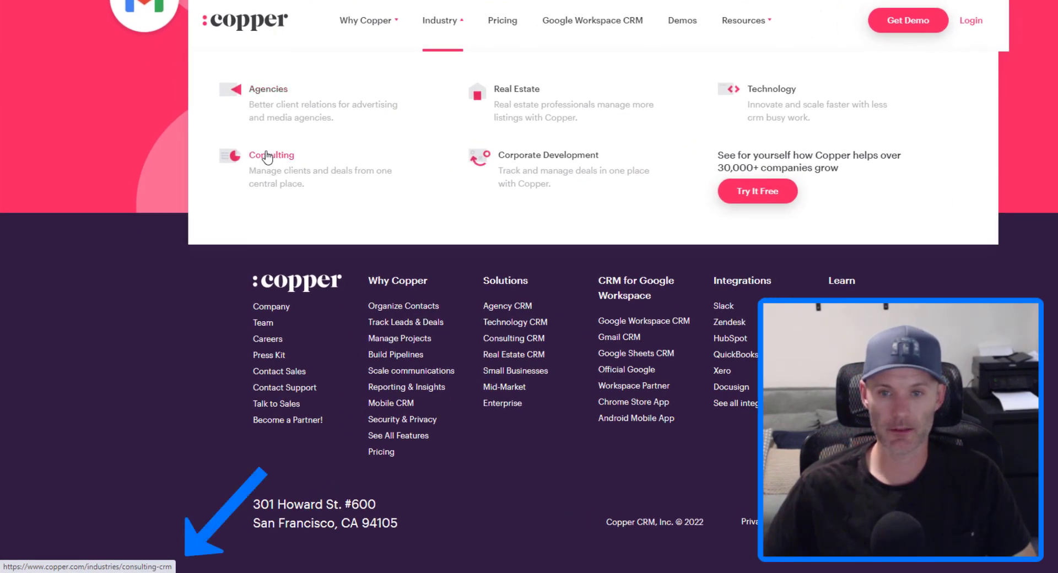
mouse_move(517, 89)
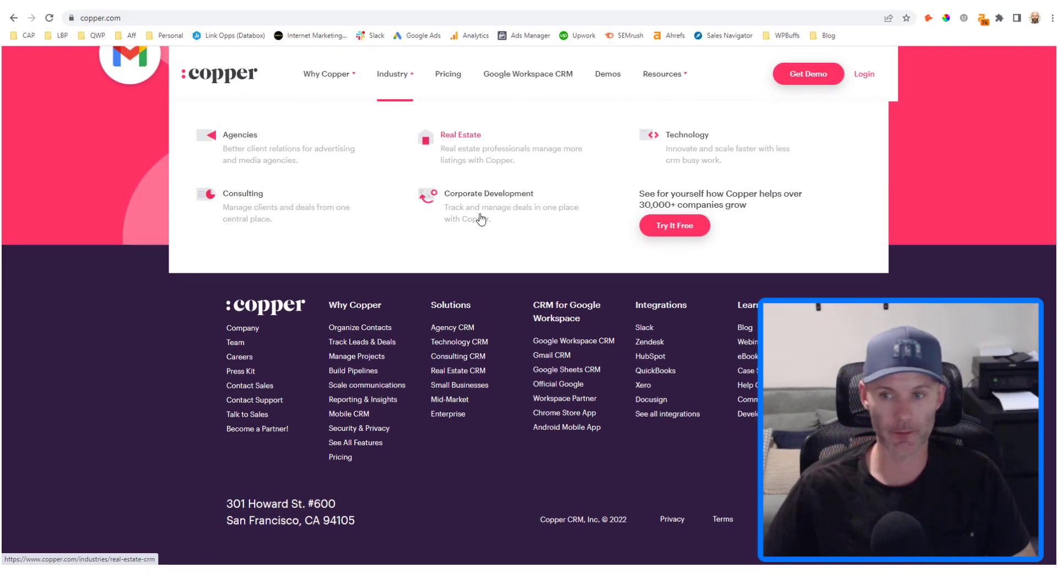
mouse_move(259, 207)
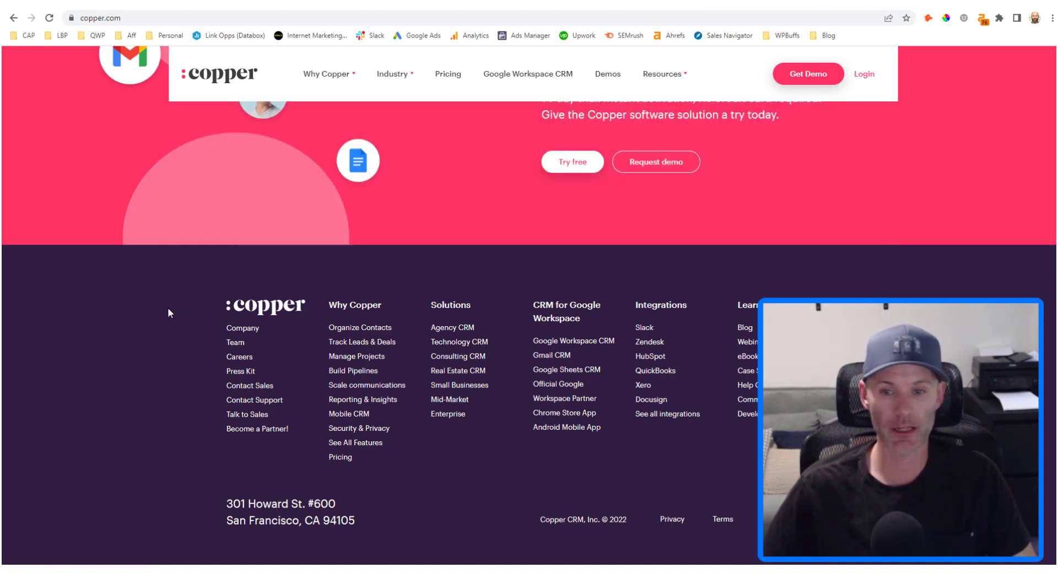
mouse_move(234, 155)
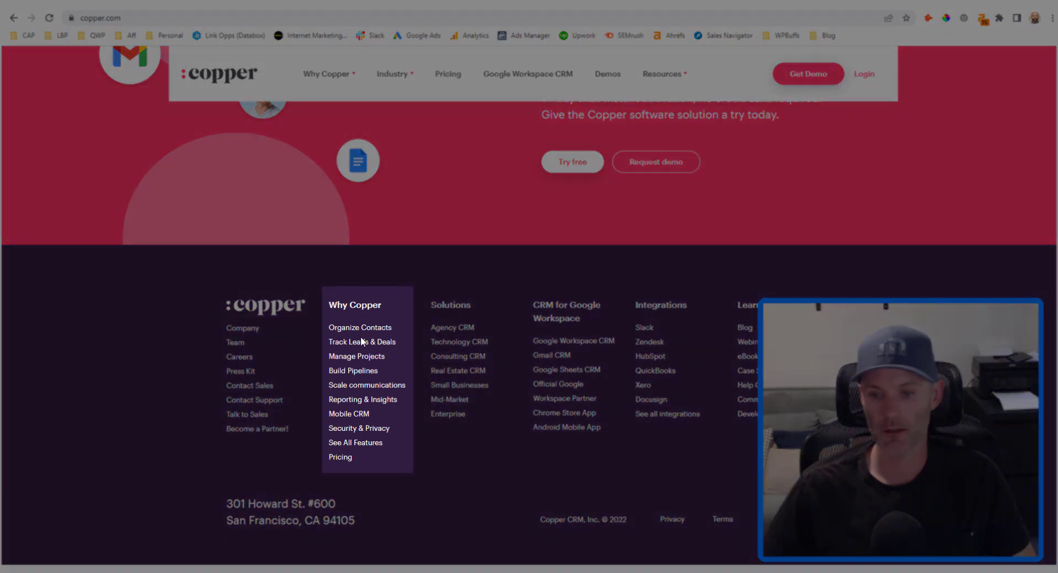
mouse_move(368, 448)
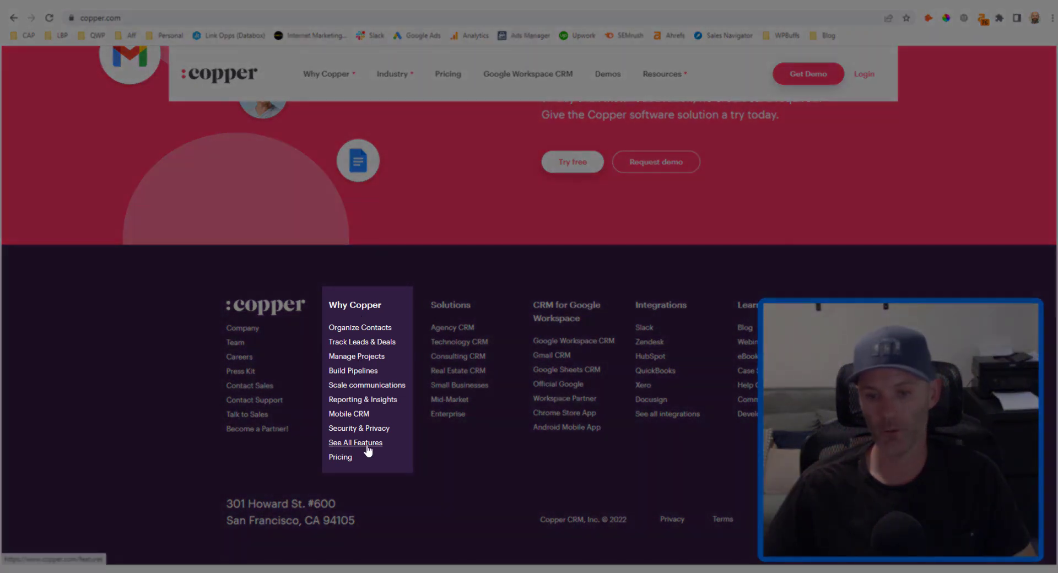
left_click(356, 442)
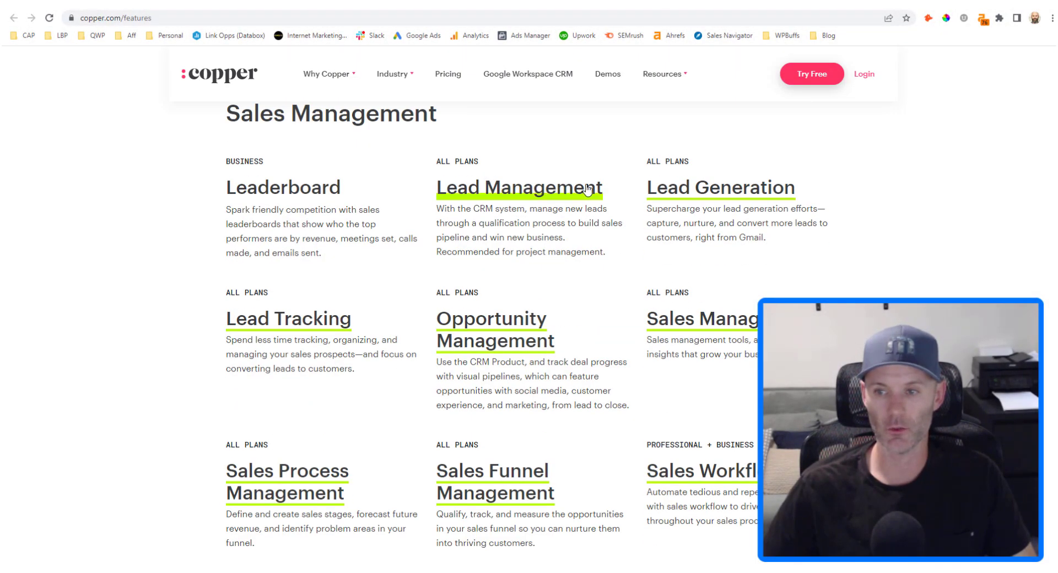
mouse_move(288, 318)
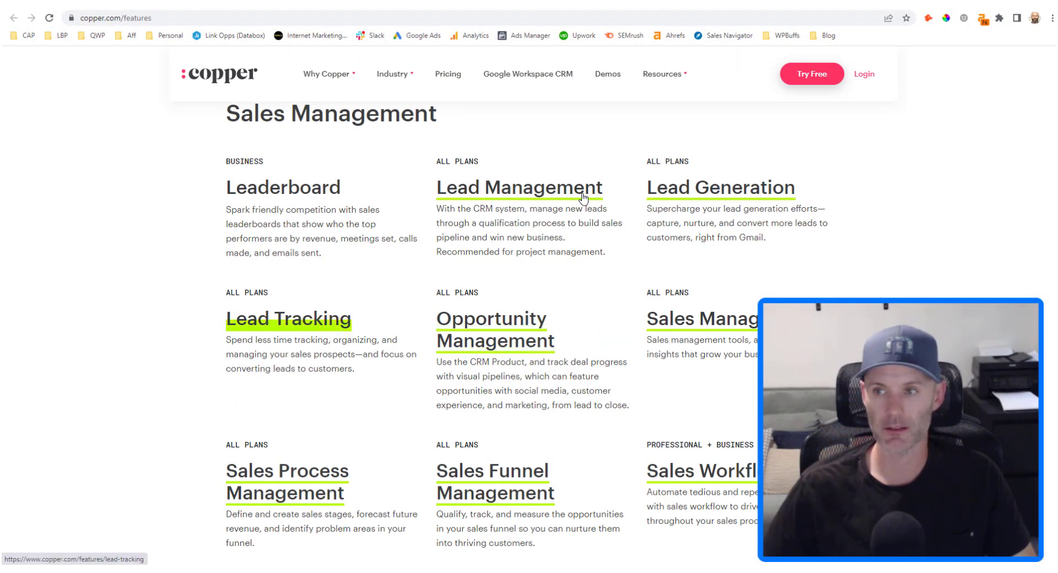
left_click(520, 187)
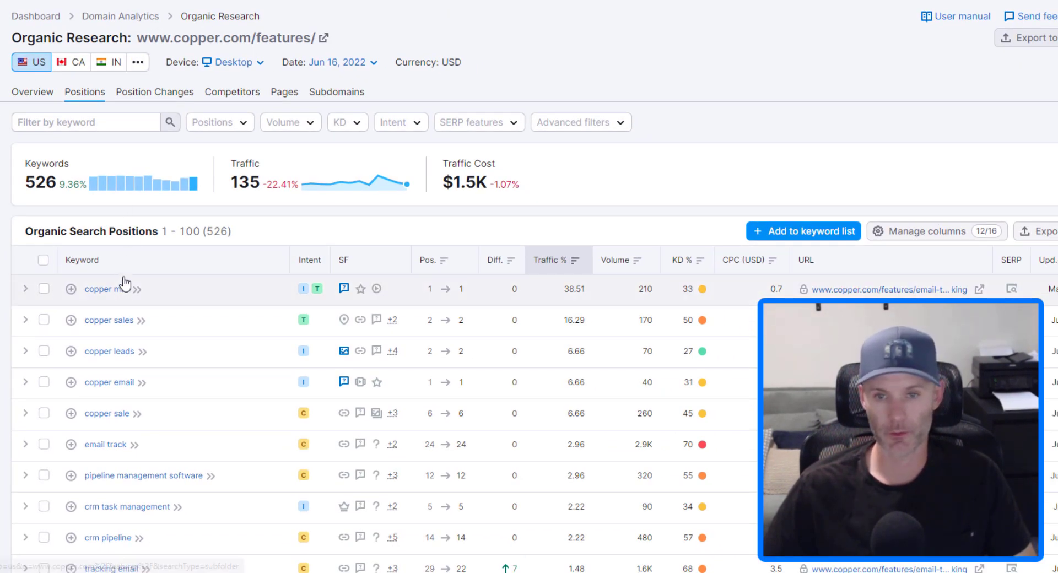
scroll("down", 3)
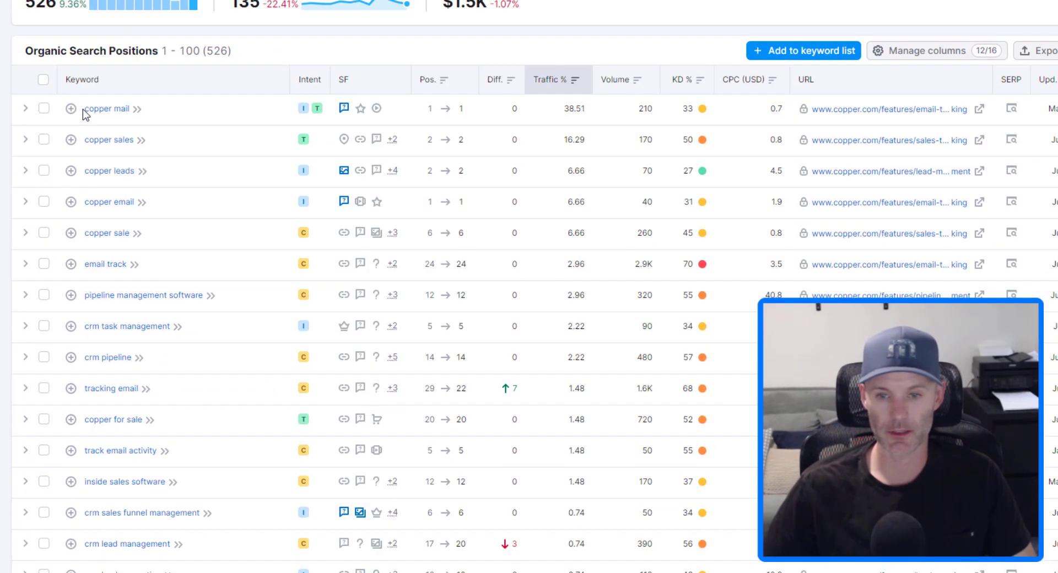
mouse_move(127, 311)
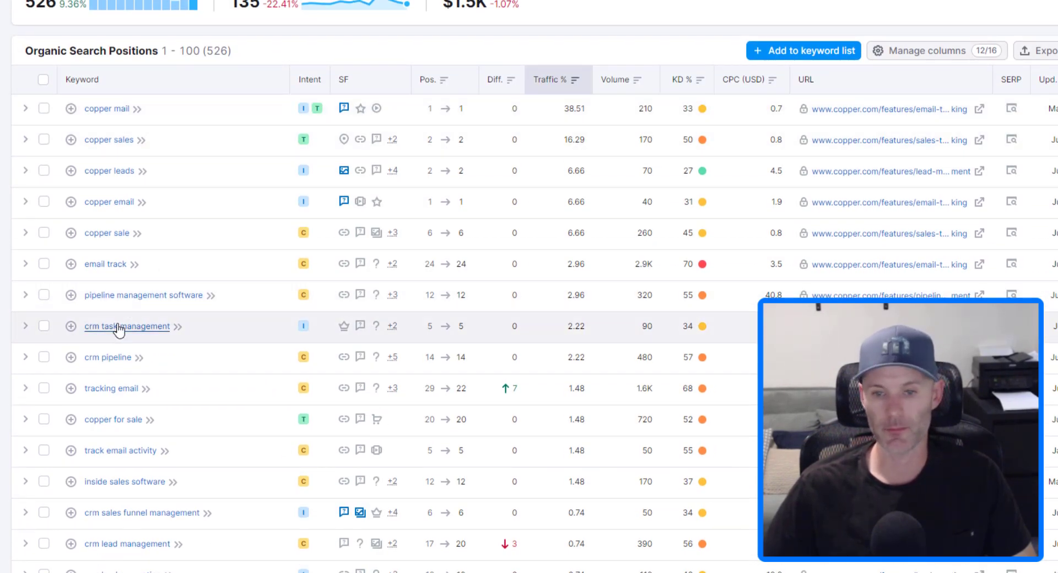
mouse_move(187, 300)
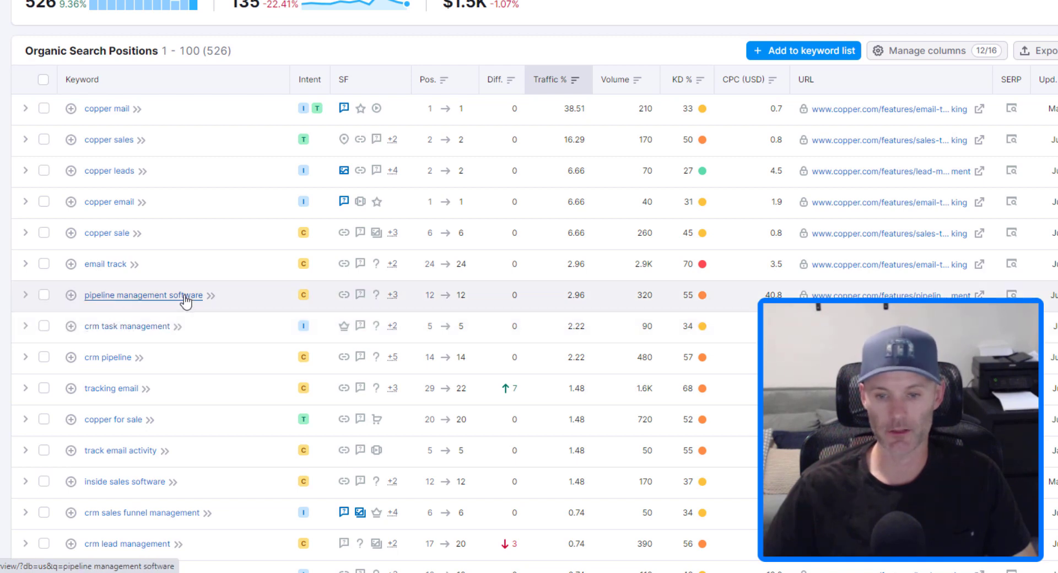
scroll("down", 3)
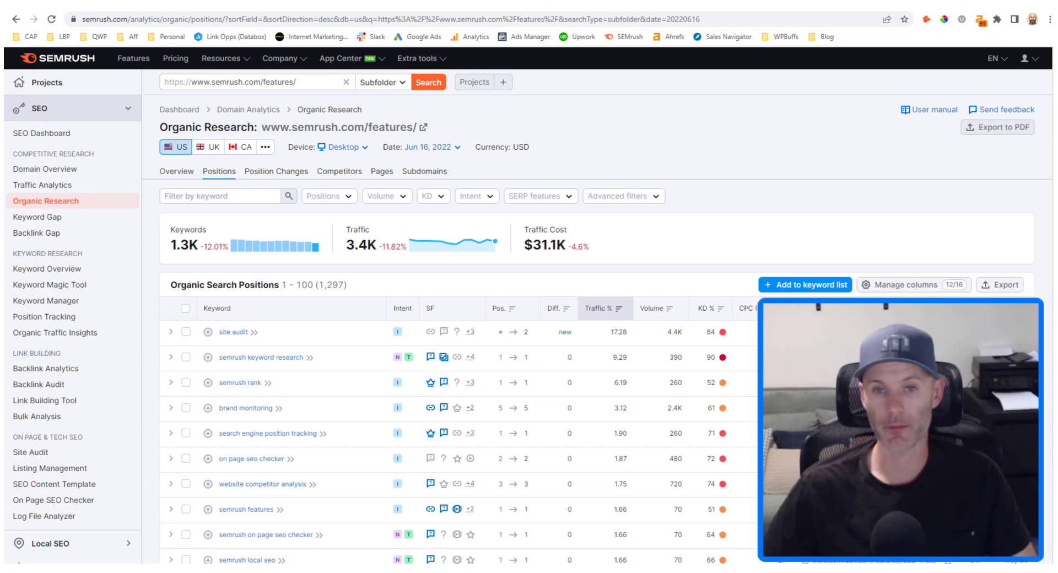
mouse_move(830, 68)
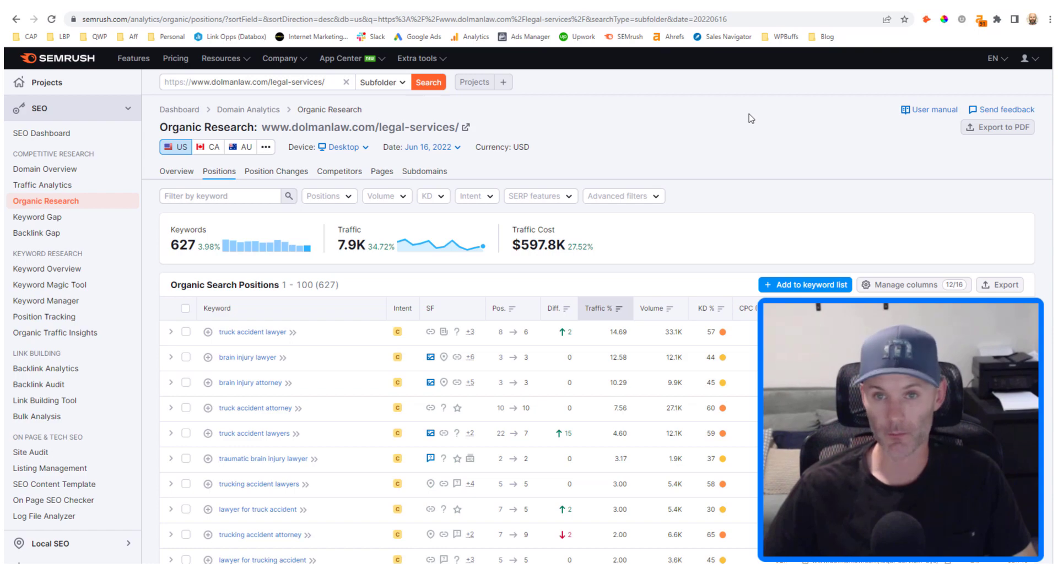
mouse_move(233, 124)
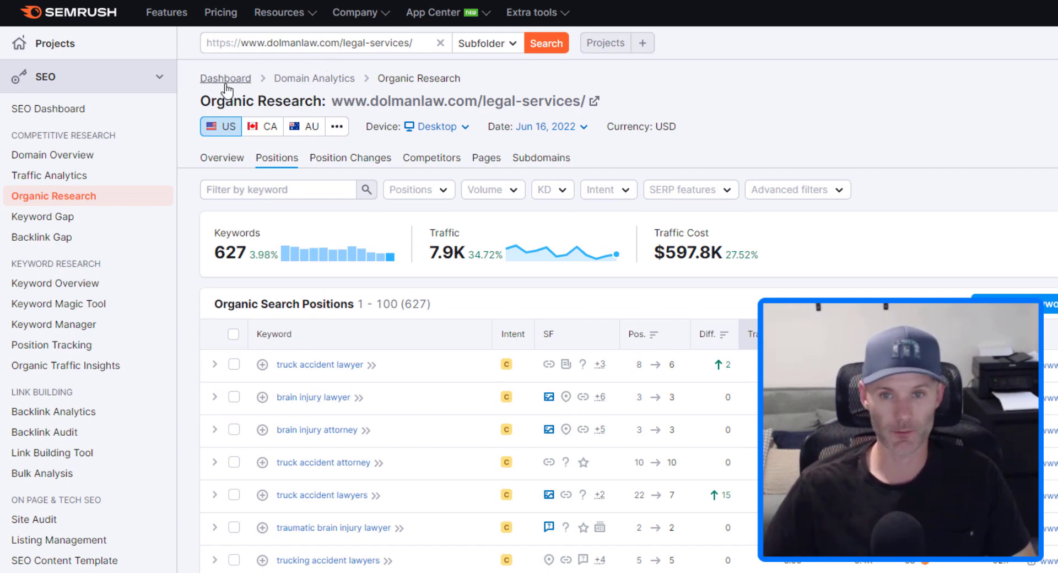
mouse_move(96, 199)
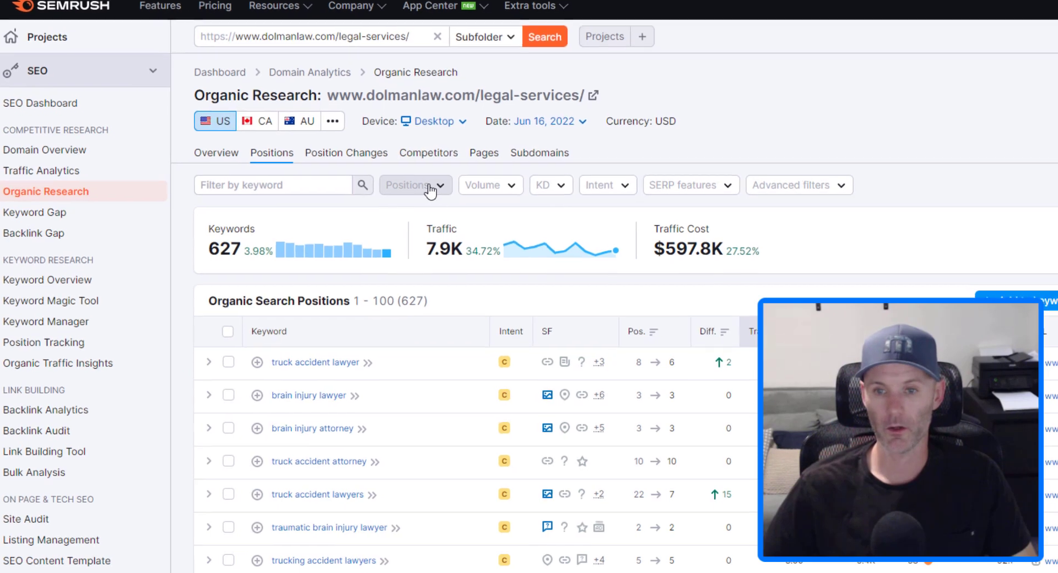
Filter dolmanlaw.com/legal-services/ keywords to a custom position range of 4–15.
left_click(416, 186)
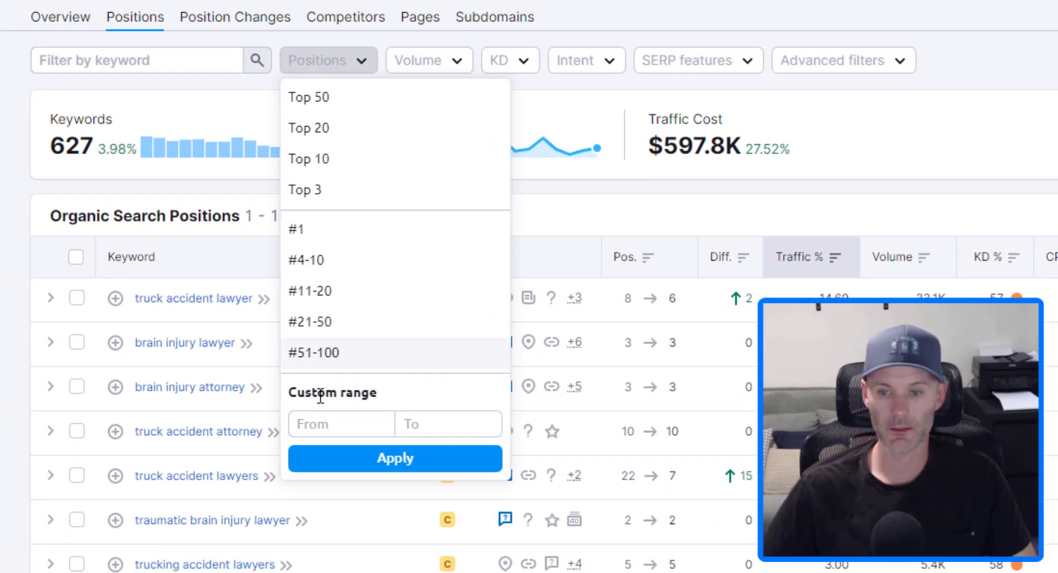
type("4")
type("15")
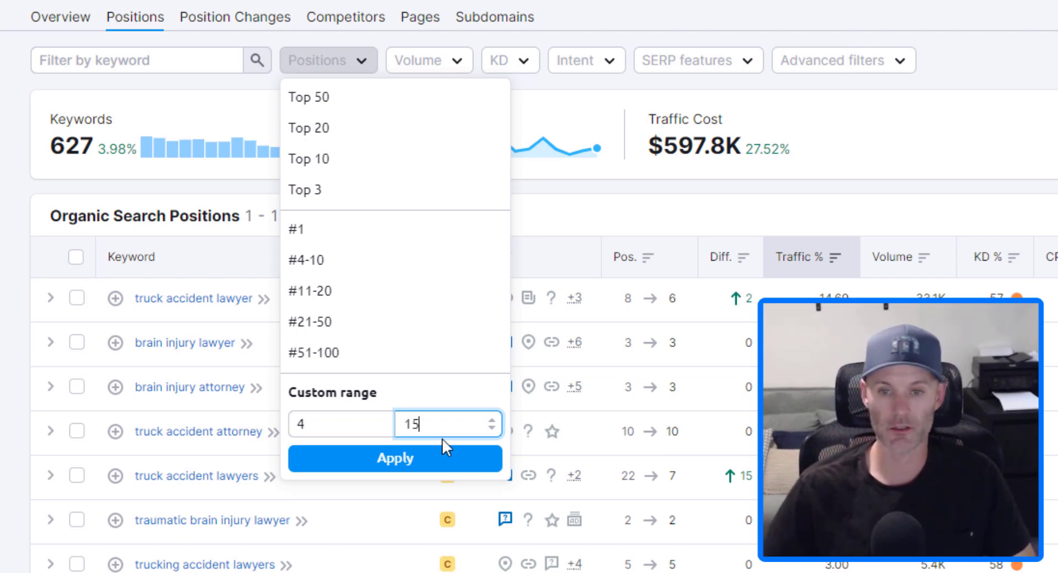
mouse_move(471, 465)
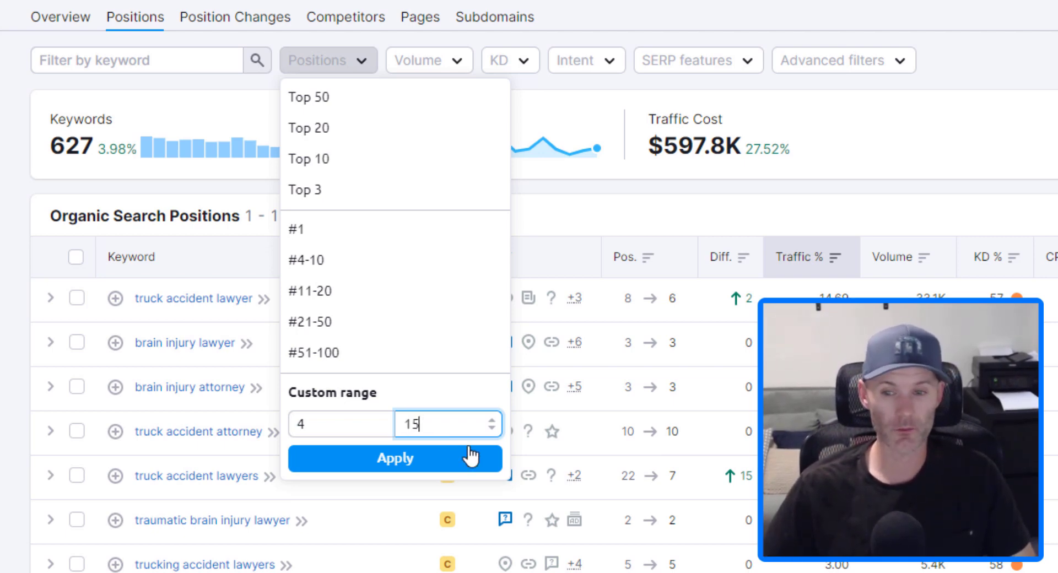
mouse_move(319, 428)
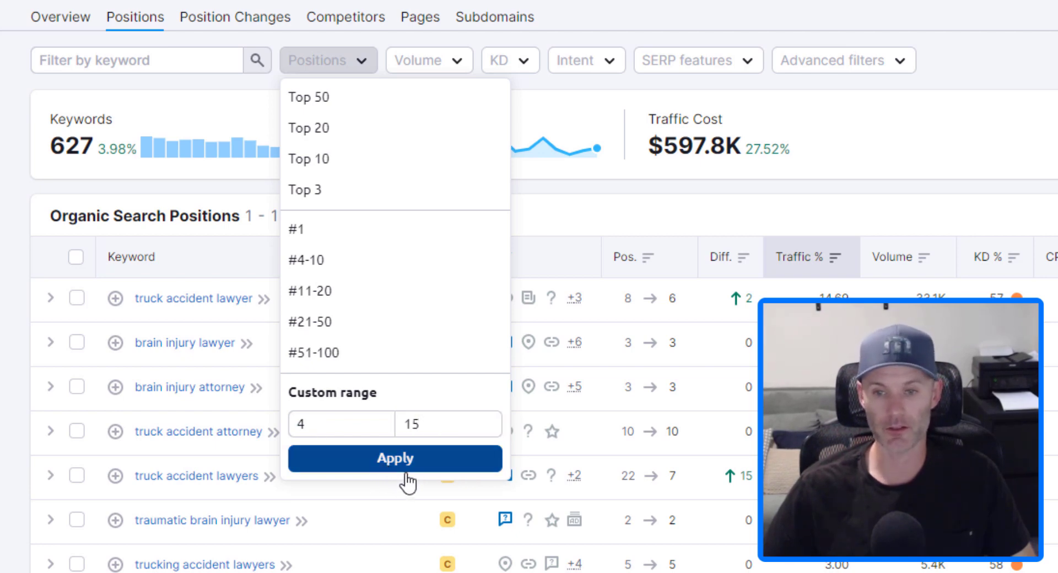
left_click(395, 458)
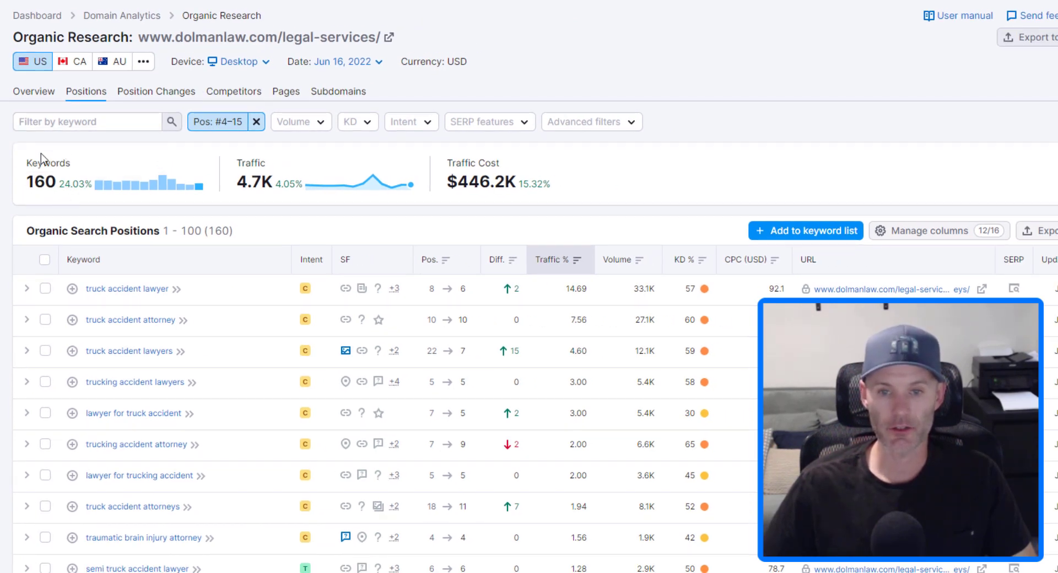
mouse_move(240, 184)
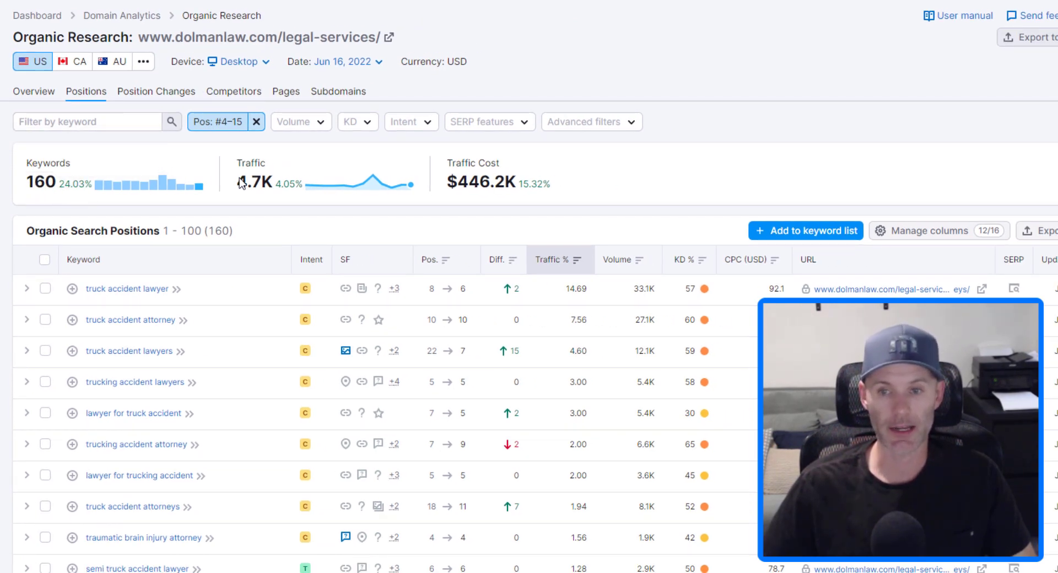
mouse_move(238, 150)
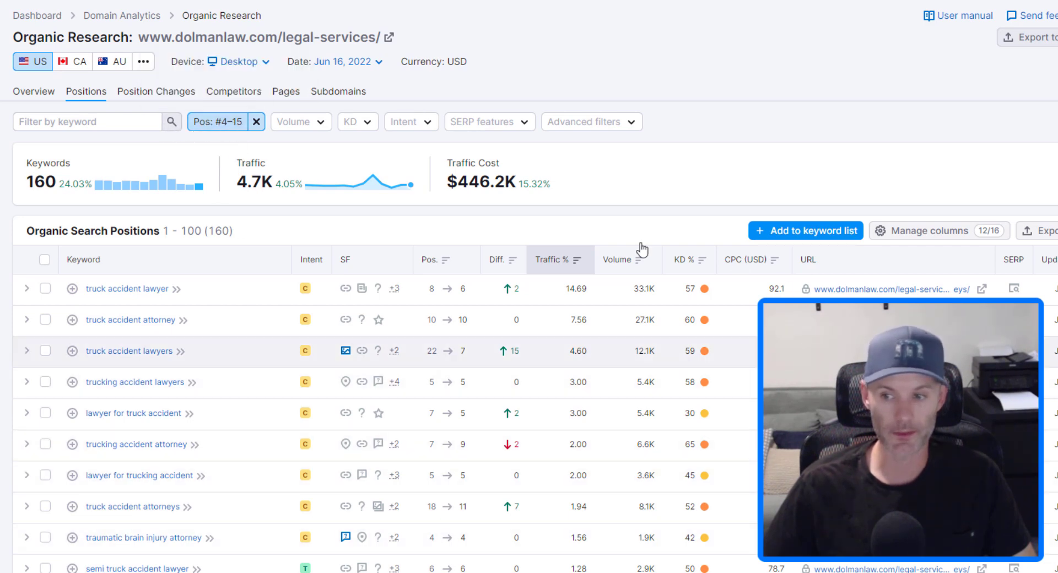
mouse_move(256, 291)
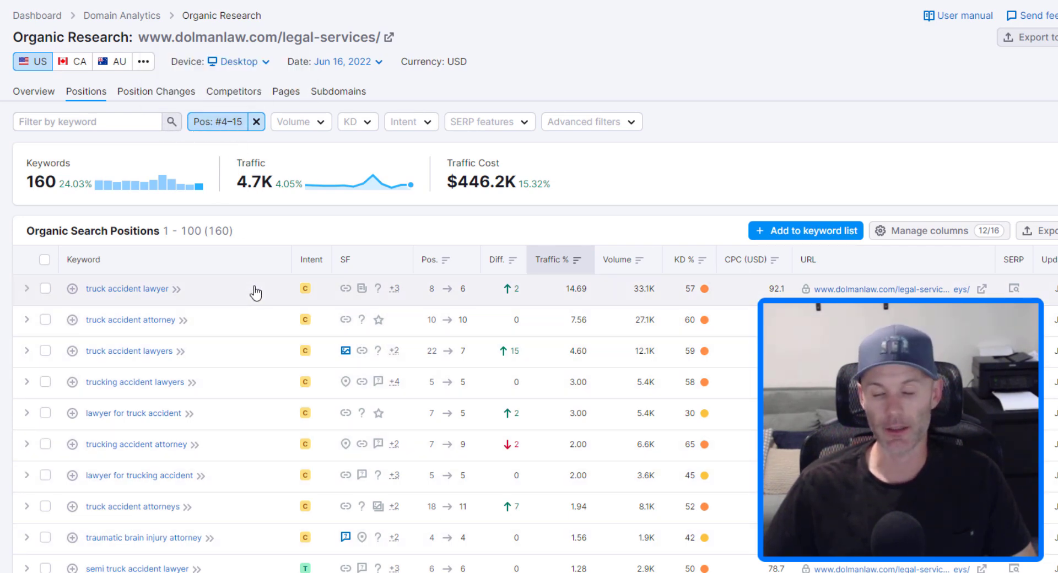
scroll("down", 3)
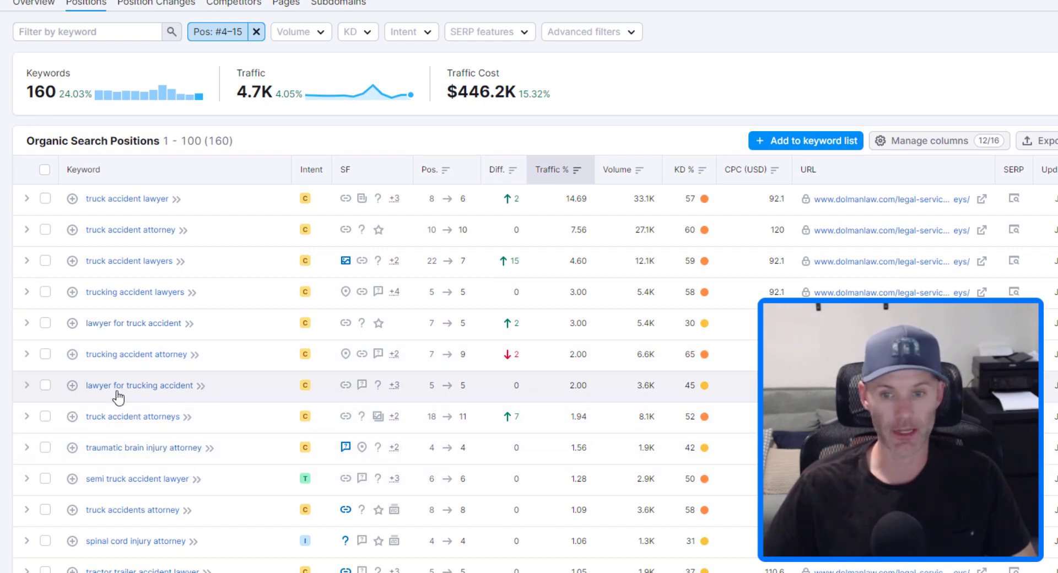
mouse_move(132, 230)
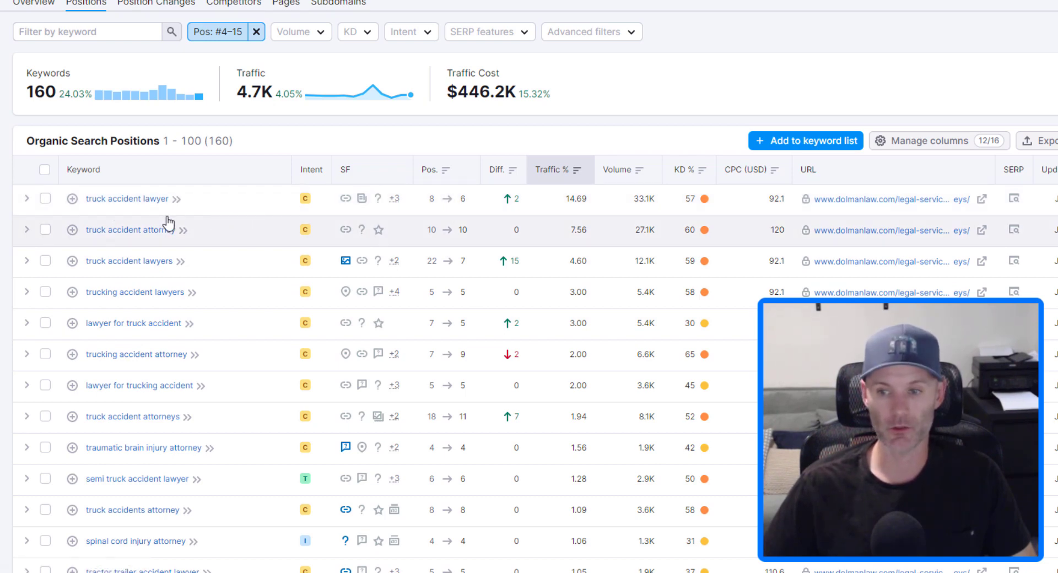
mouse_move(159, 231)
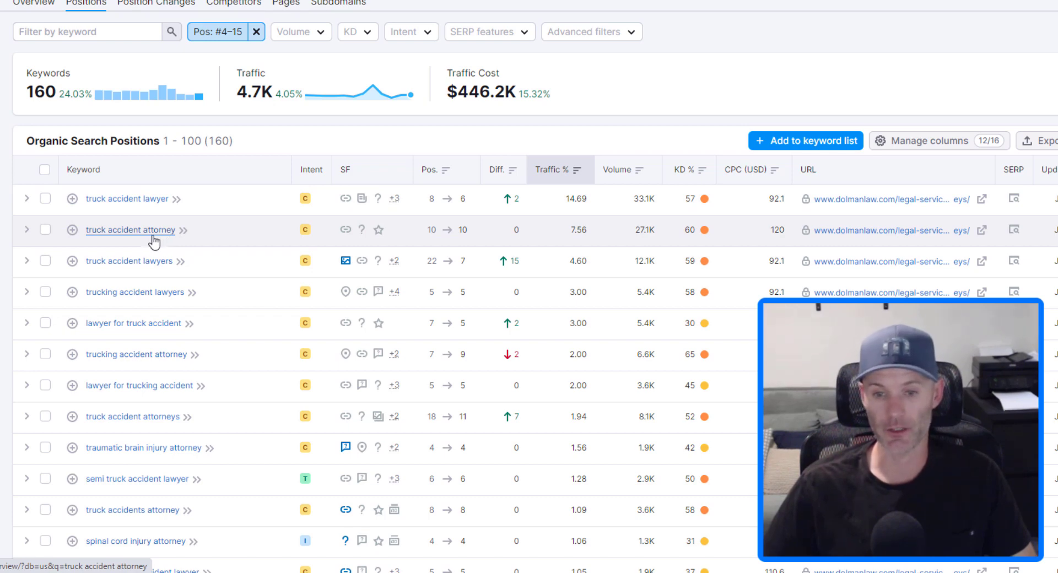
scroll("down", 3)
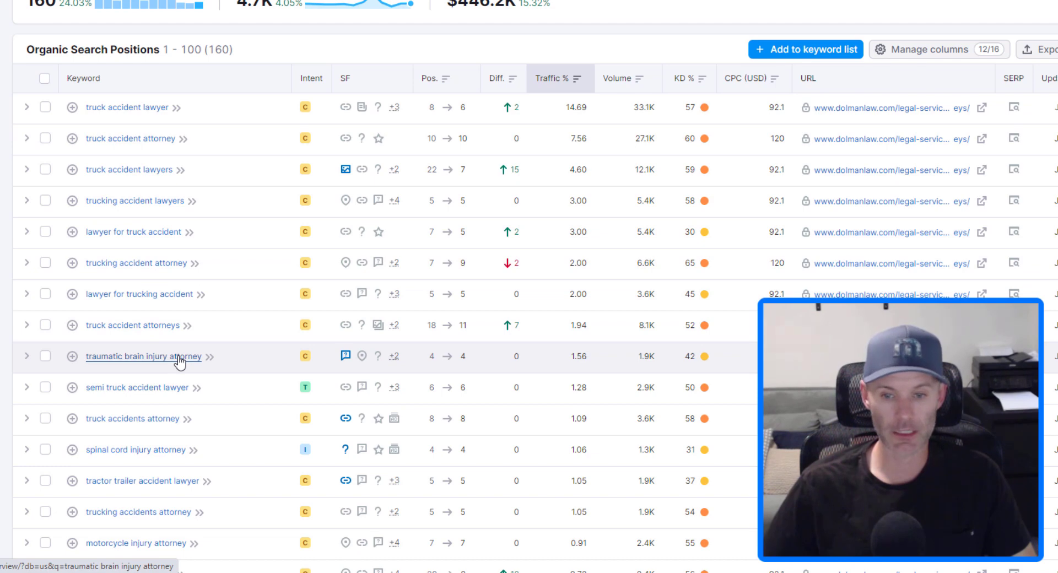
scroll("down", 3)
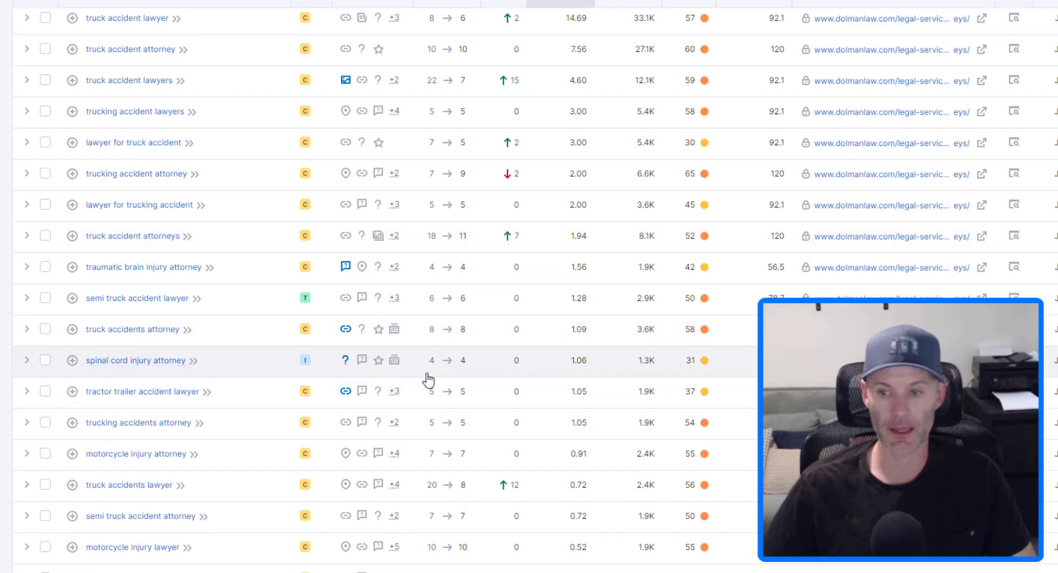
mouse_move(262, 404)
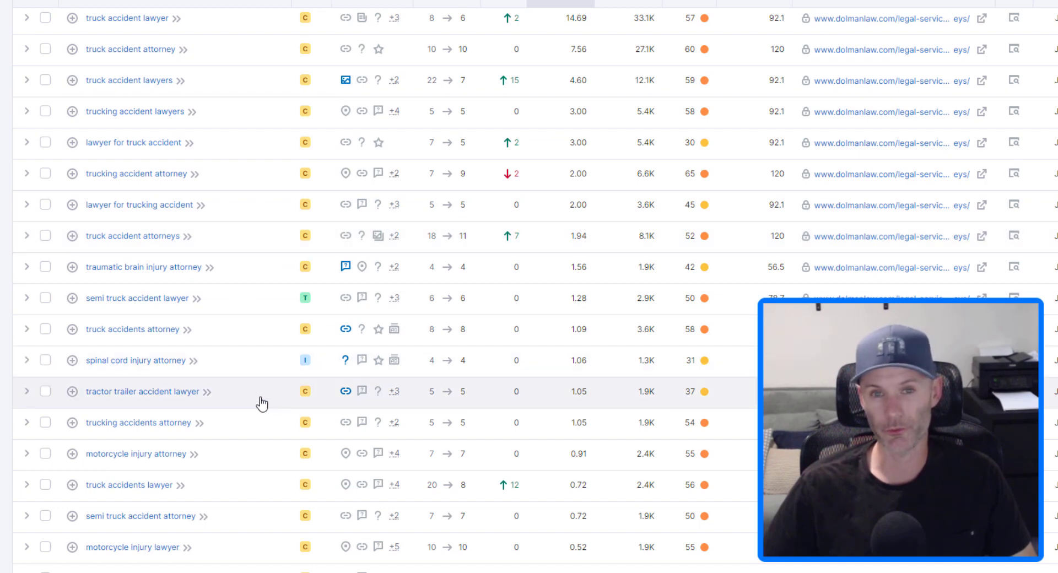
mouse_move(246, 431)
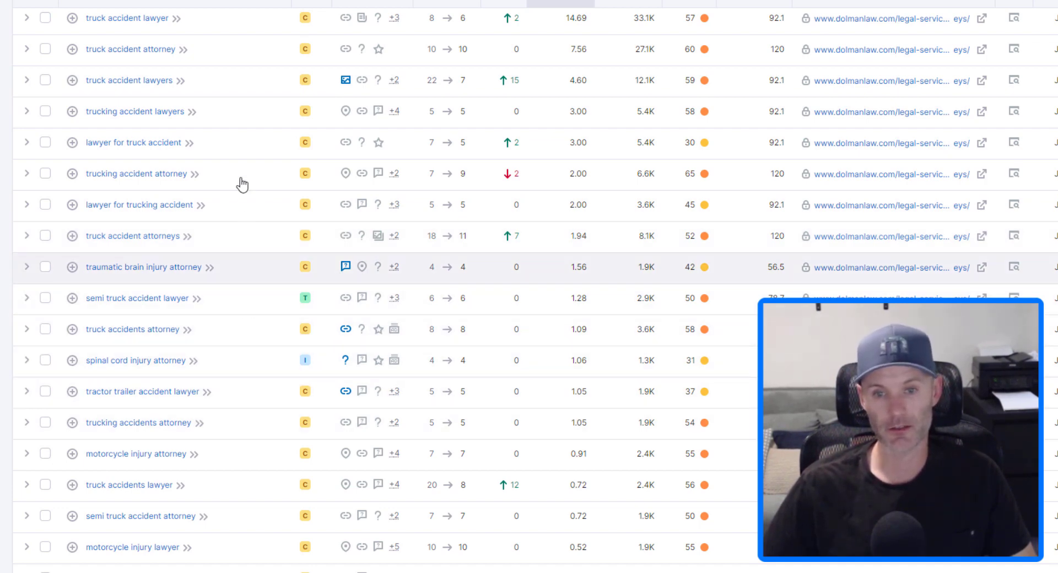
mouse_move(212, 496)
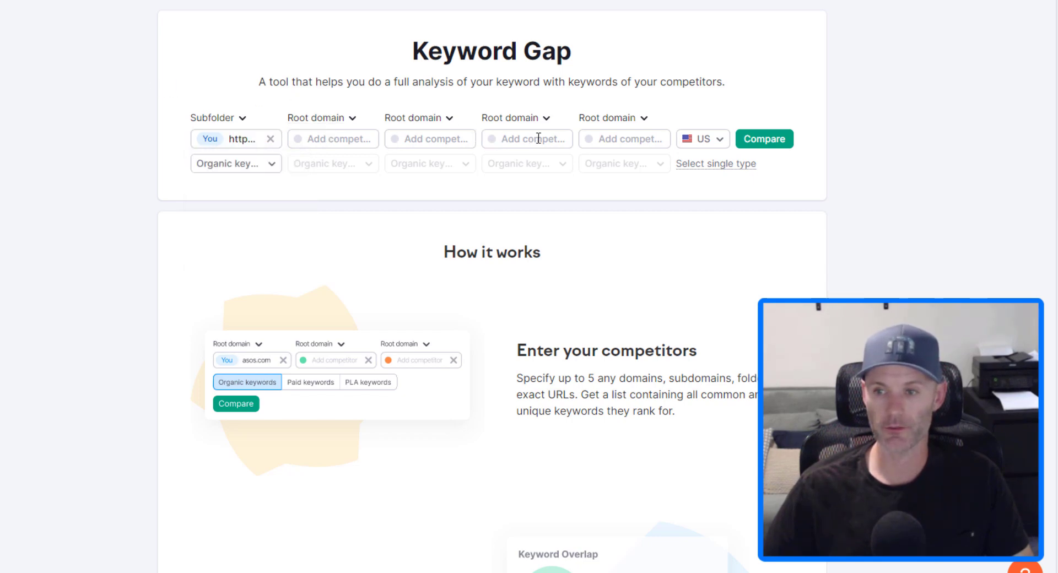
mouse_move(566, 139)
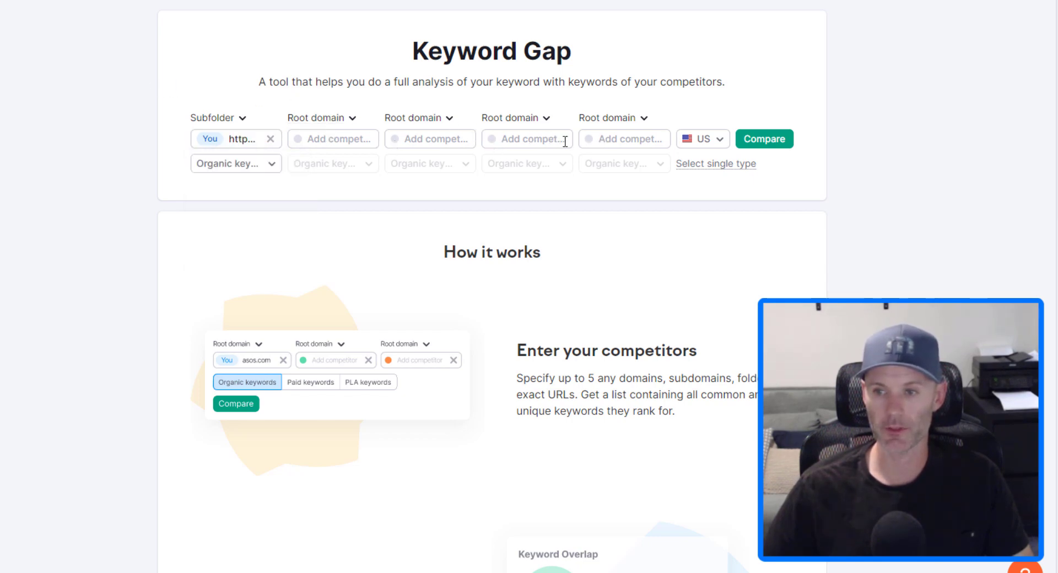
mouse_move(327, 158)
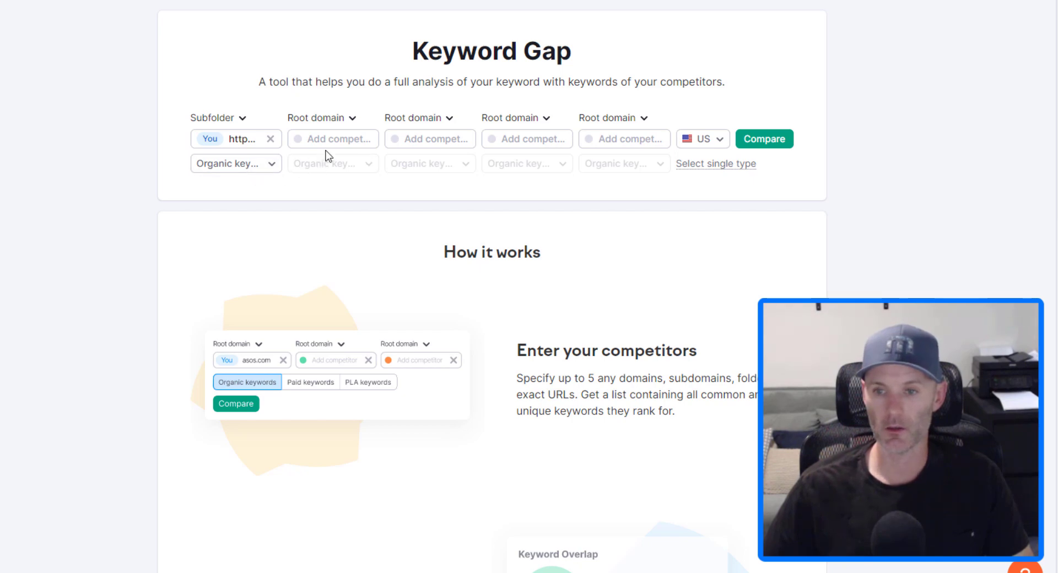
Enter your site's subfolder URL as the first Keyword Gap domain.
left_click(322, 117)
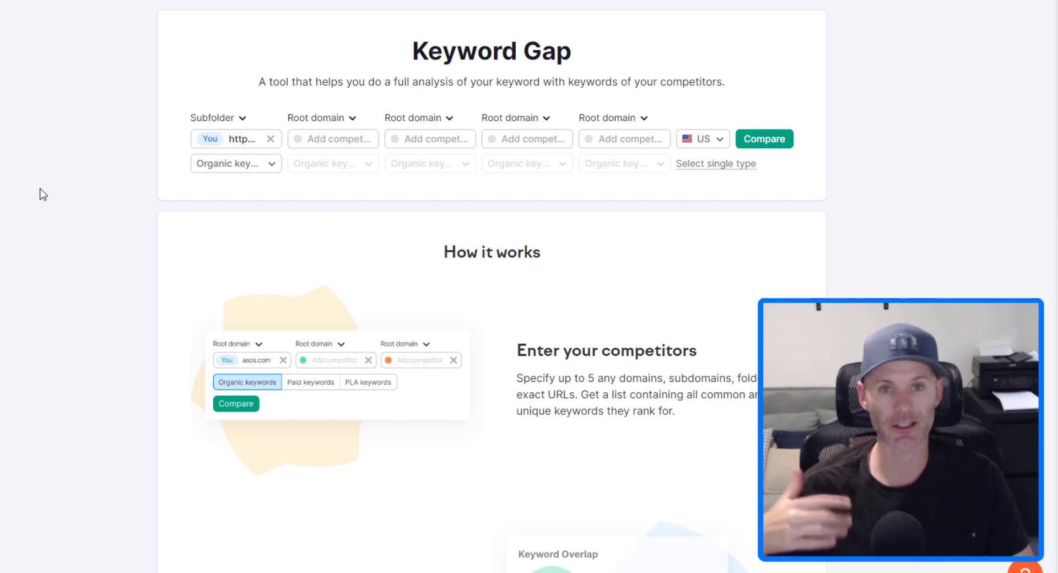
mouse_move(3, 242)
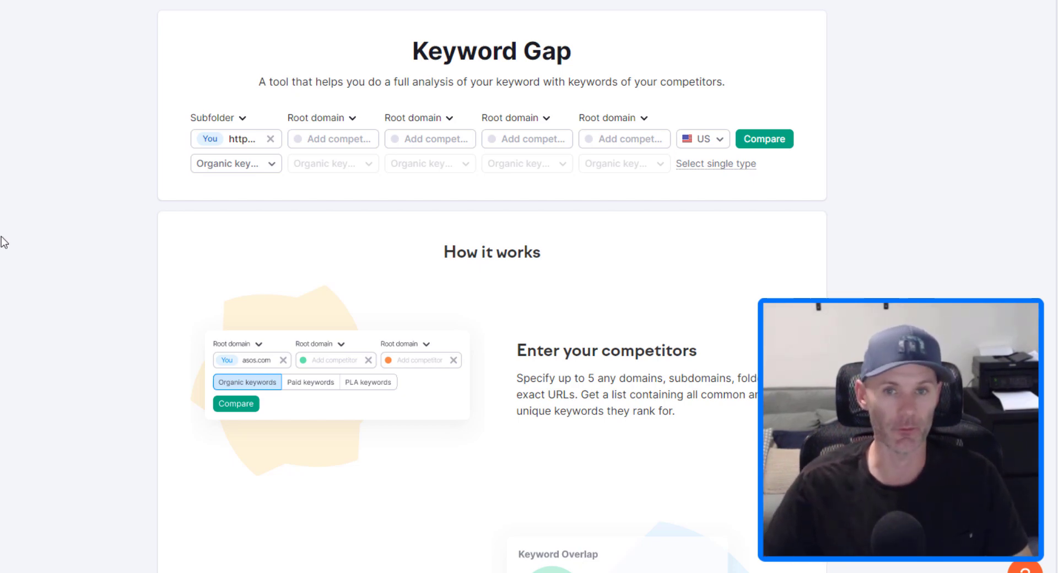